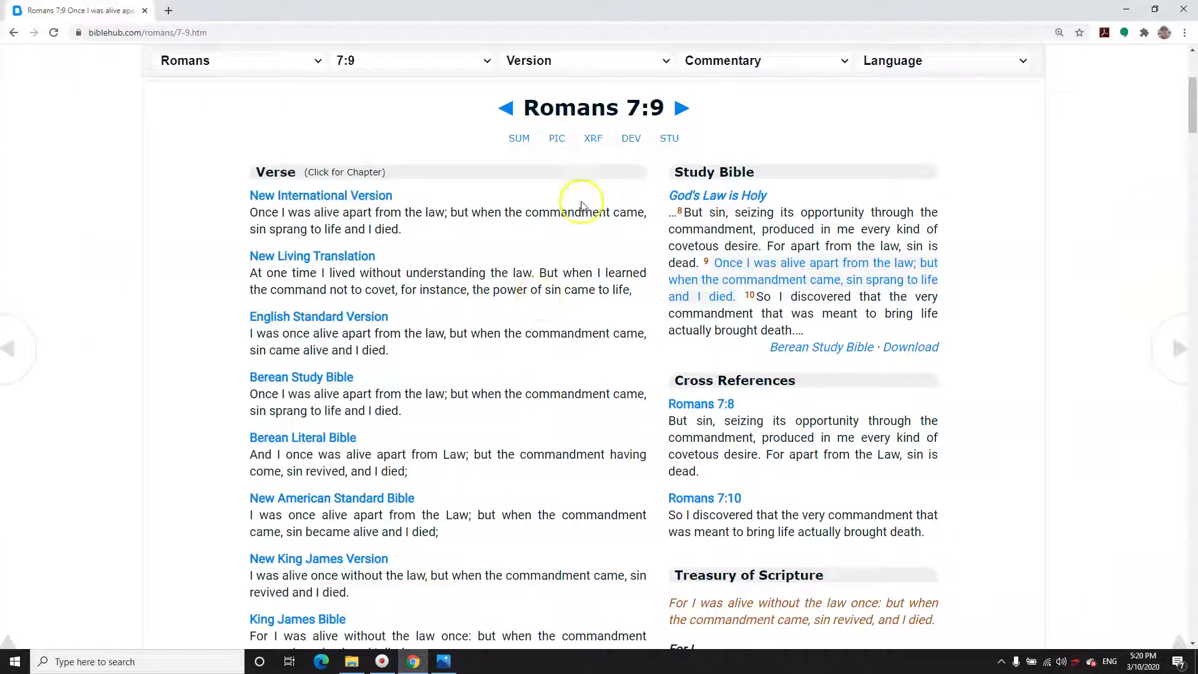
mouse_move(596, 150)
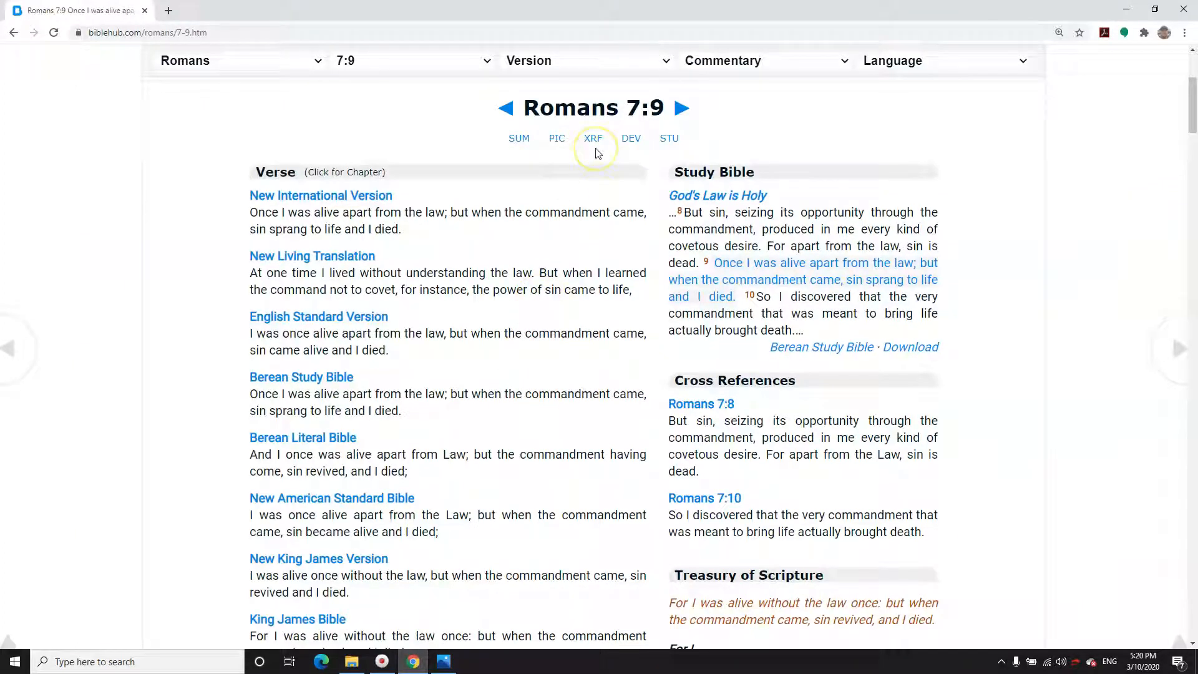
- Scroll down the Romans 7:9 parallel page to the Contemporary English Version entry
scroll("down", 3)
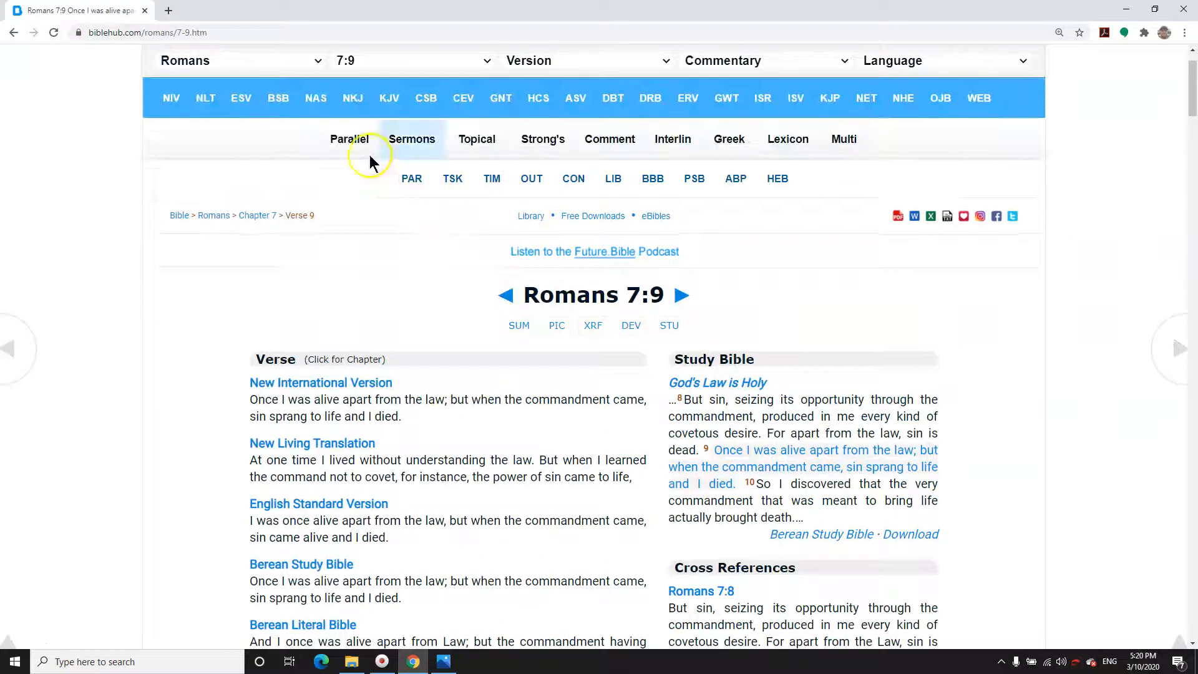
scroll("down", 3)
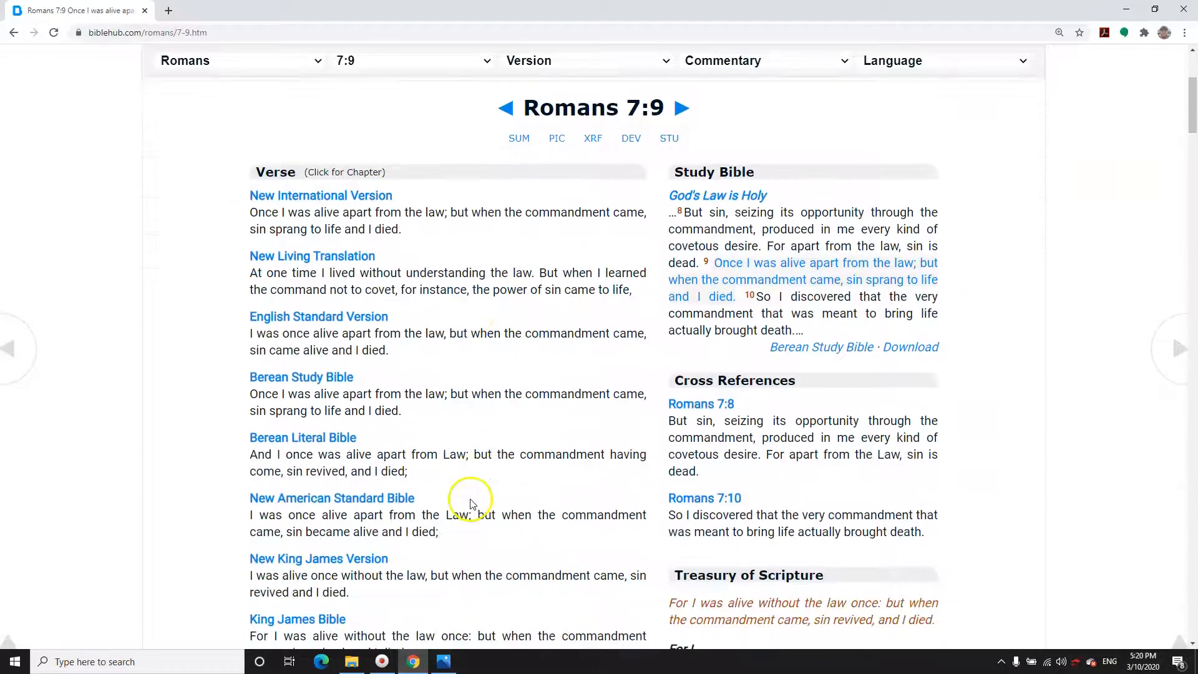
scroll("down", 3)
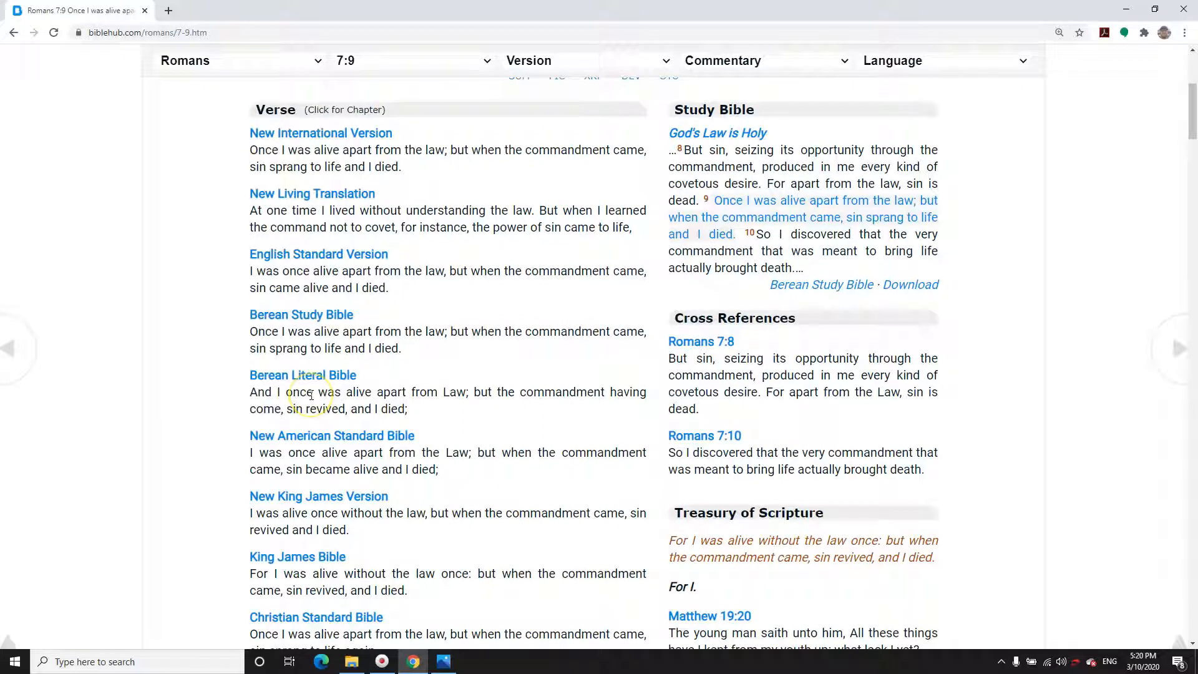
scroll("down", 3)
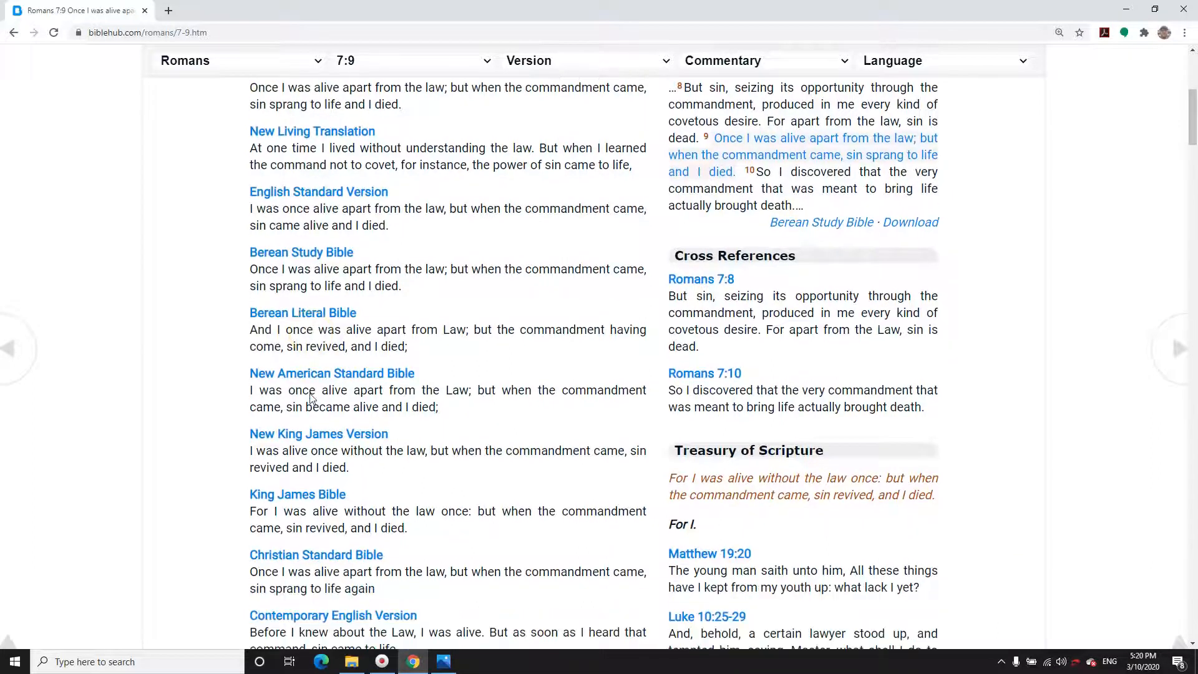
scroll("down", 3)
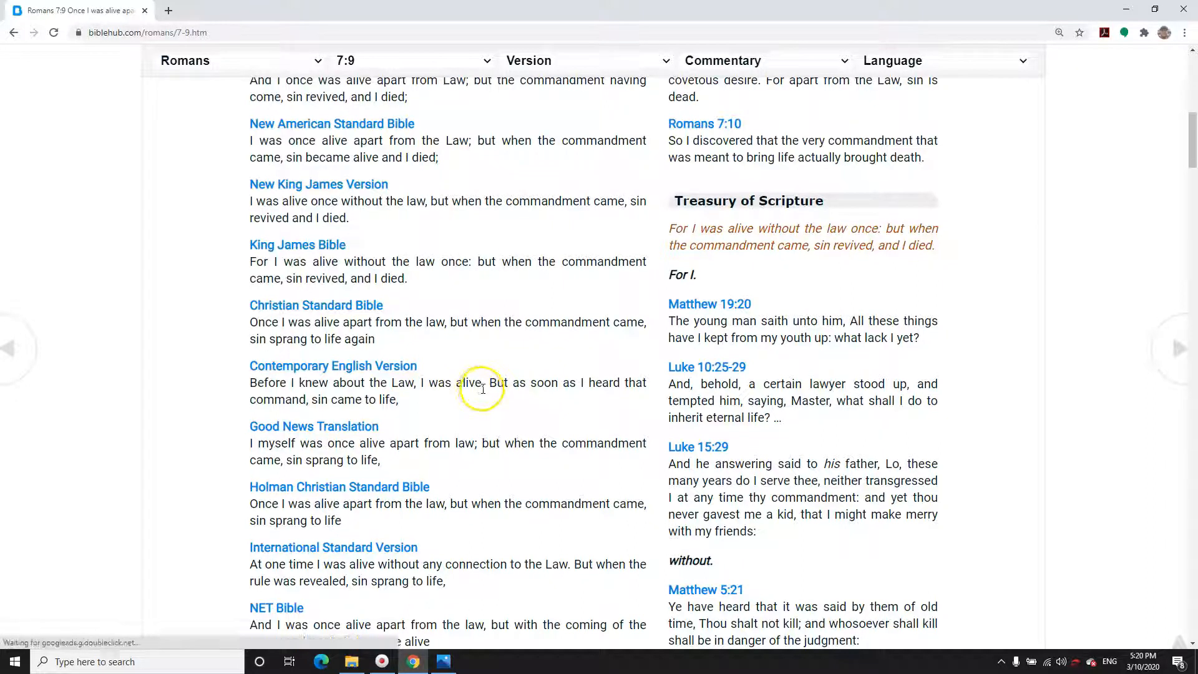
mouse_move(448, 410)
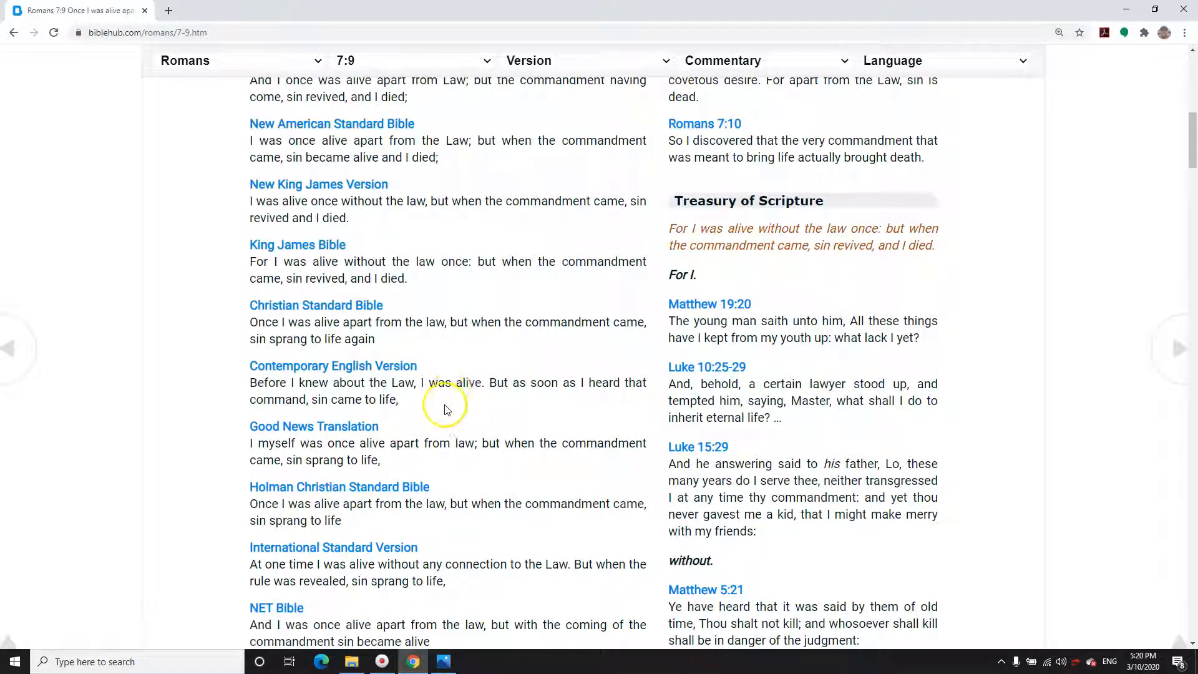
mouse_move(424, 390)
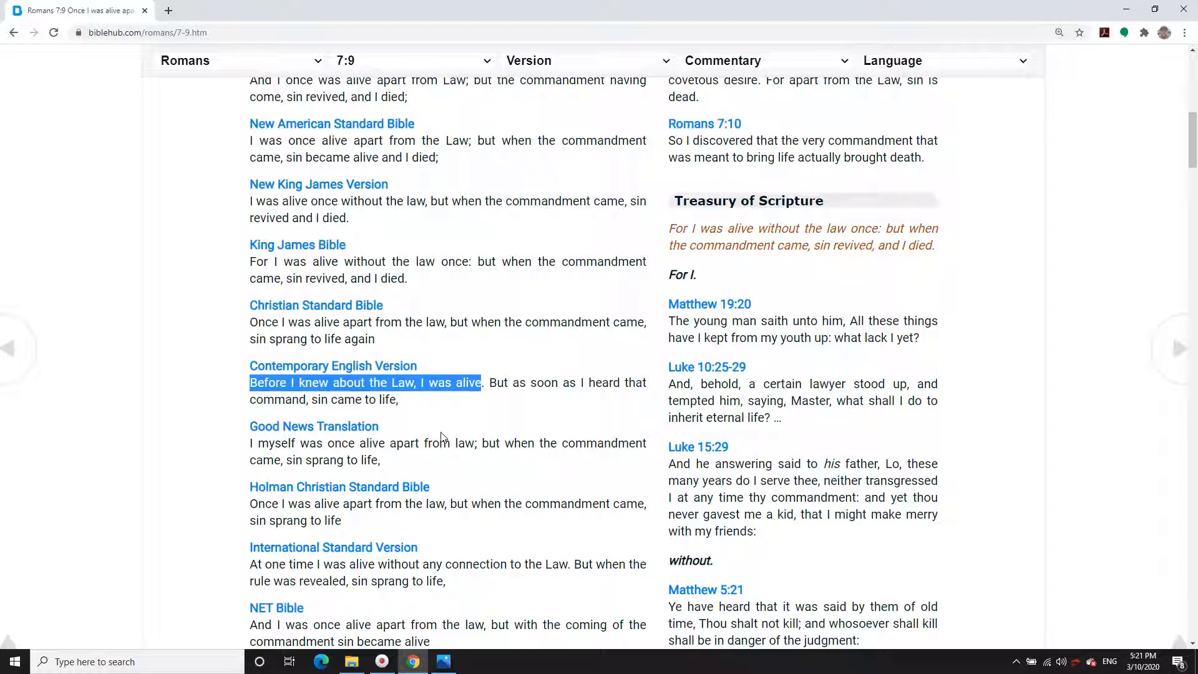
mouse_move(447, 426)
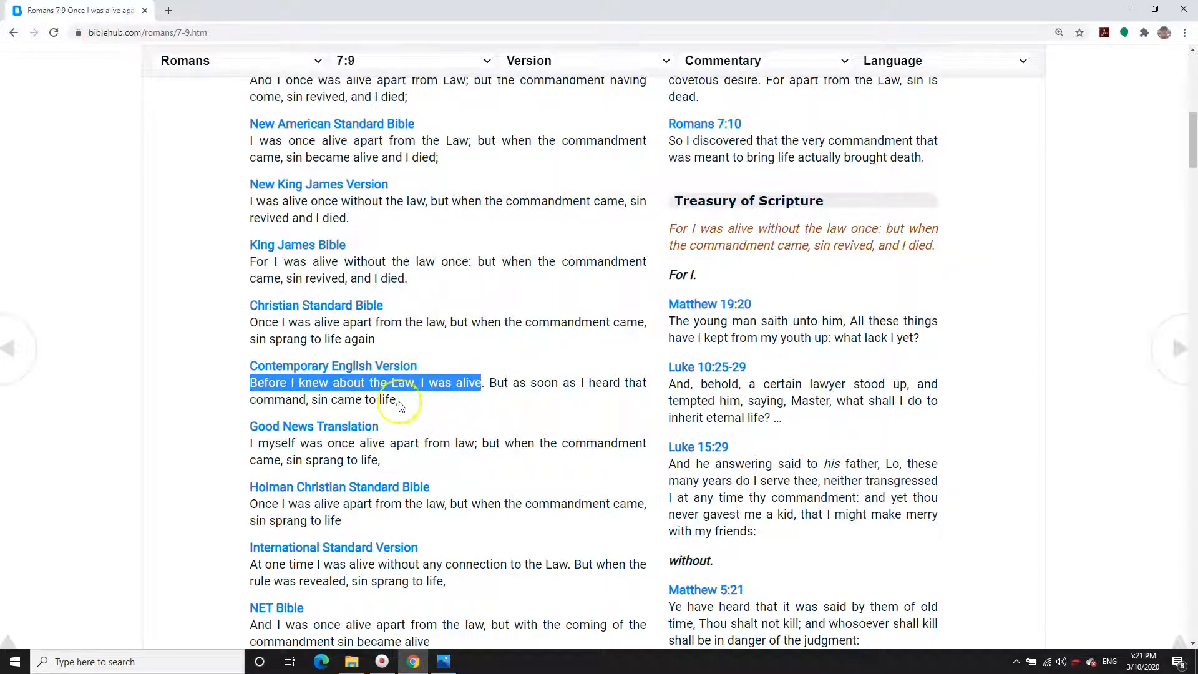
mouse_move(412, 382)
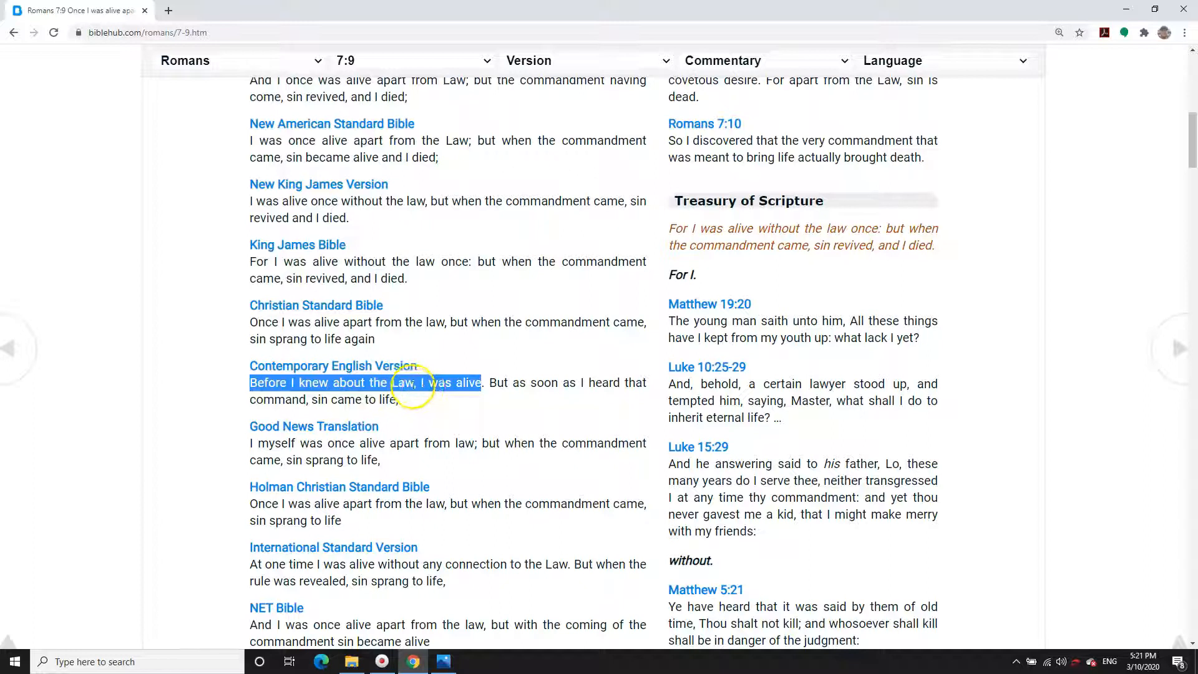
mouse_move(426, 396)
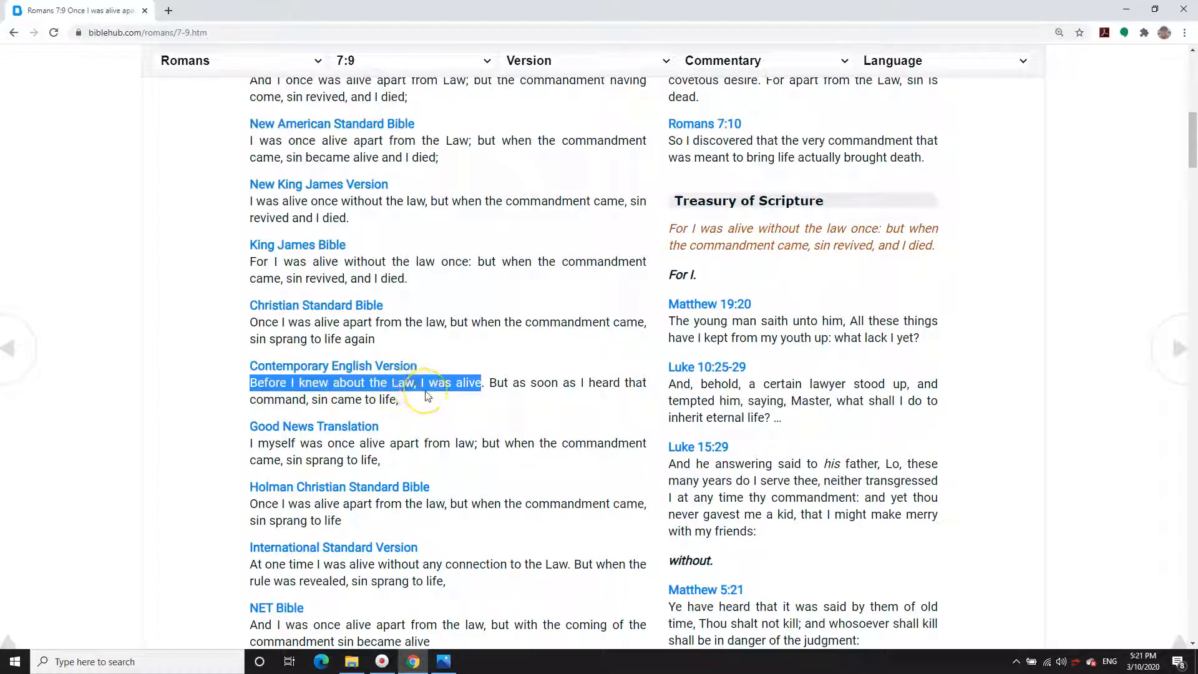
mouse_move(430, 398)
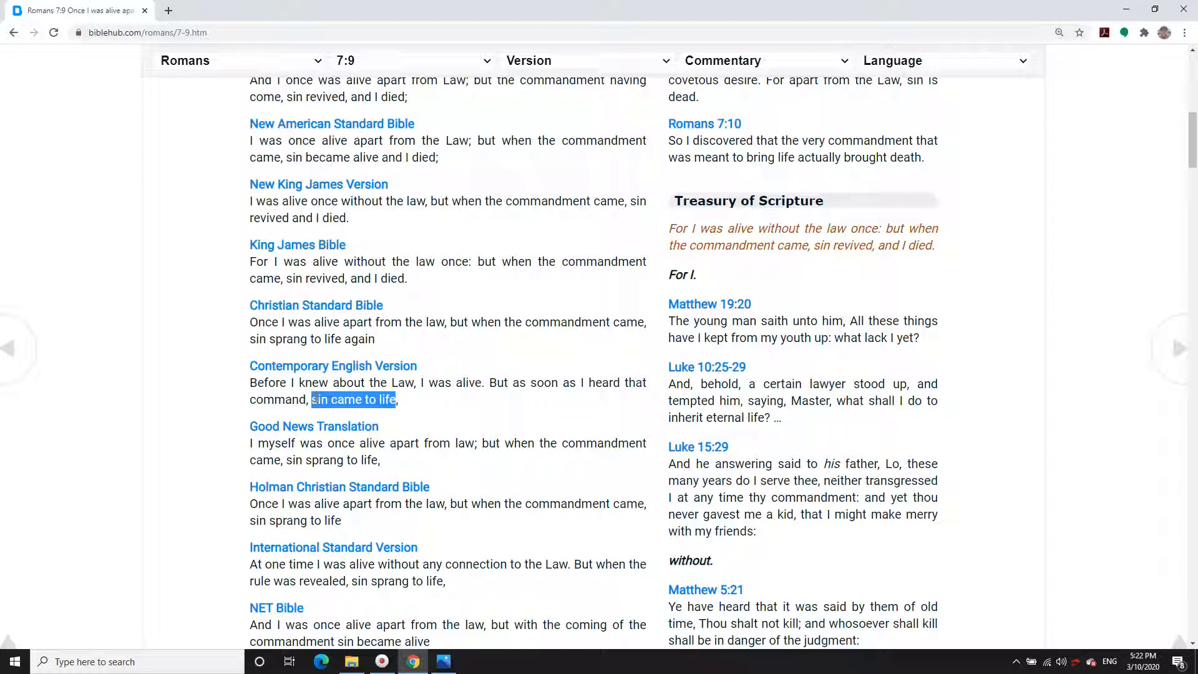
scroll("down", 3)
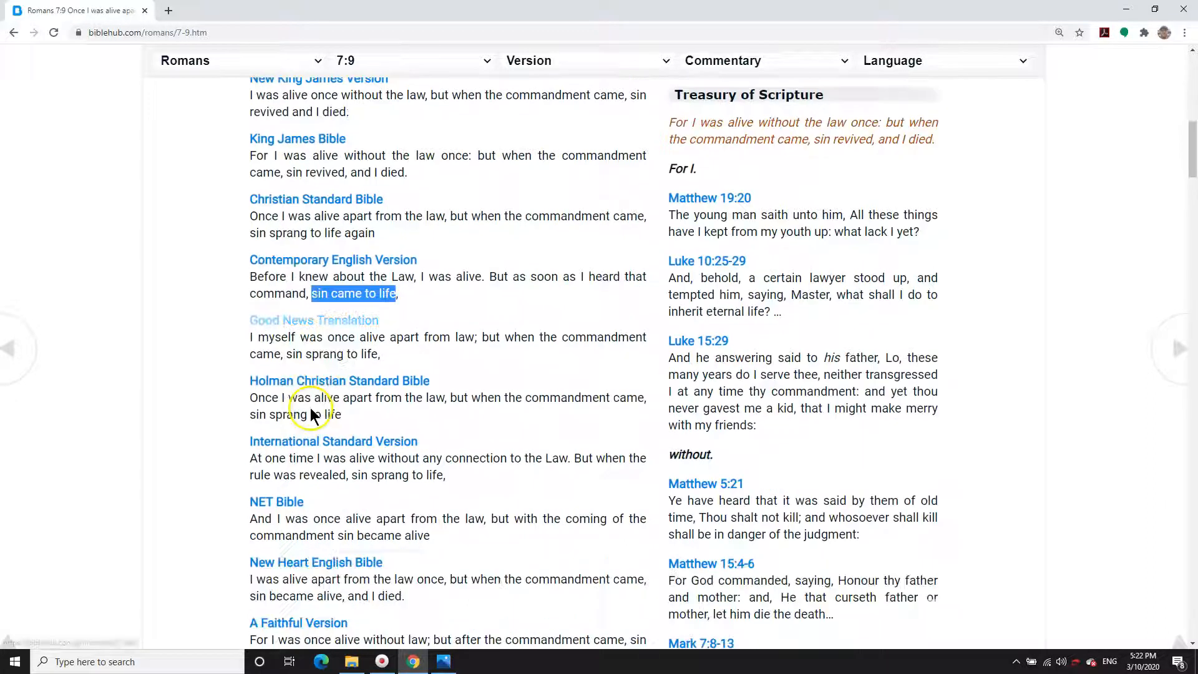
scroll("down", 3)
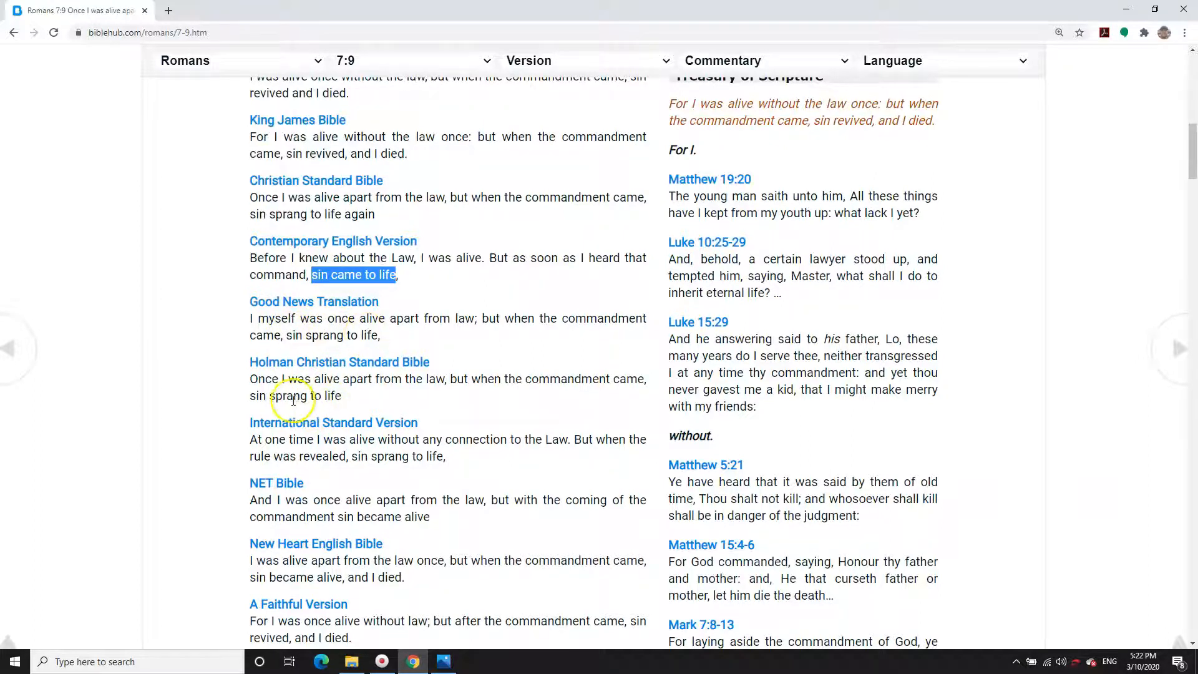
scroll("down", 3)
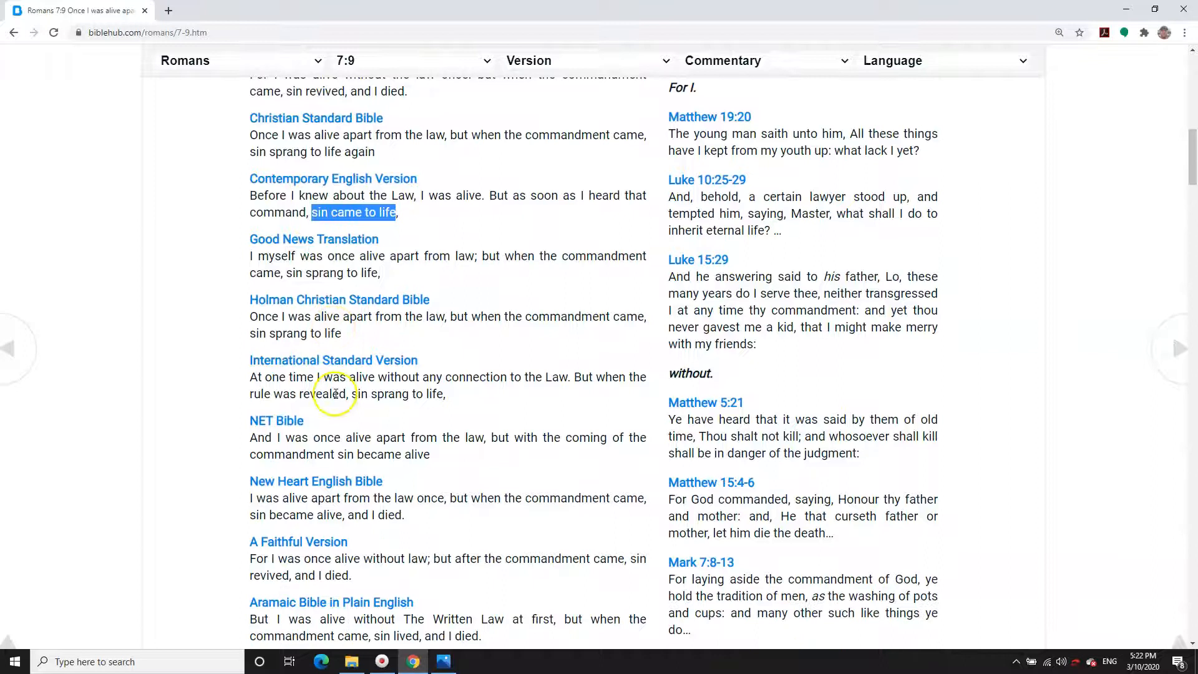
mouse_move(344, 459)
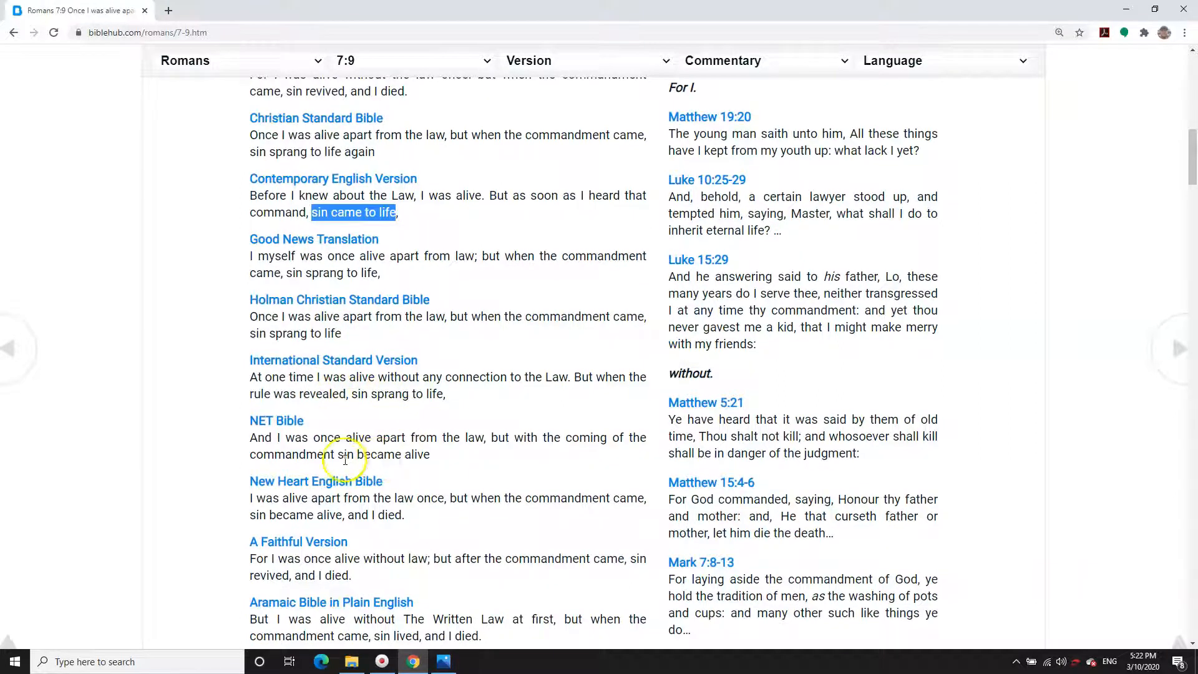
mouse_move(407, 454)
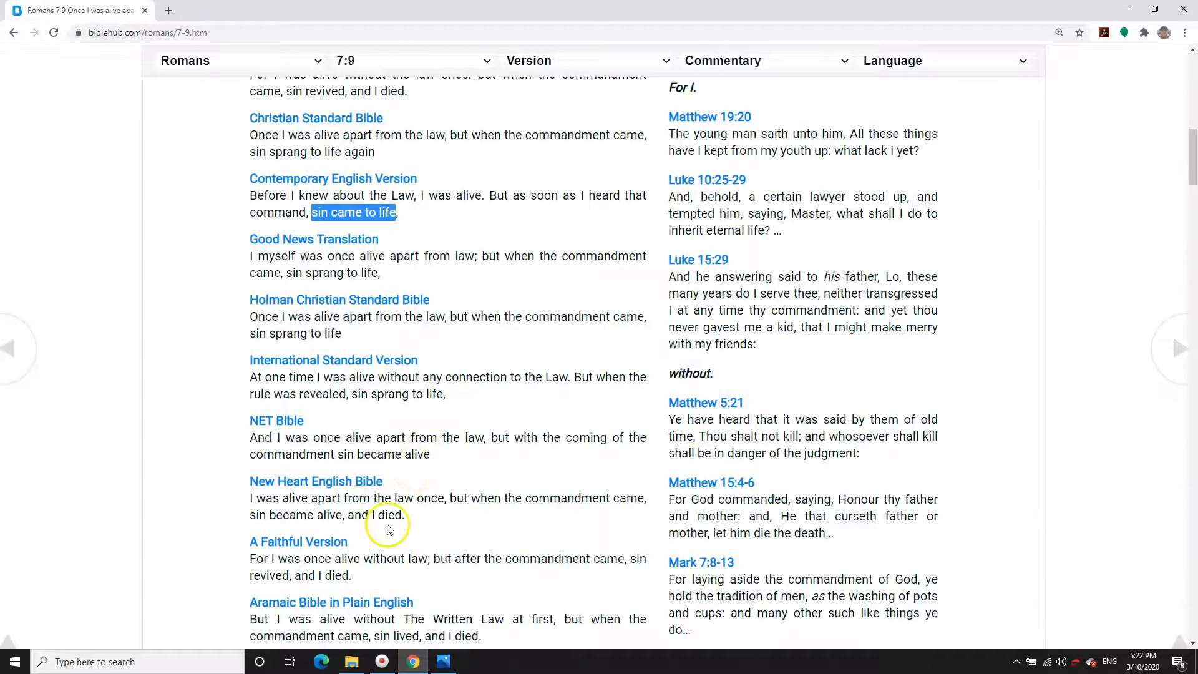
scroll("down", 3)
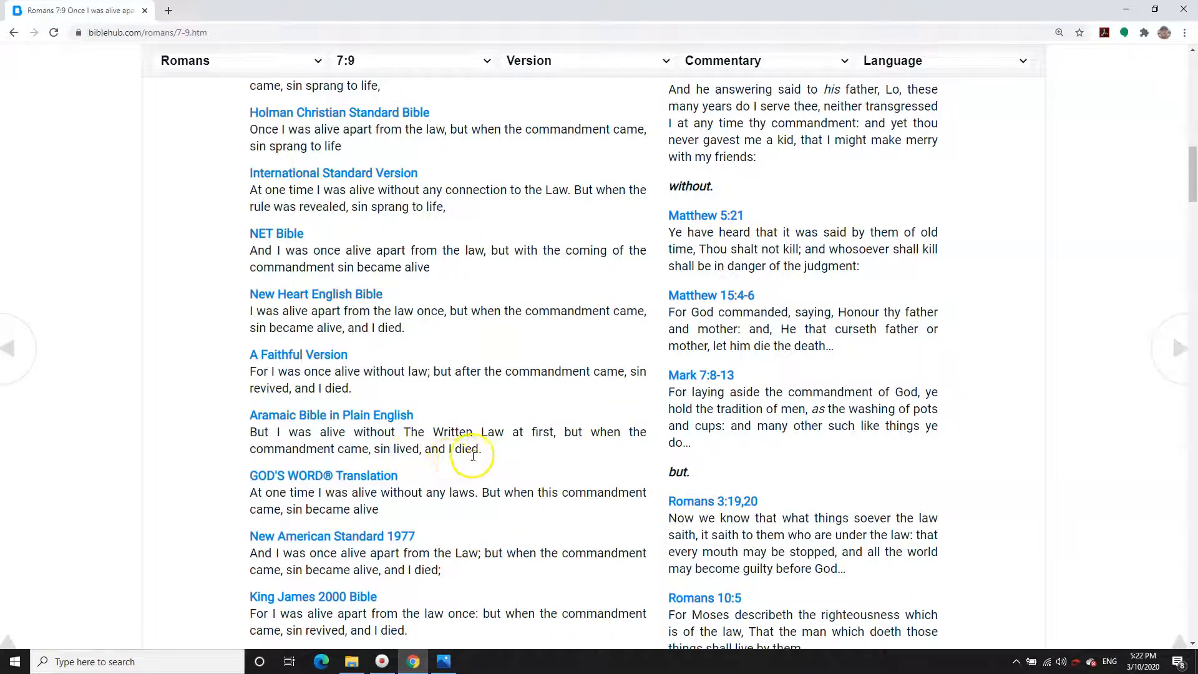
mouse_move(413, 449)
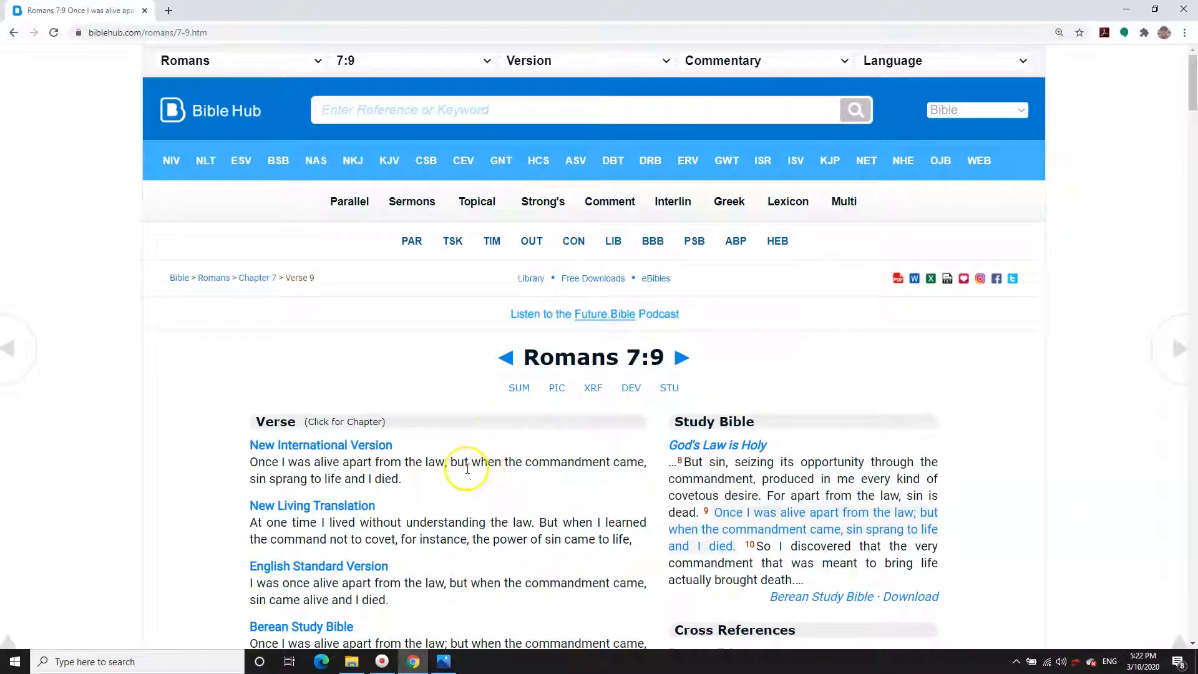
- Highlight 'the law' in the NIV Romans 7:9, skim the versions, and advance to 7:10
double_click(431, 462)
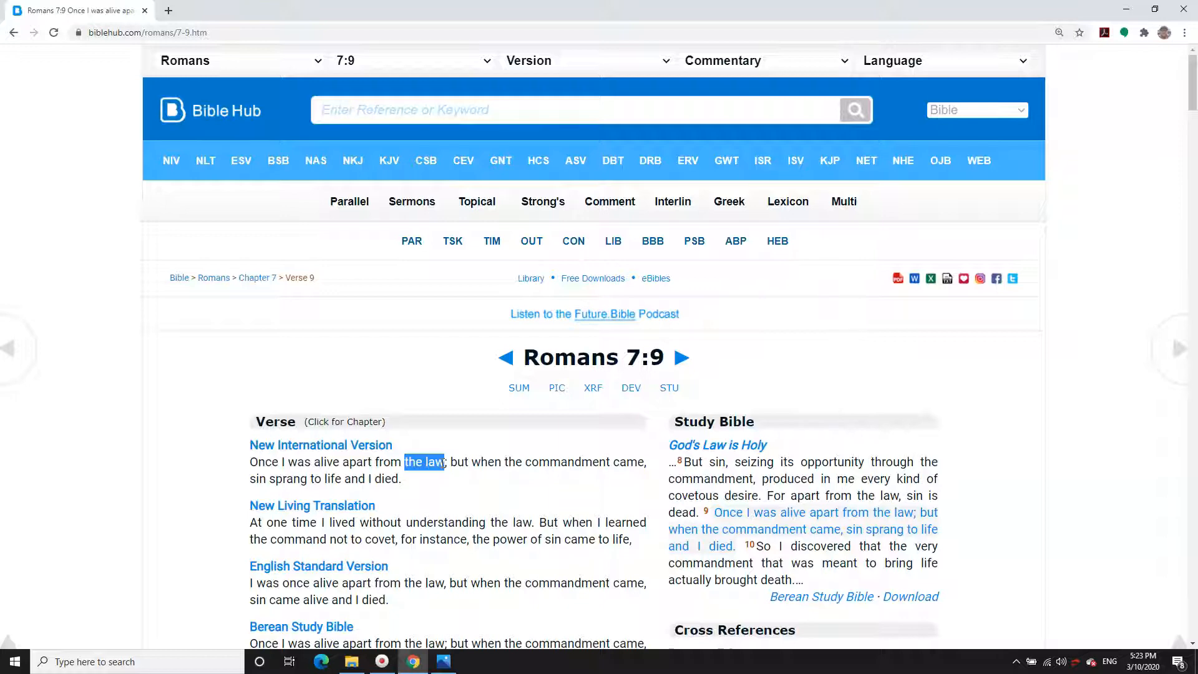
scroll("down", 3)
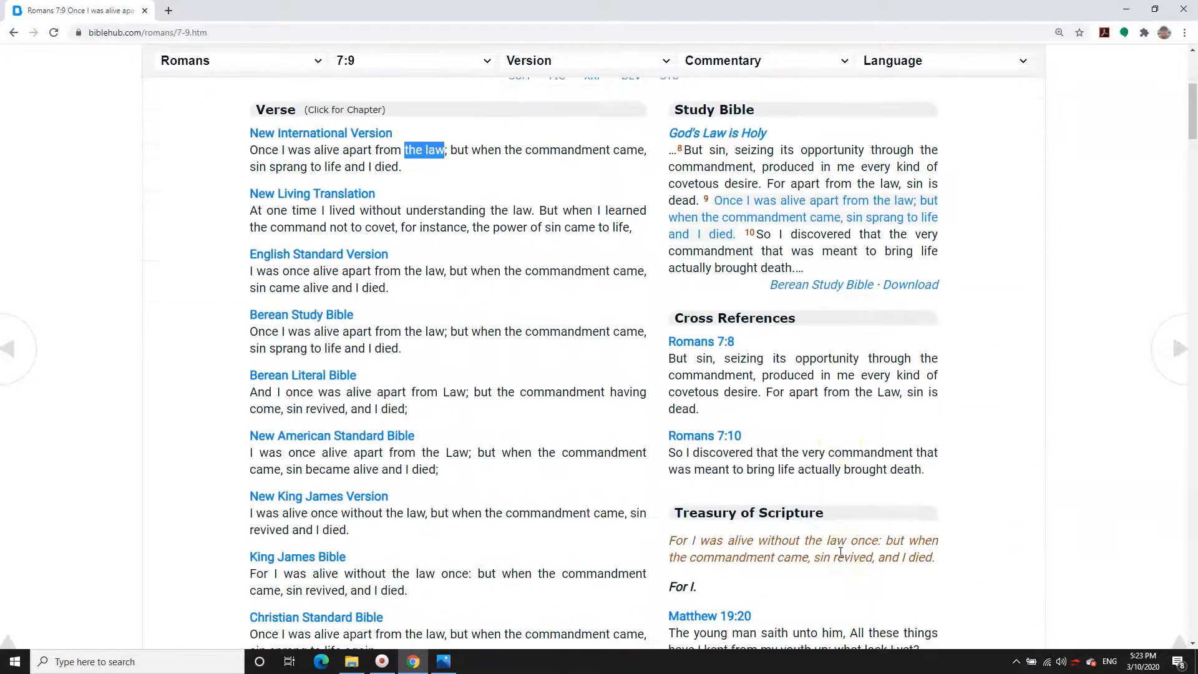
scroll("down", 3)
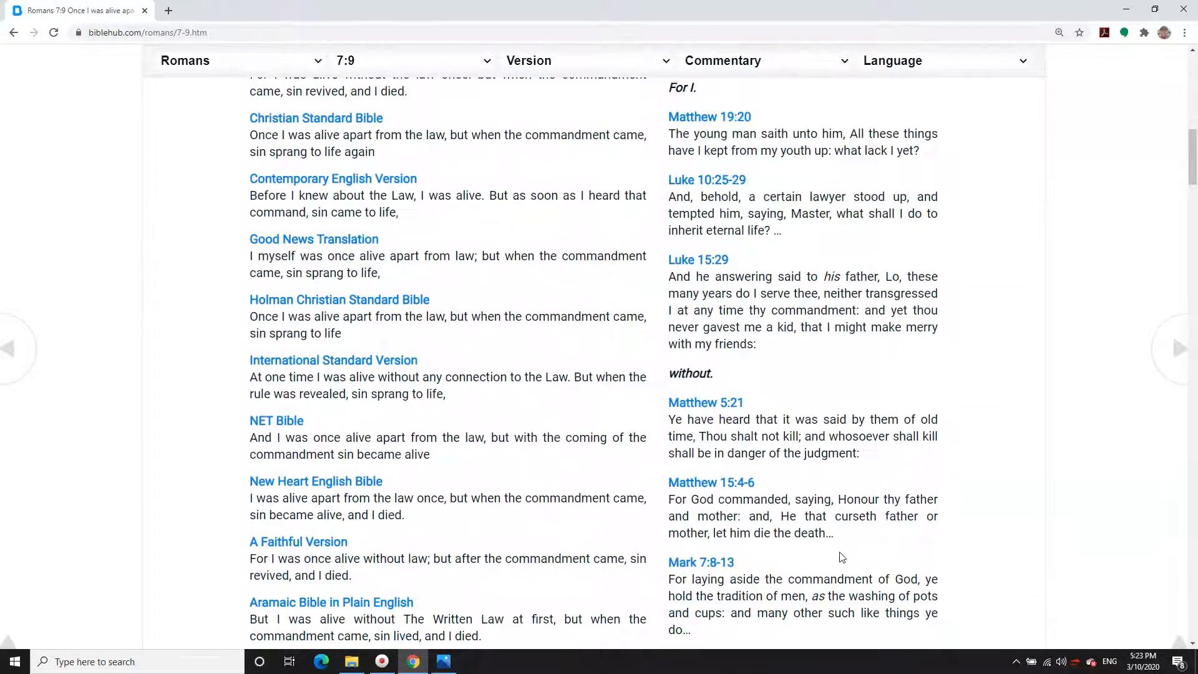
scroll("down", 3)
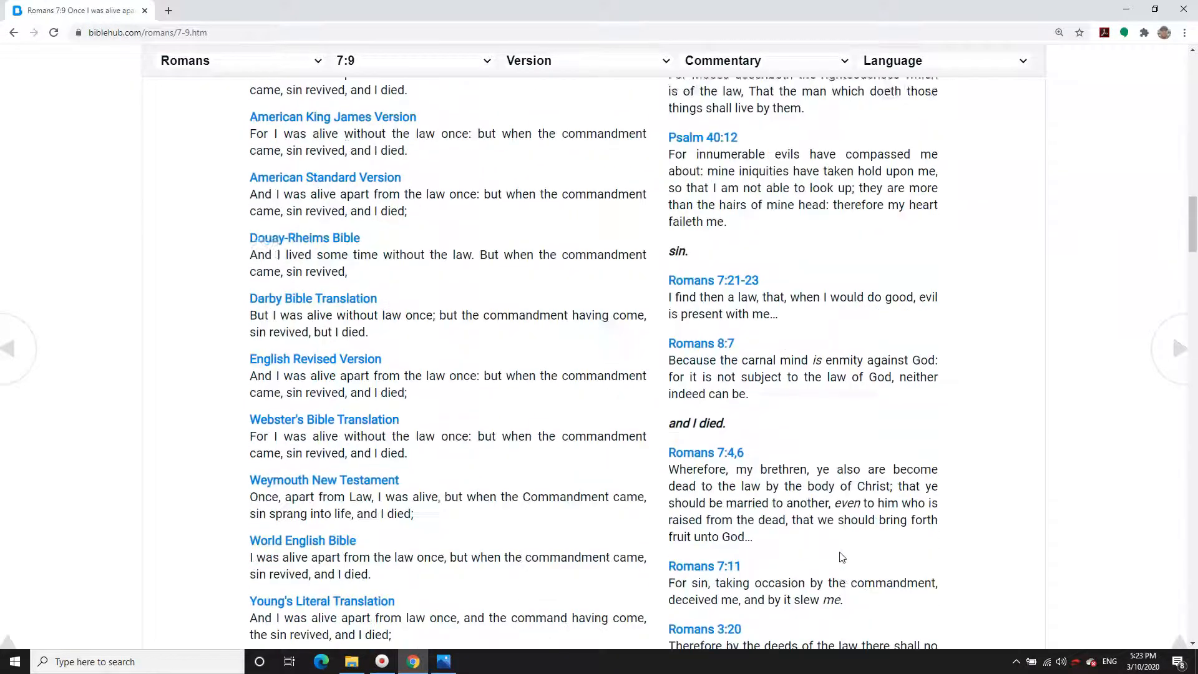
scroll("down", 3)
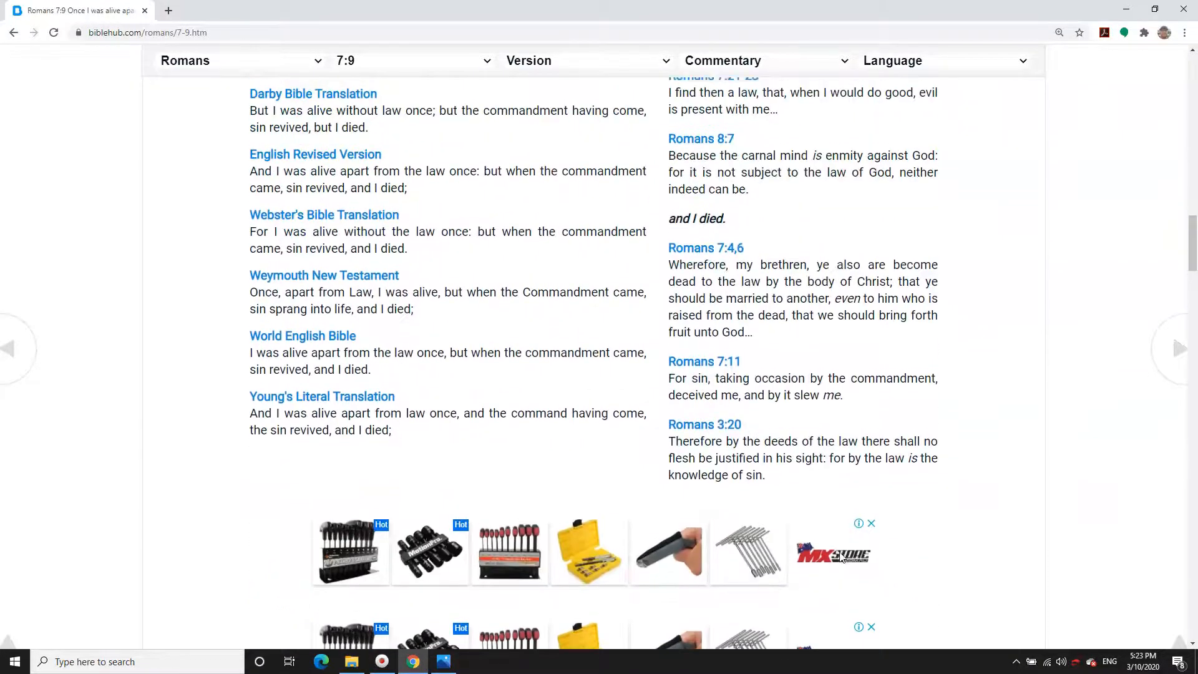
scroll("up", 3)
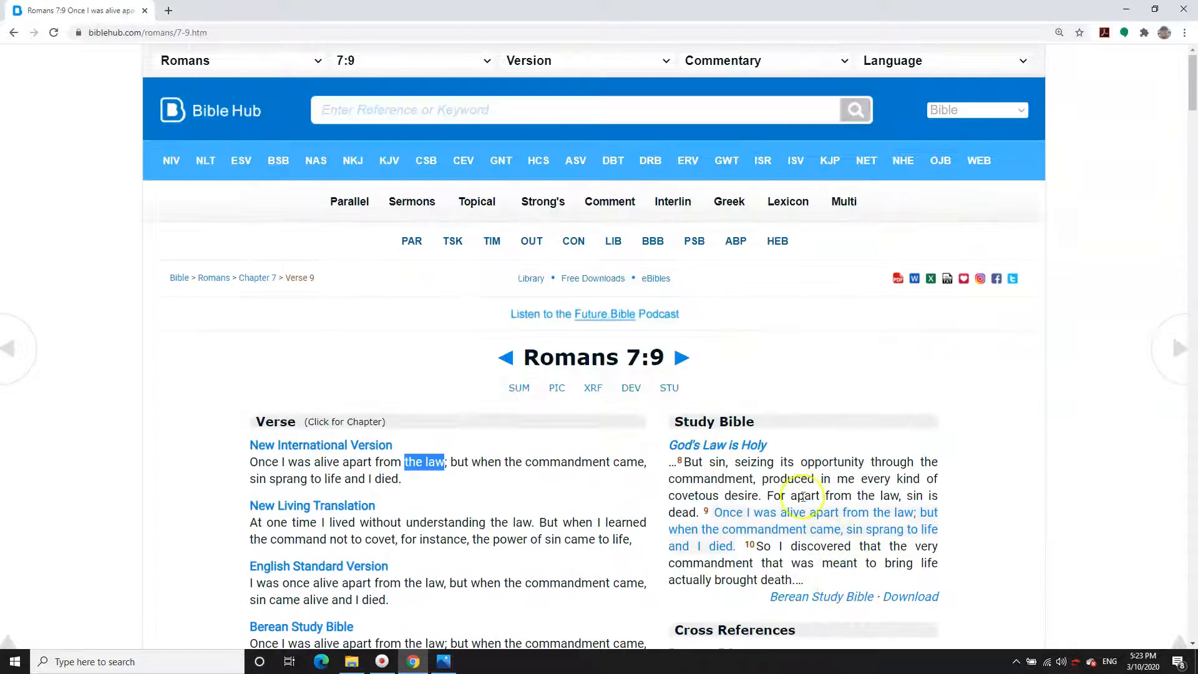
left_click(689, 358)
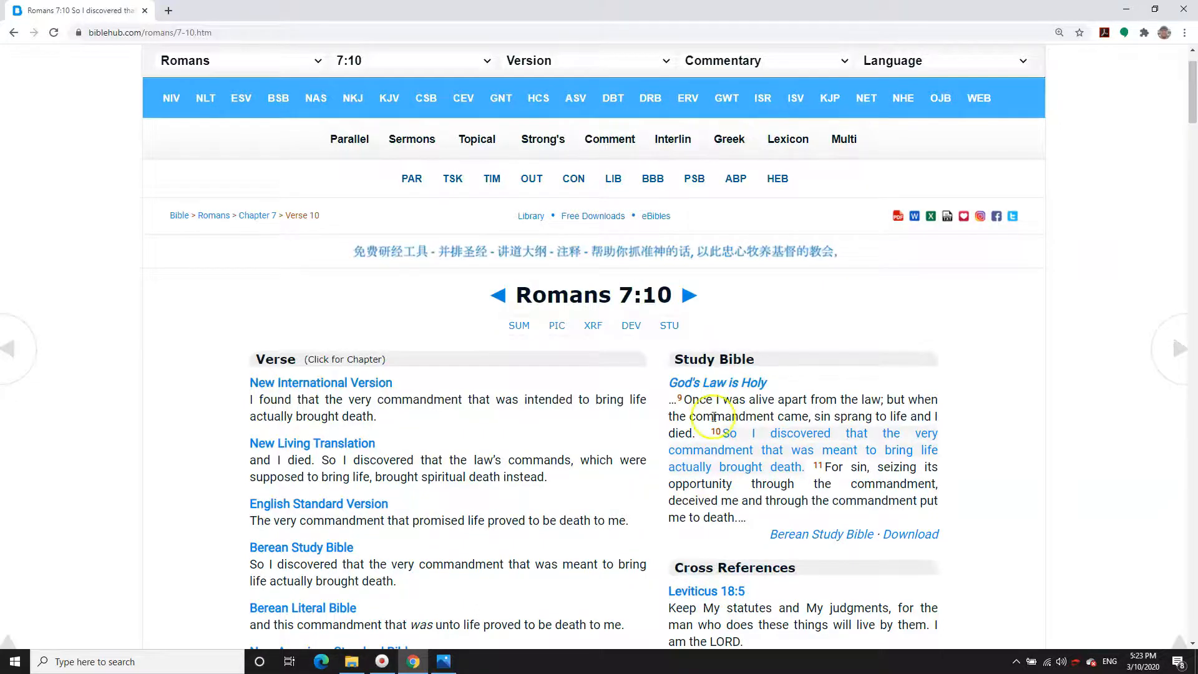
scroll("down", 3)
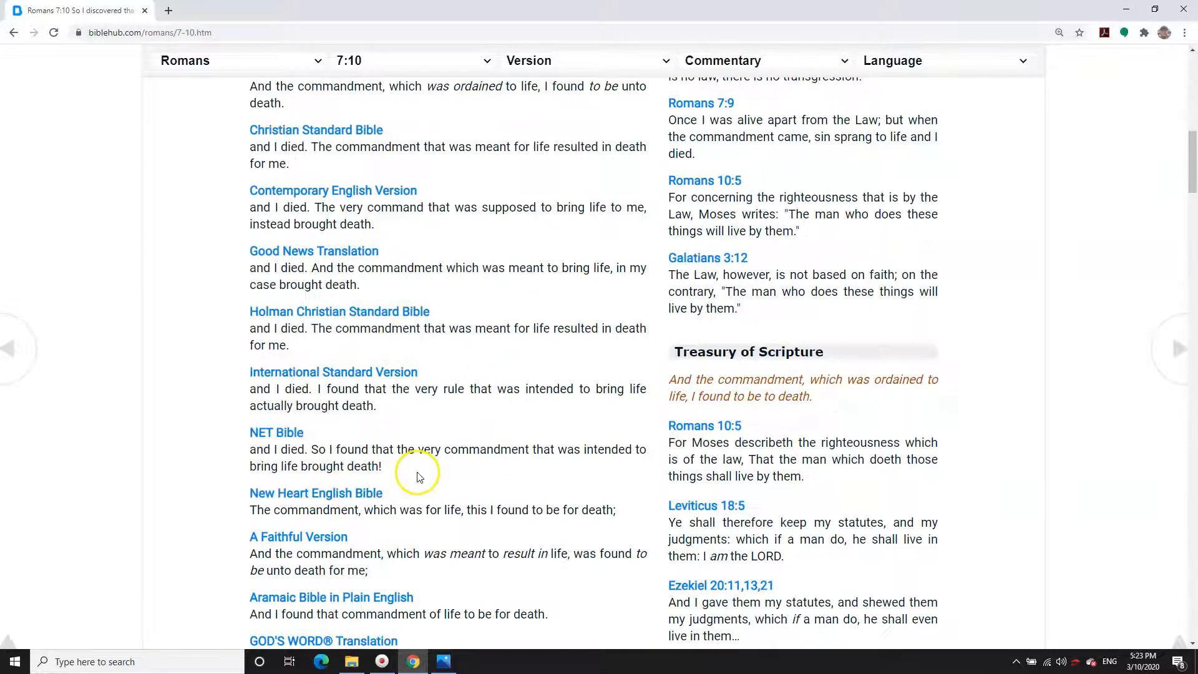
scroll("down", 3)
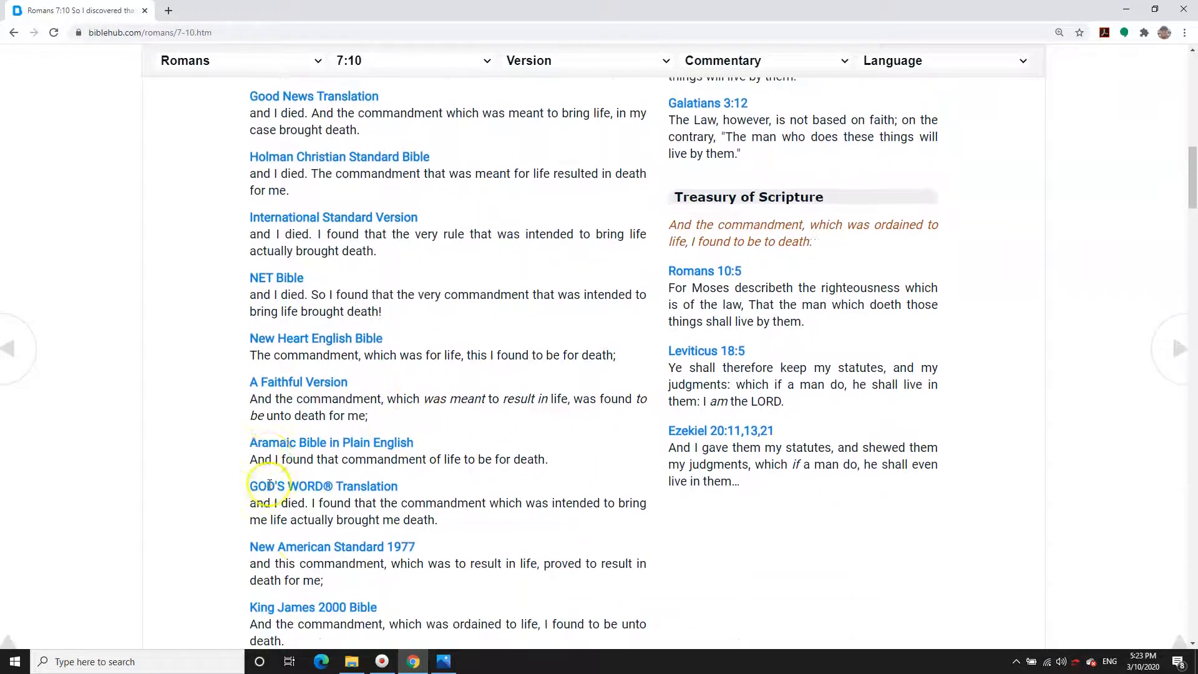
scroll("down", 3)
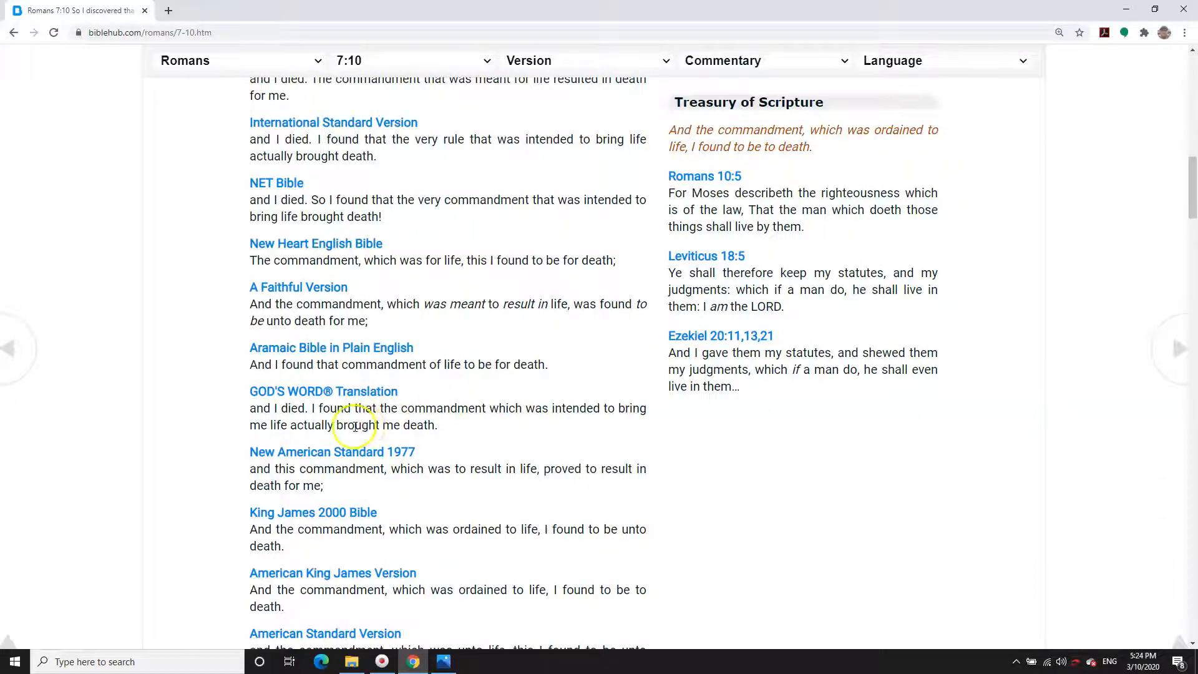
mouse_move(663, 409)
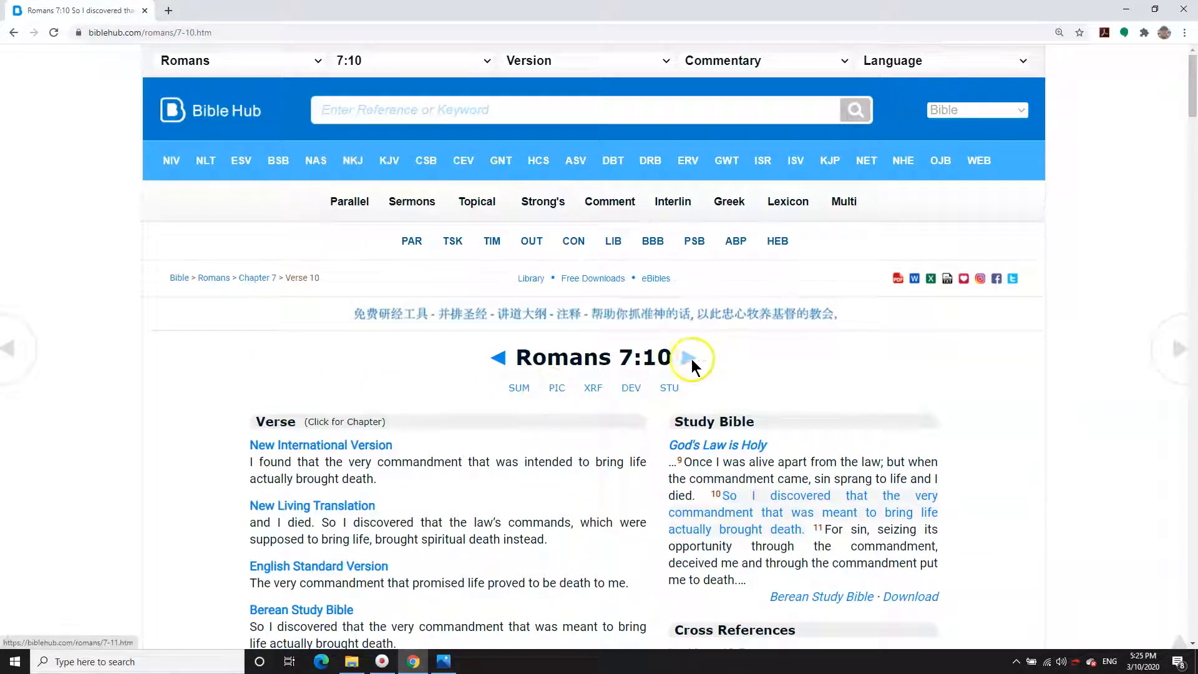
- Open Romans 7:11 and scroll through its first parallel translations
left_click(691, 358)
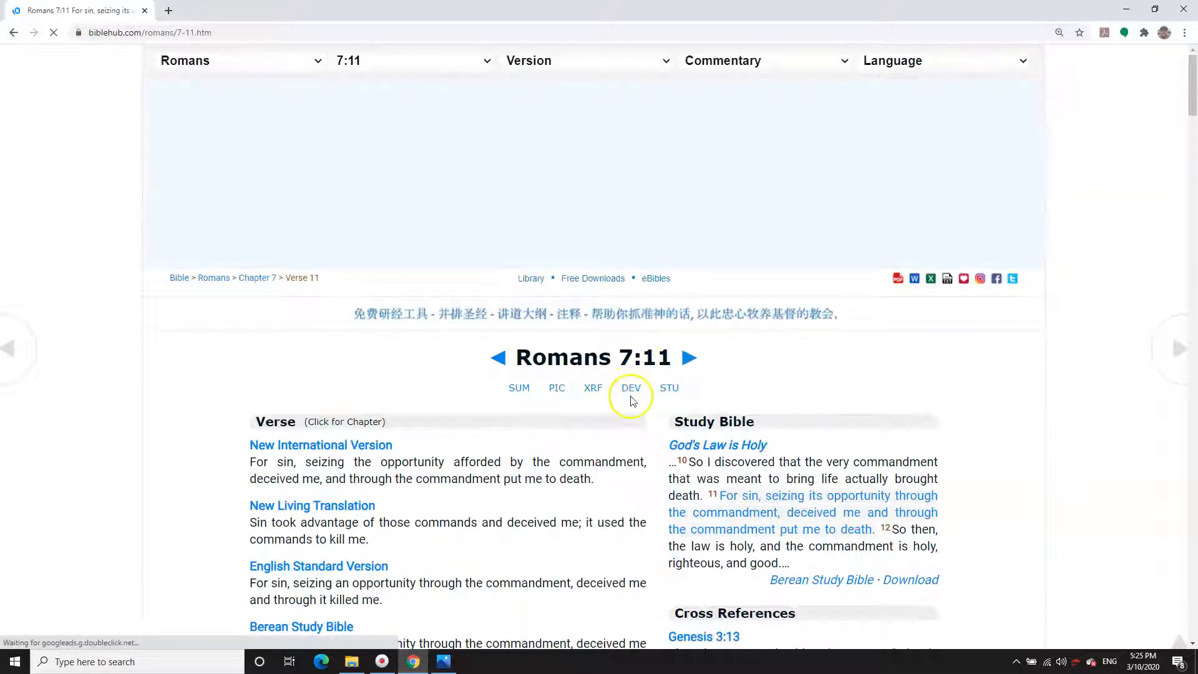
scroll("down", 3)
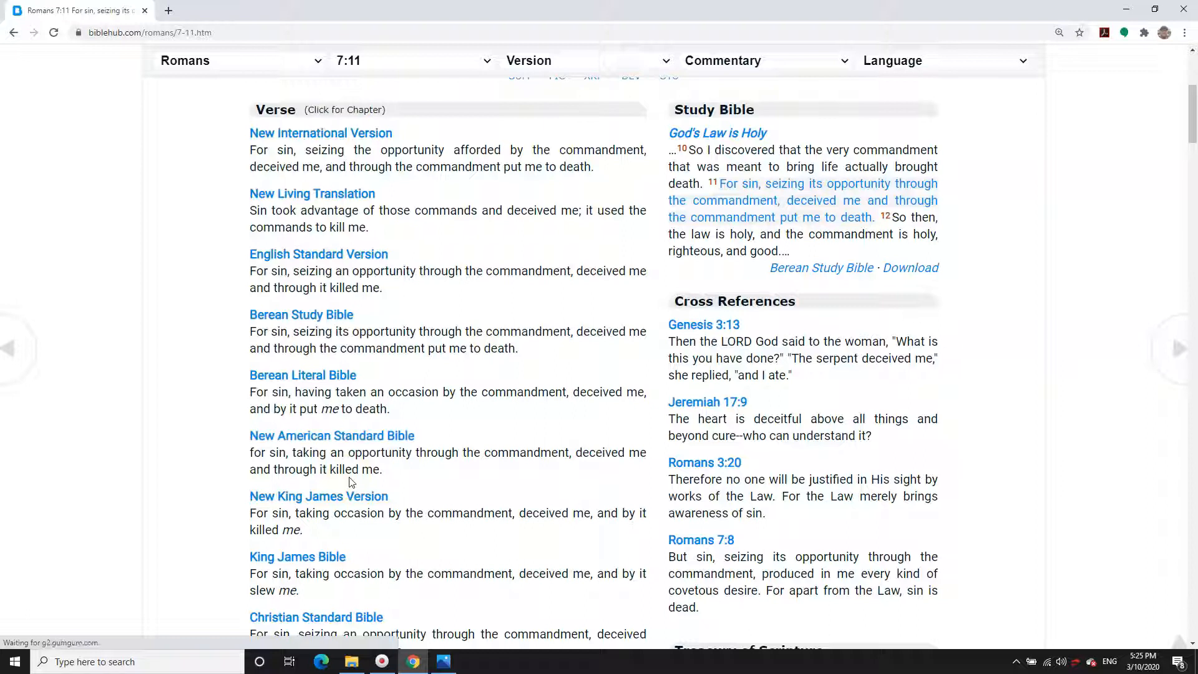
mouse_move(350, 477)
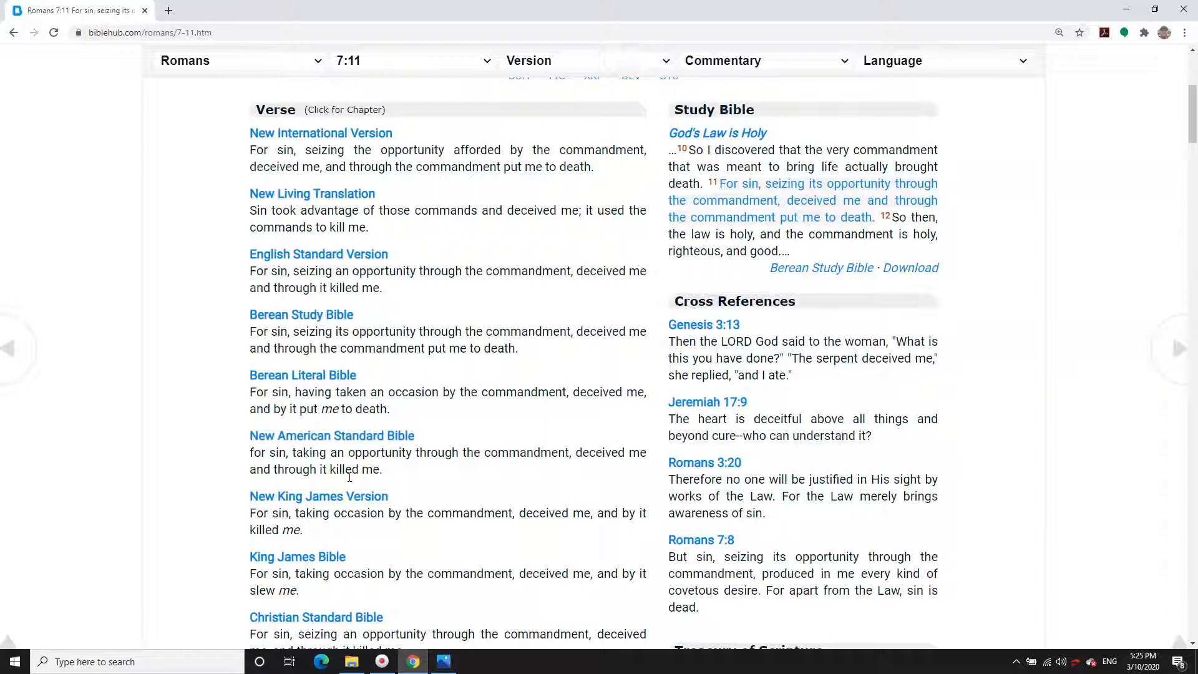
scroll("down", 3)
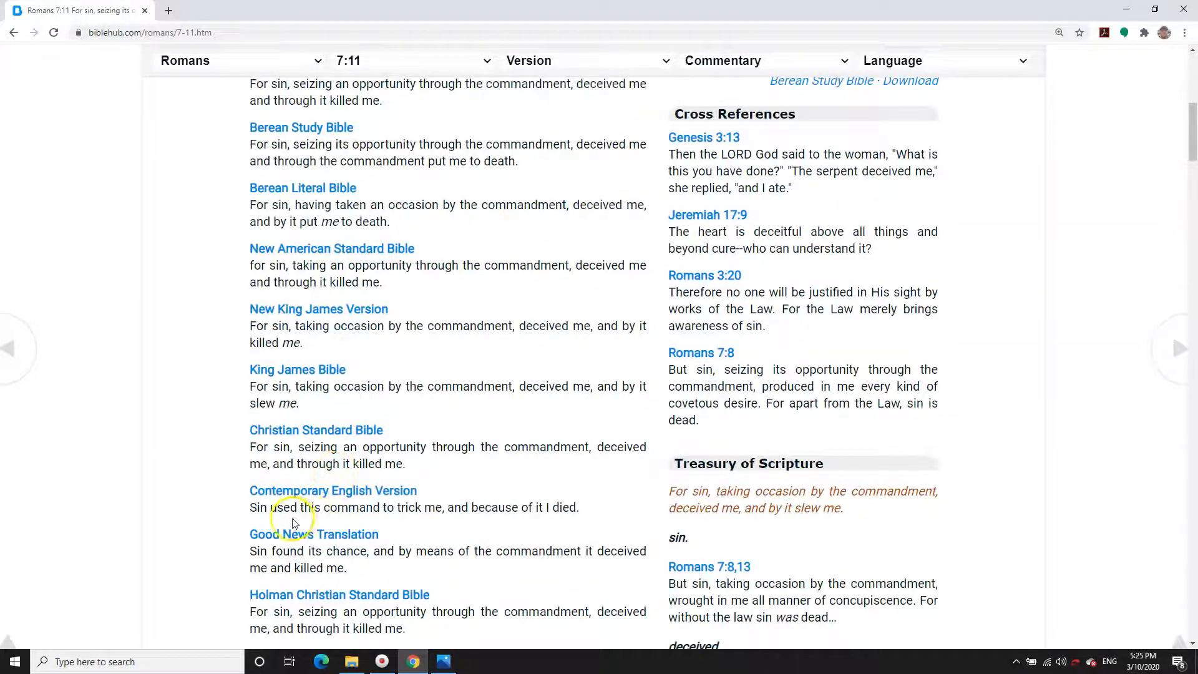
mouse_move(389, 519)
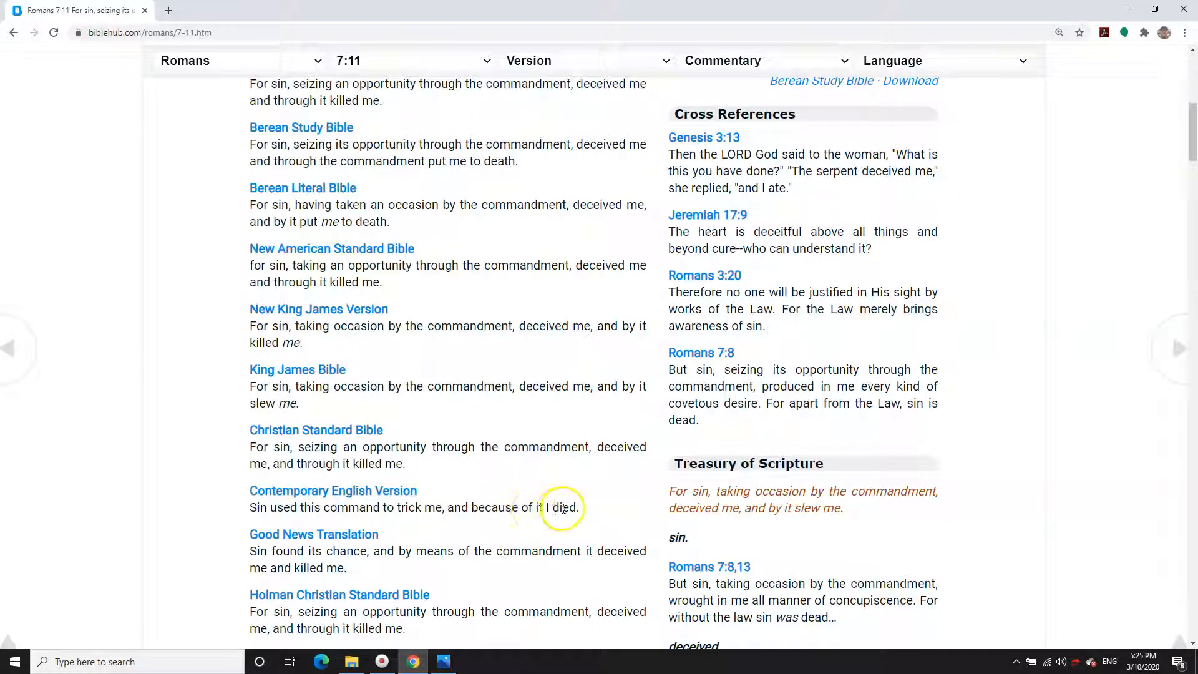
- Mark the CEV's closing phrase and read the versions down to the World English Bible
double_click(565, 507)
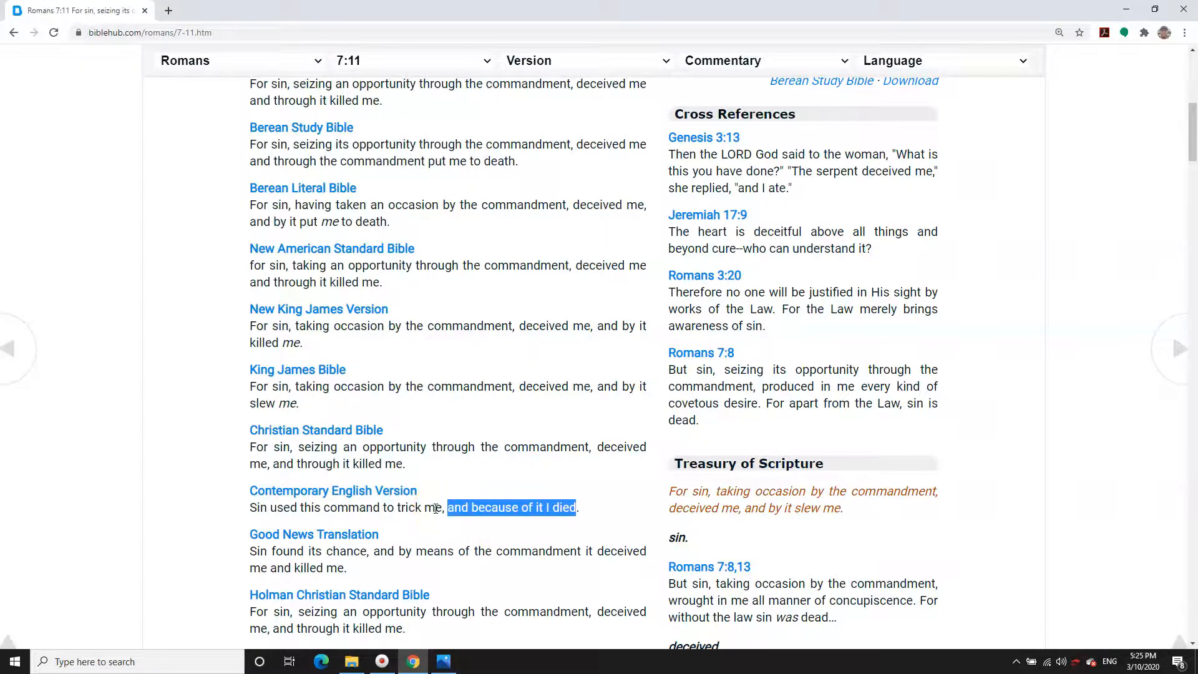
scroll("down", 3)
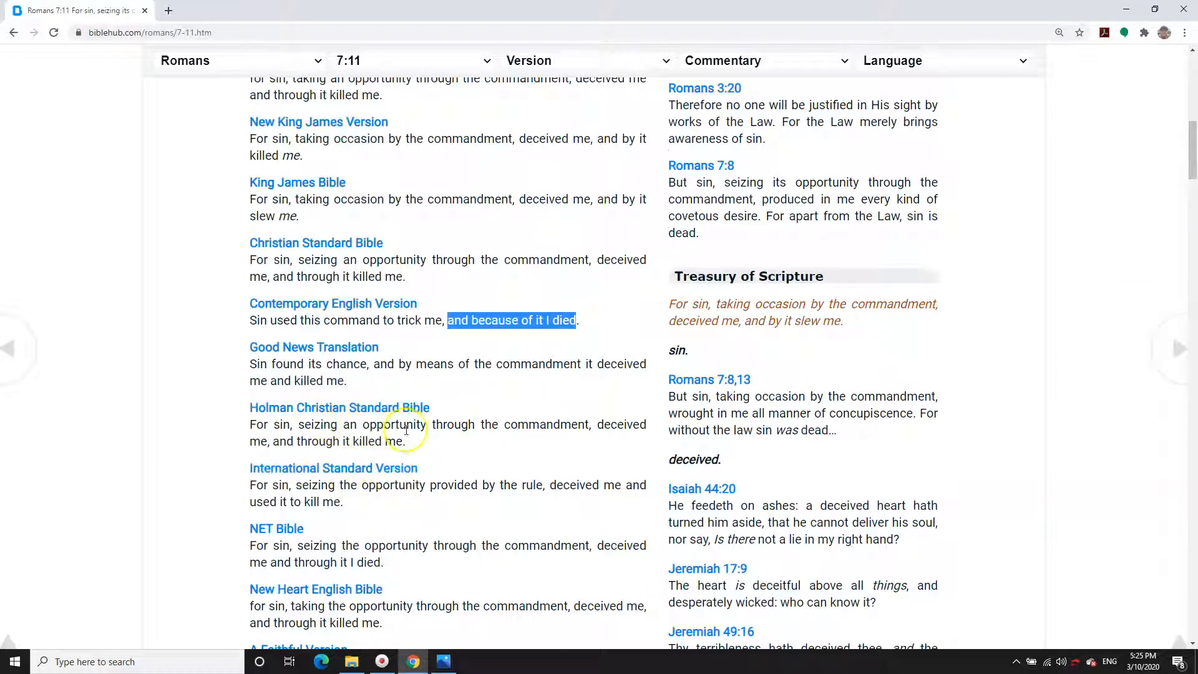
mouse_move(609, 421)
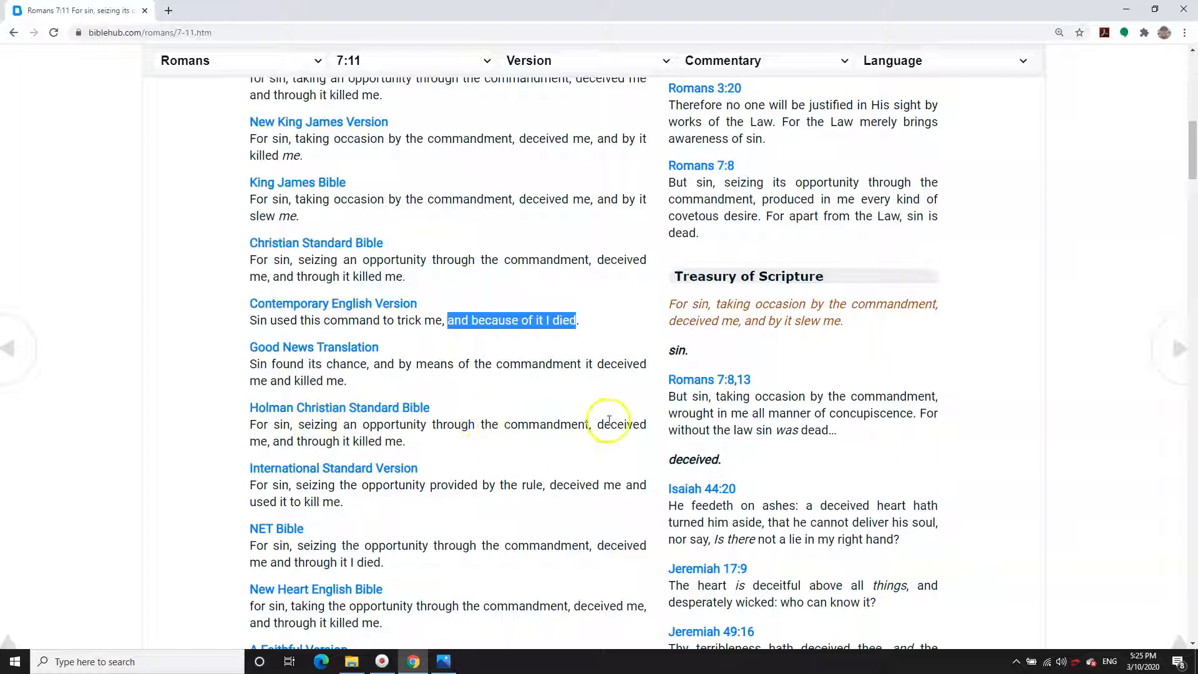
mouse_move(418, 448)
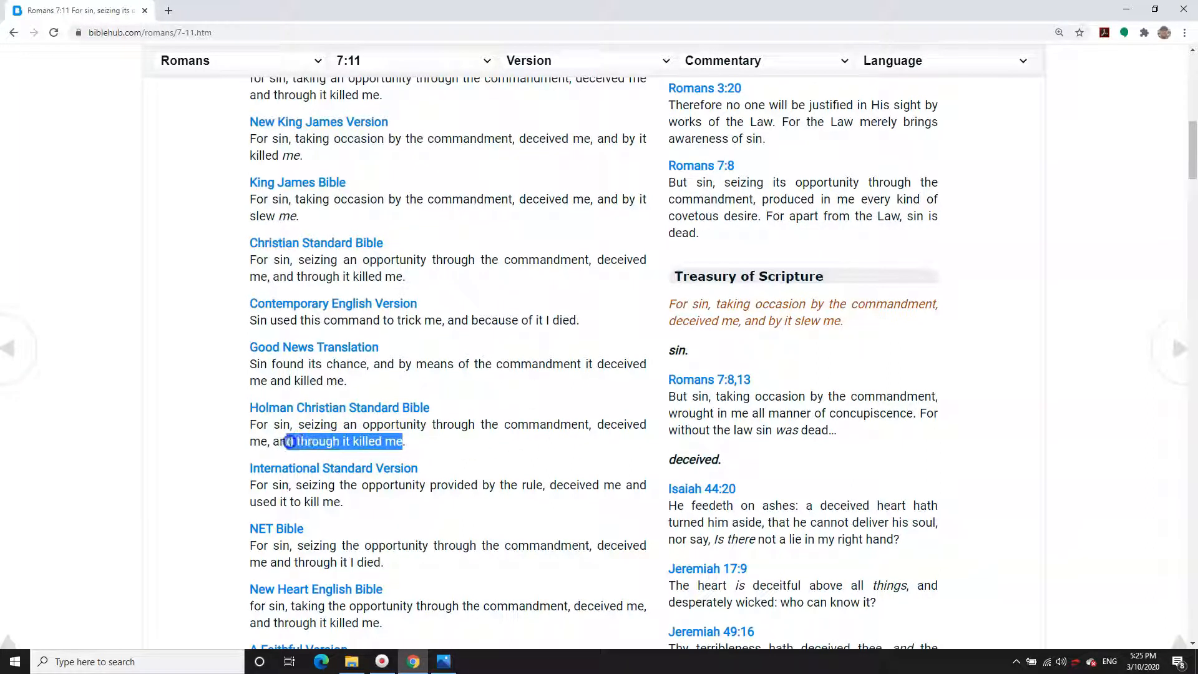
scroll("down", 3)
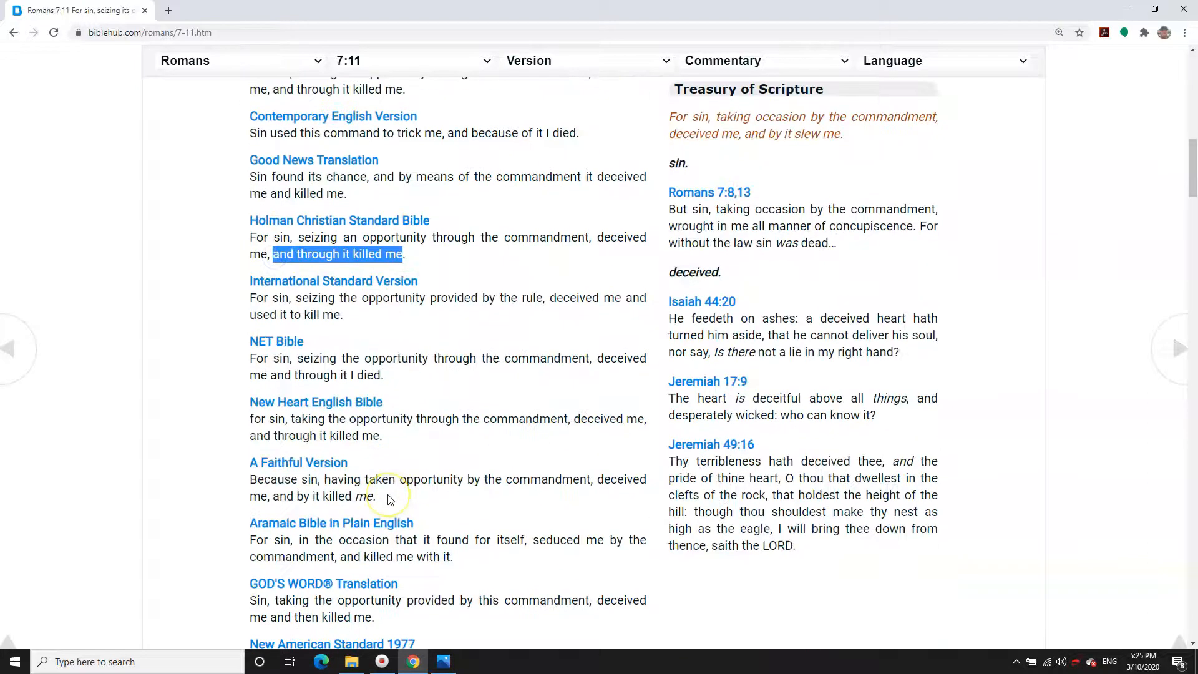
scroll("down", 3)
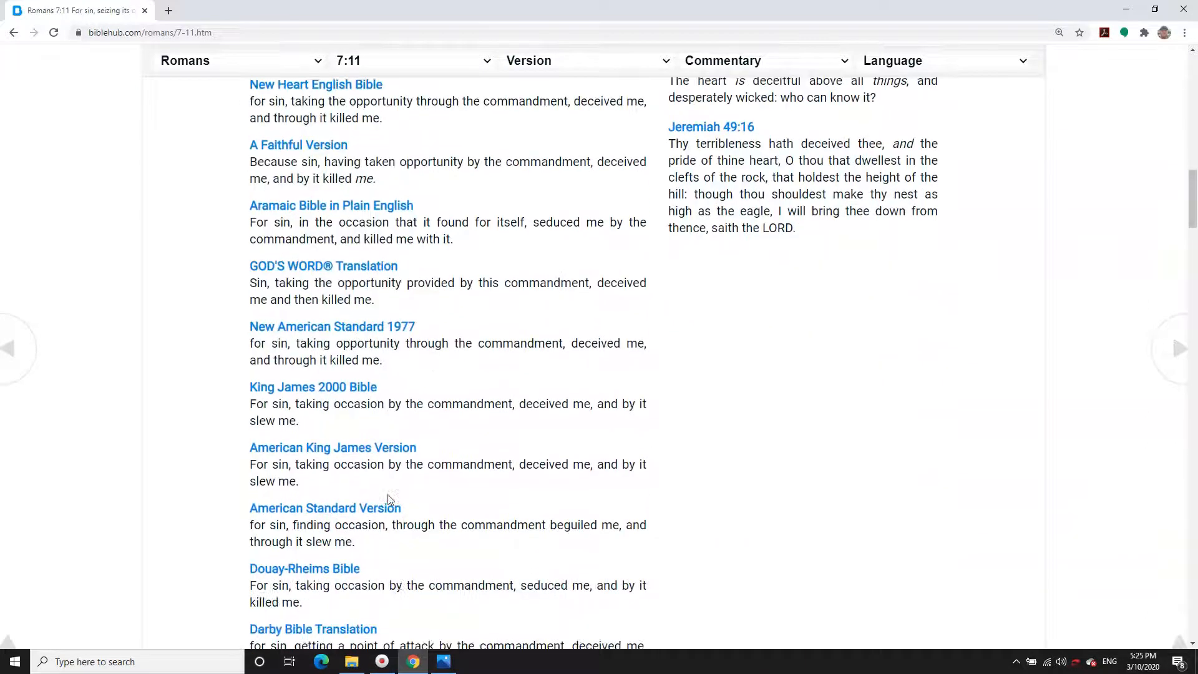
scroll("down", 3)
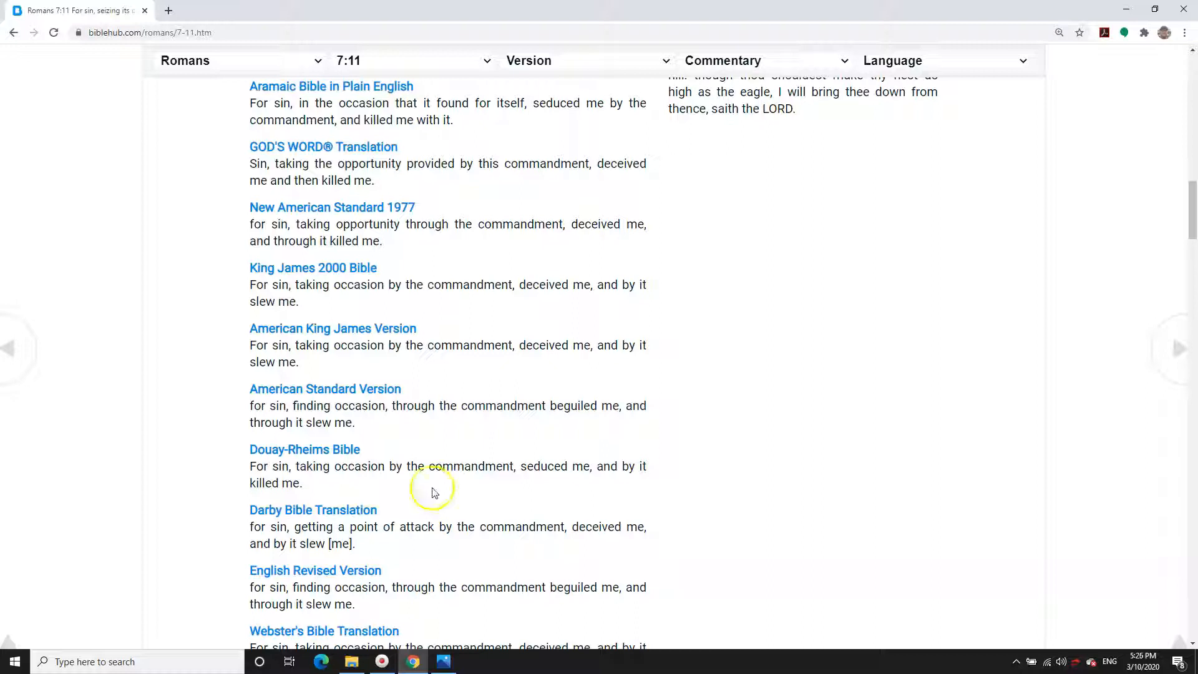
mouse_move(571, 292)
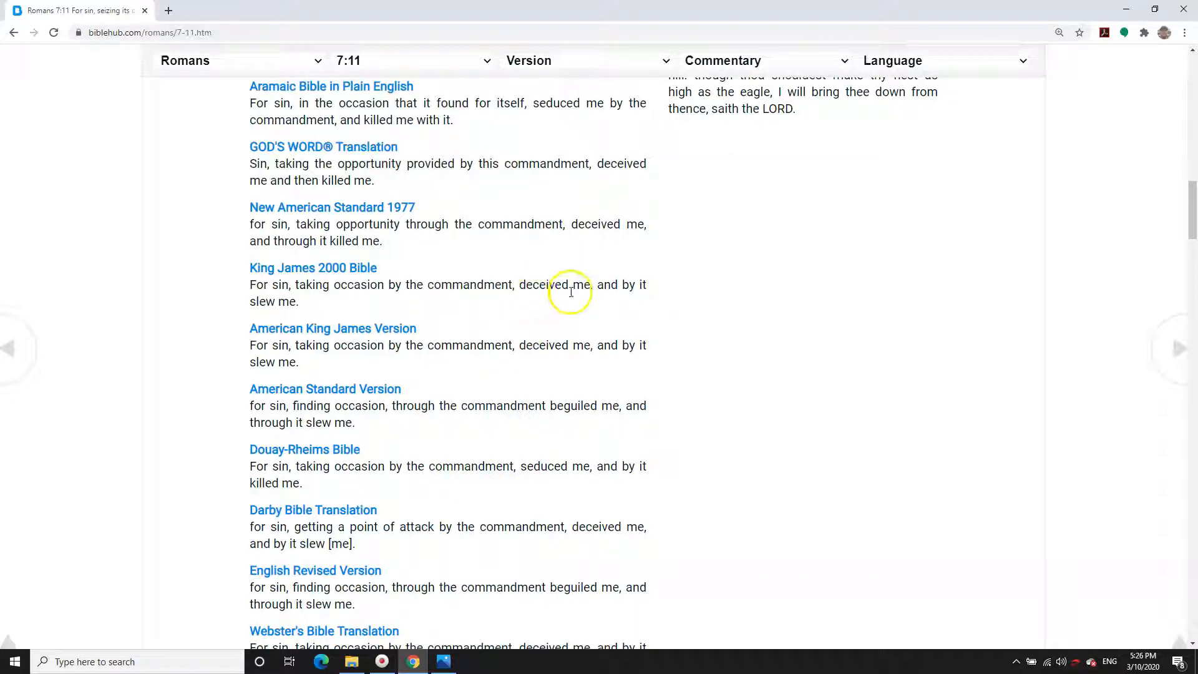
mouse_move(472, 358)
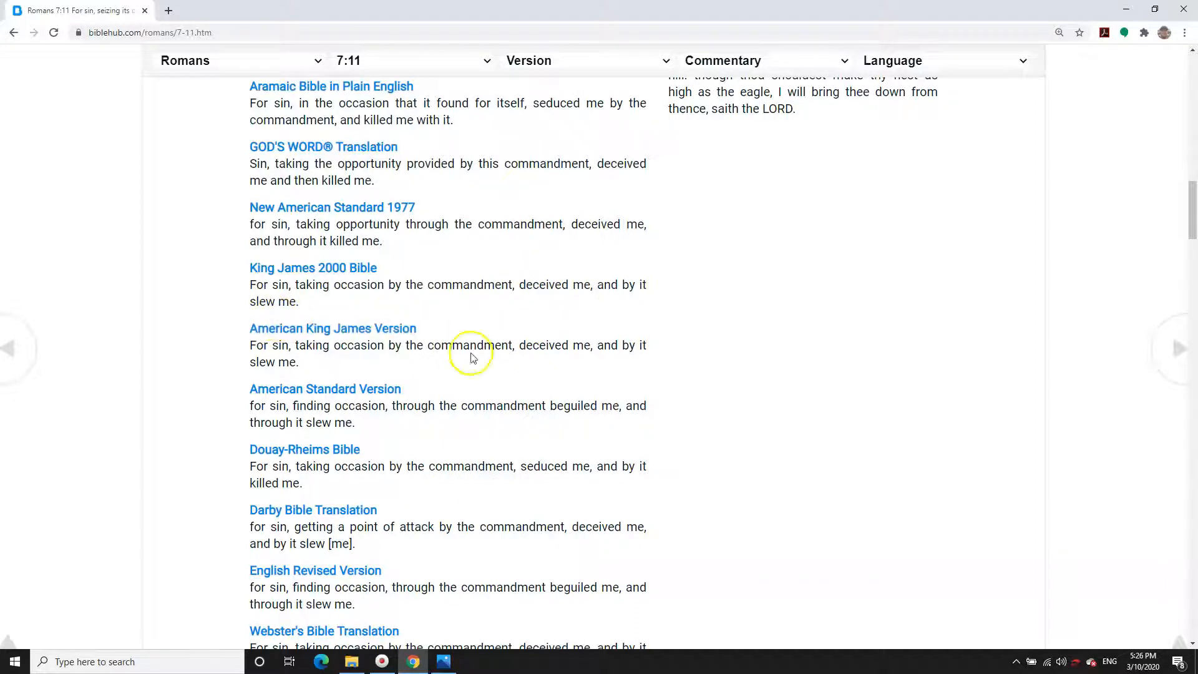
mouse_move(595, 405)
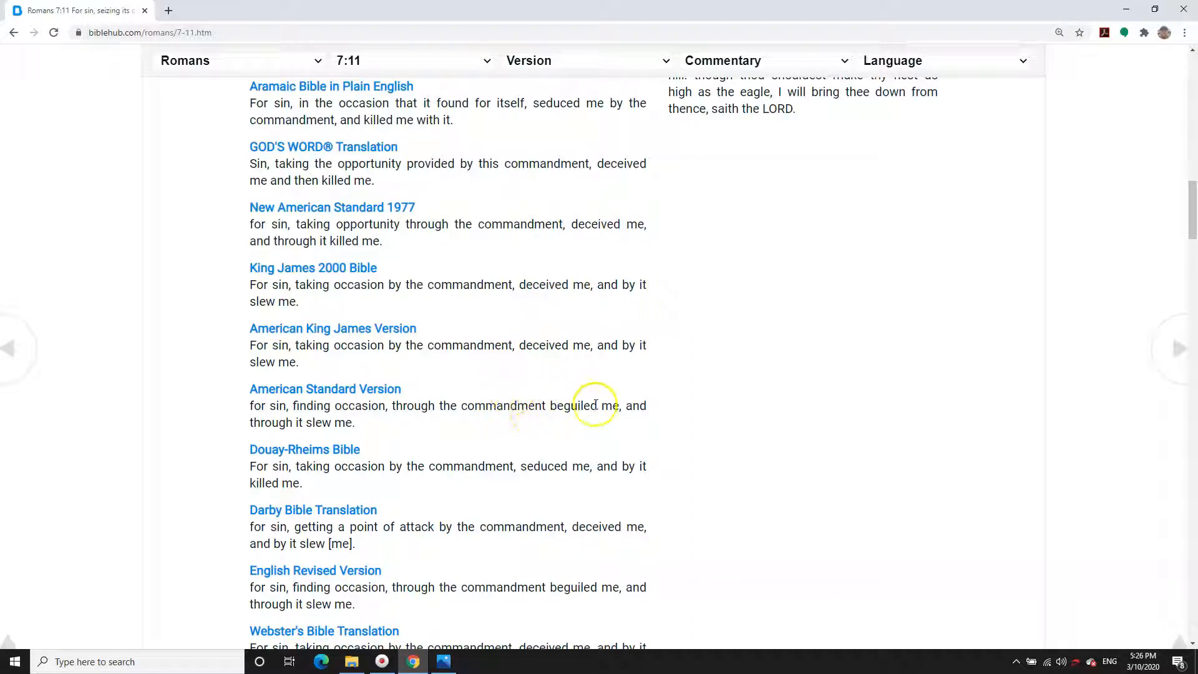
mouse_move(608, 405)
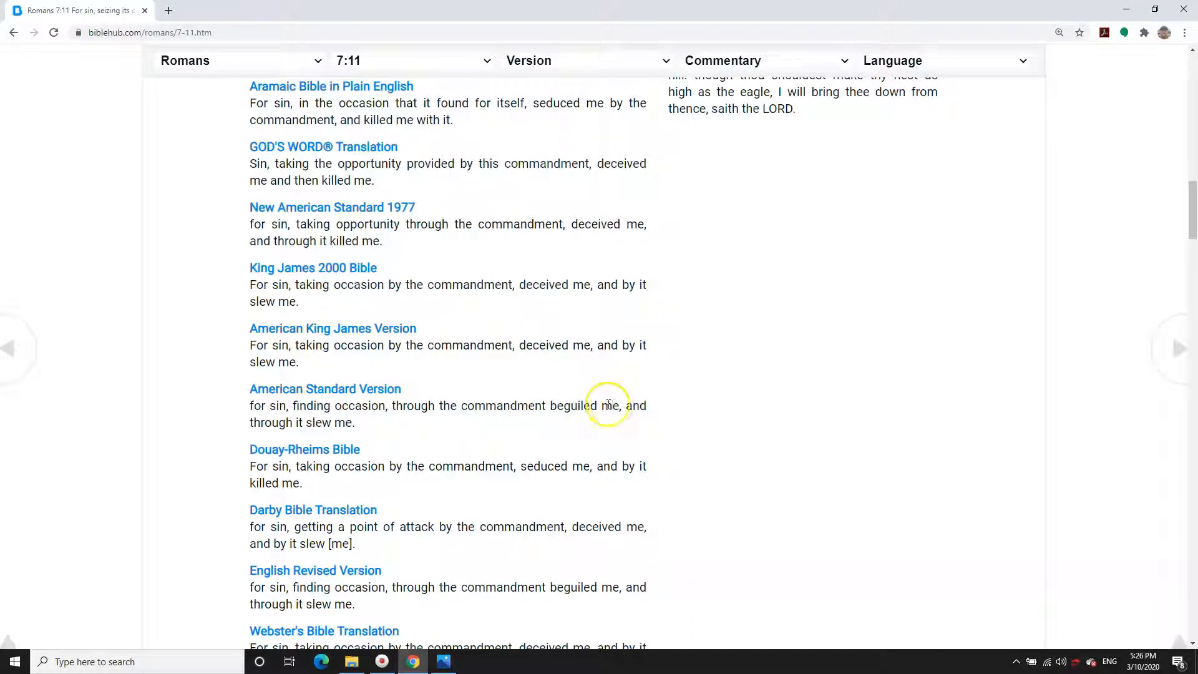
mouse_move(579, 423)
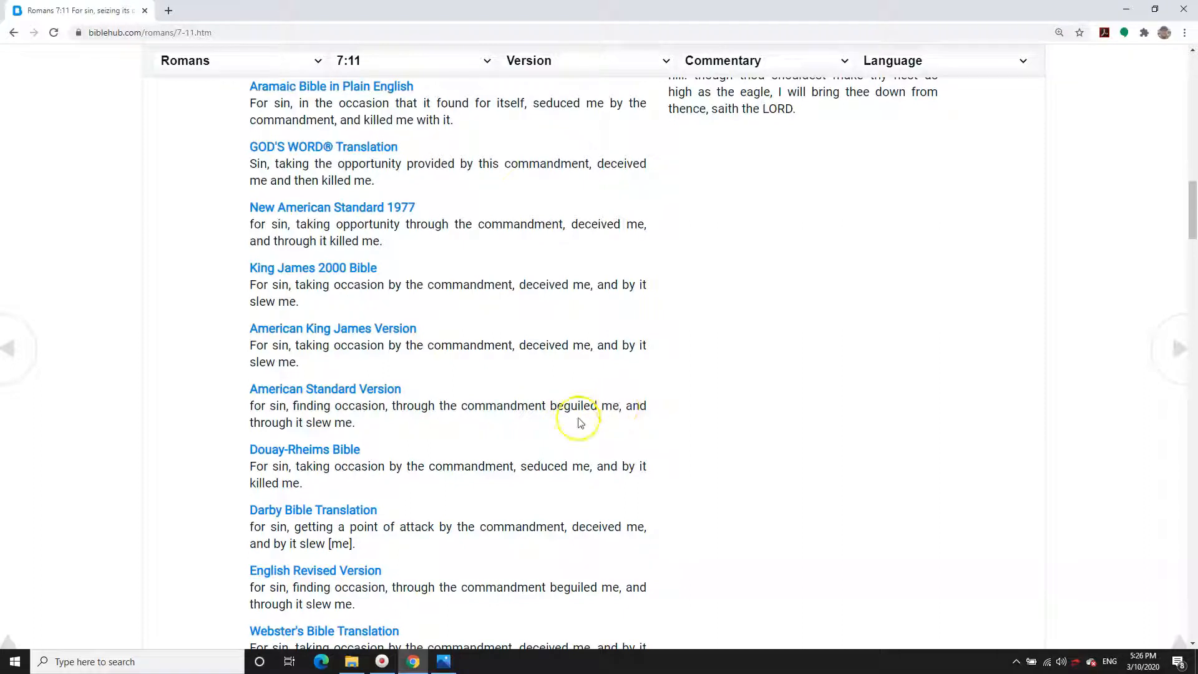
mouse_move(450, 463)
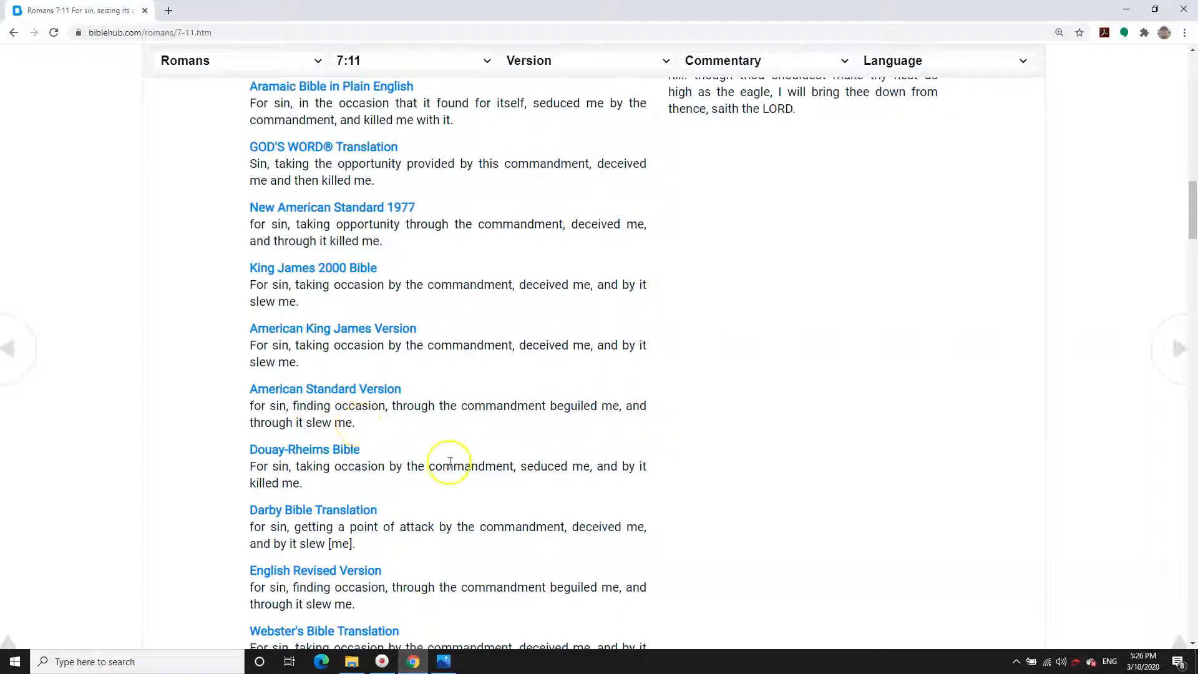
mouse_move(591, 485)
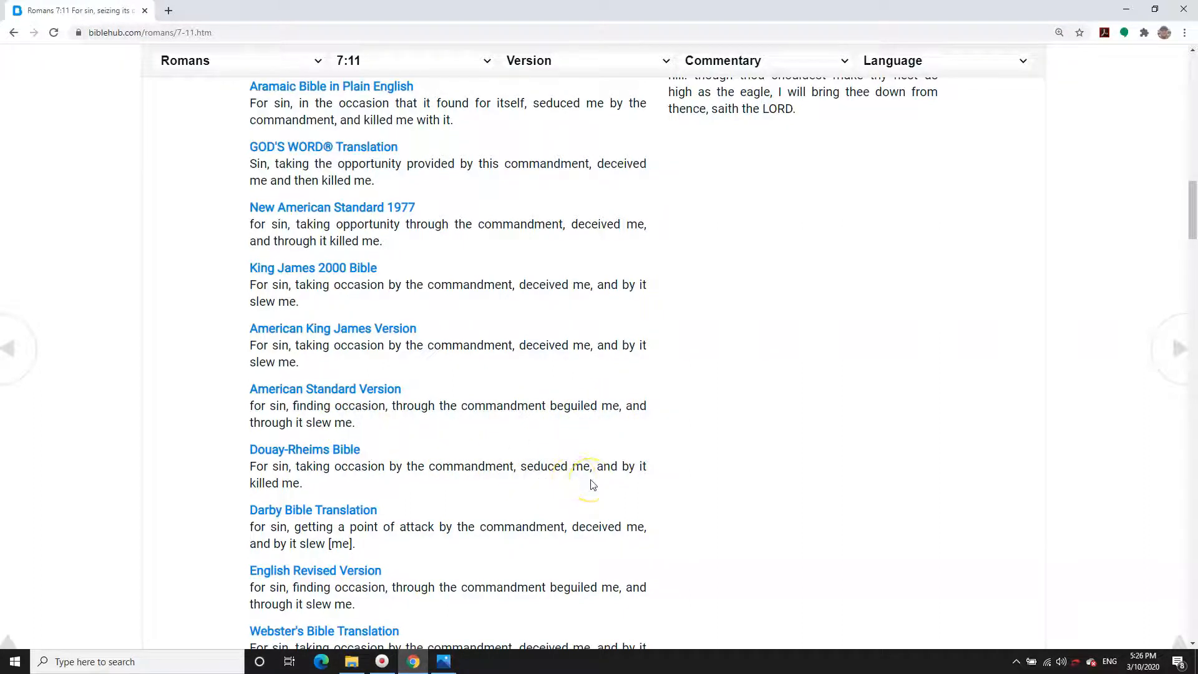
scroll("down", 3)
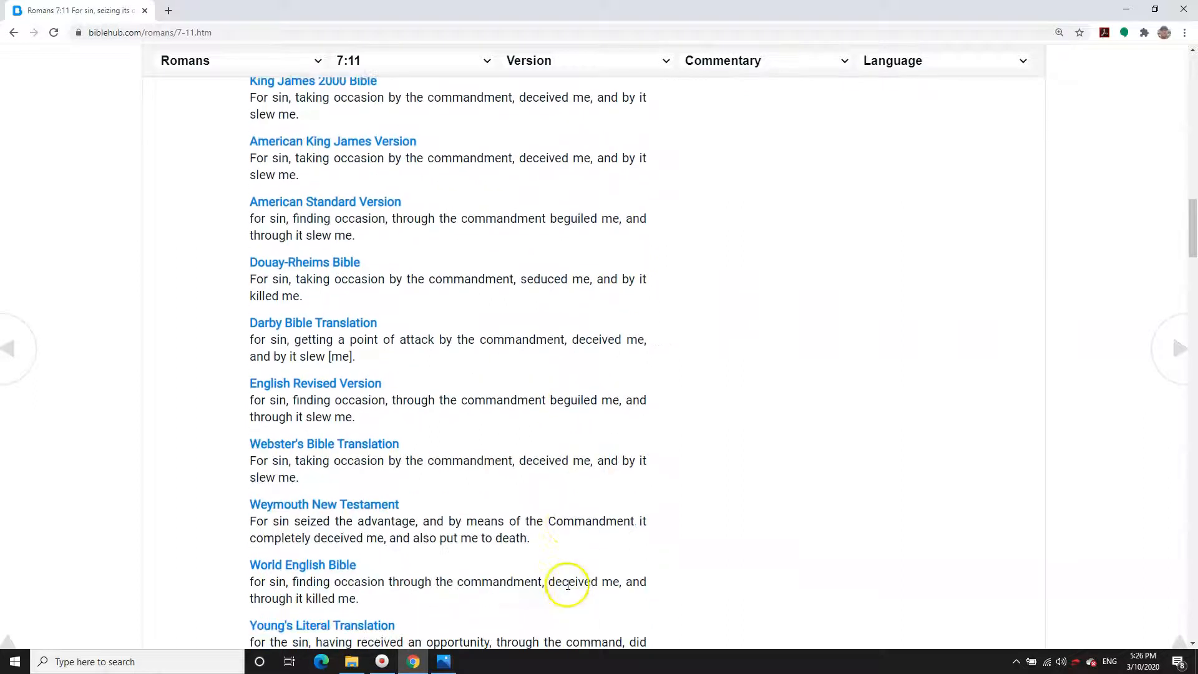
scroll("down", 3)
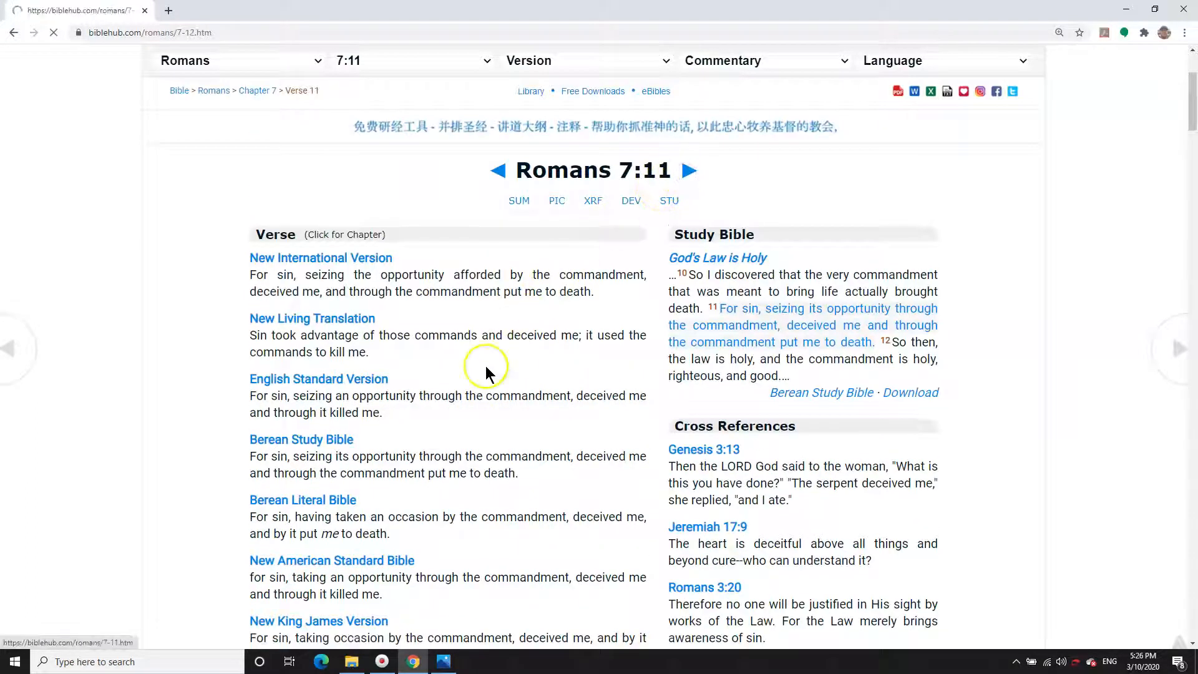
- Open Romans 7:12 and scroll into its parallel translations and study notes
left_click(690, 171)
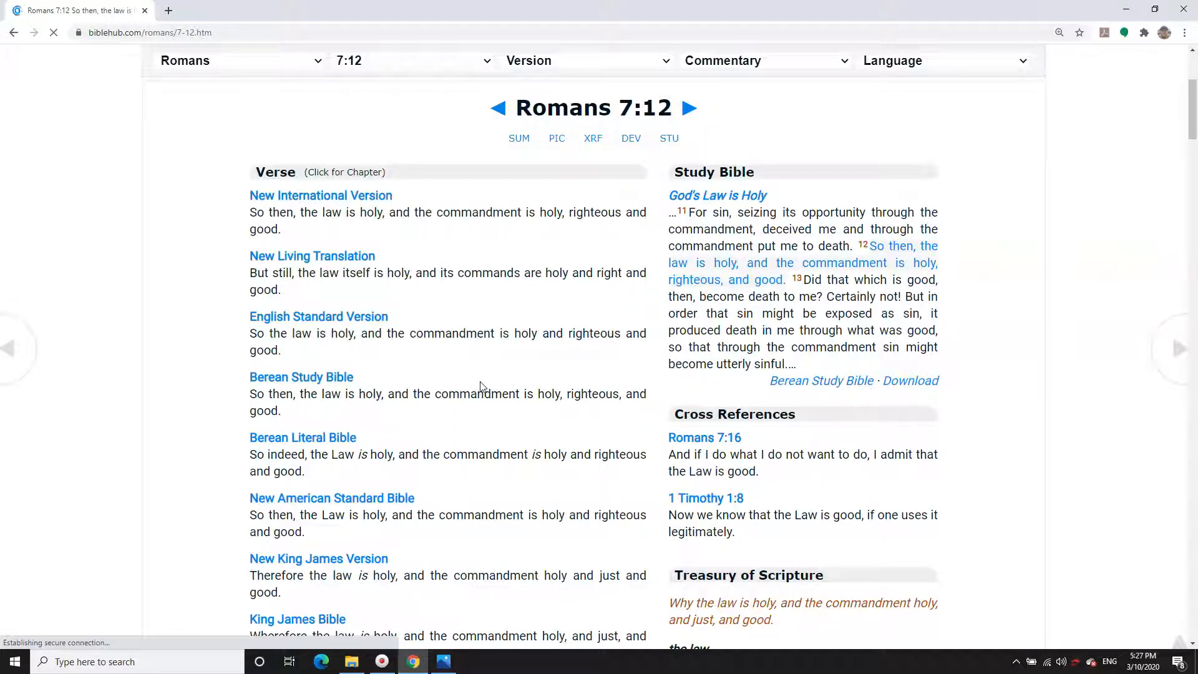
scroll("down", 3)
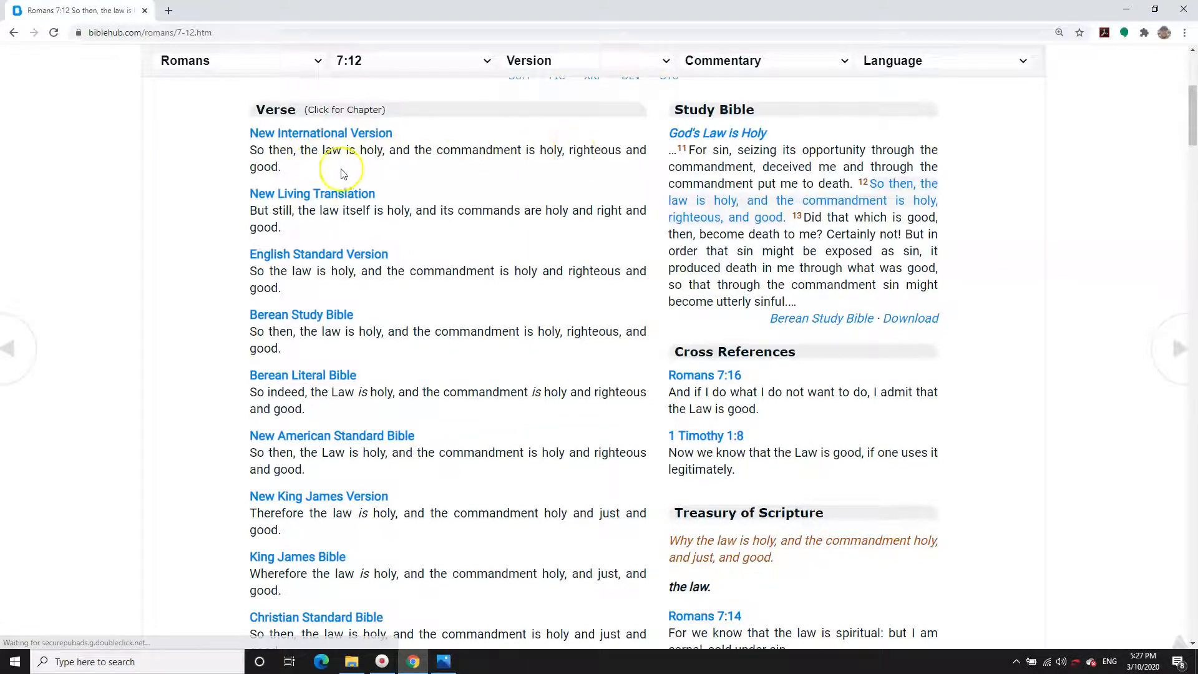
mouse_move(305, 183)
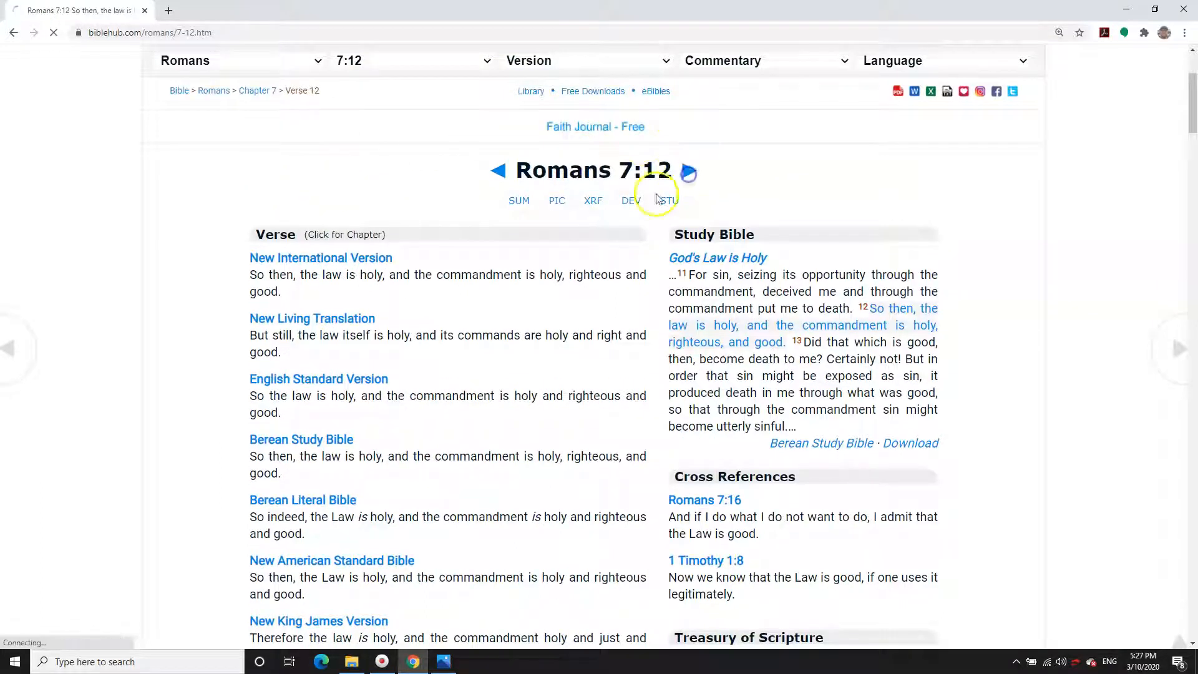
- Open Romans 7:13 and scroll down through its parallel translations
left_click(688, 171)
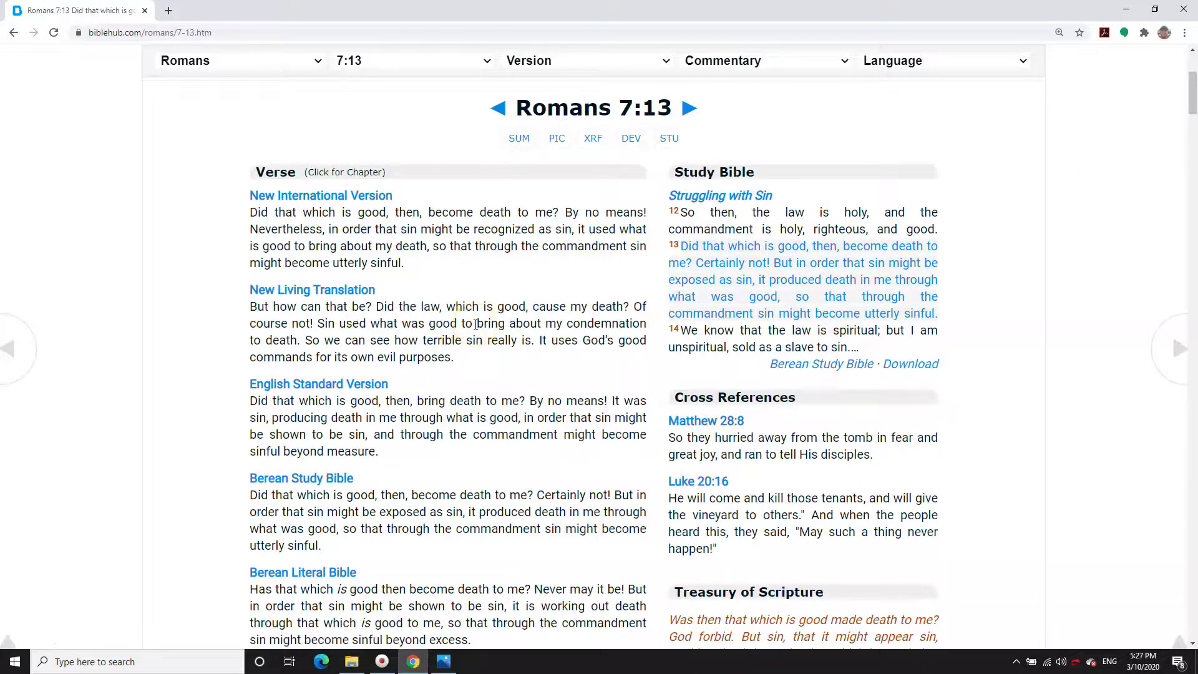
scroll("down", 3)
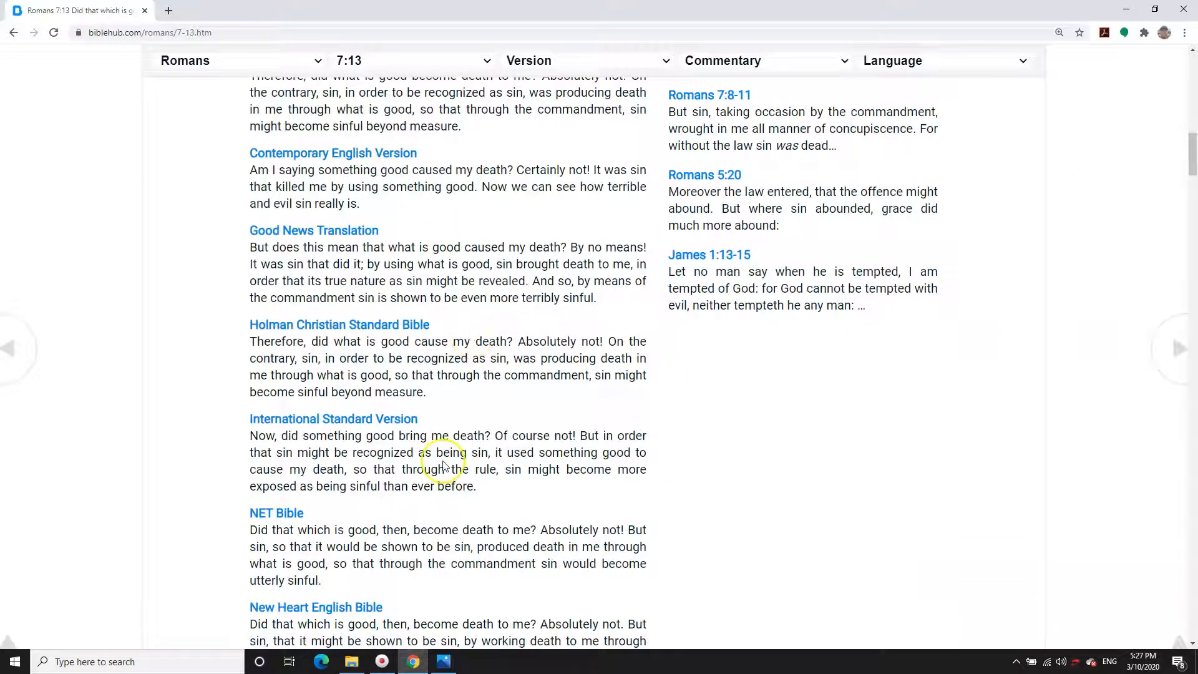
scroll("down", 3)
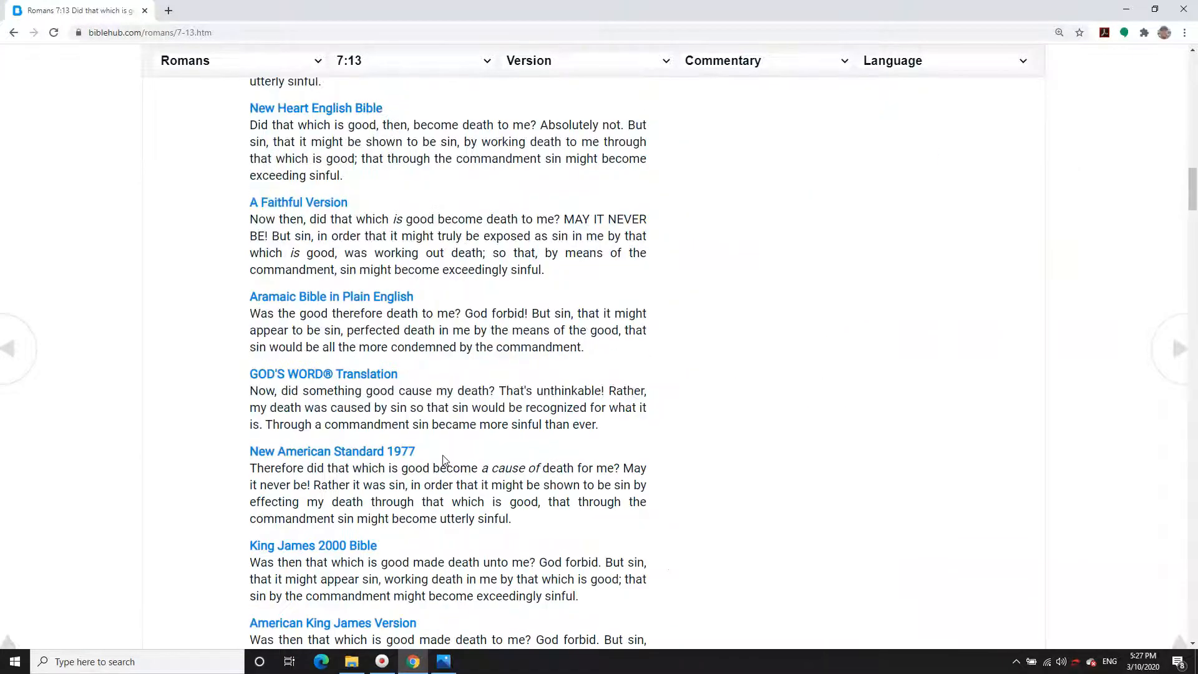
scroll("down", 3)
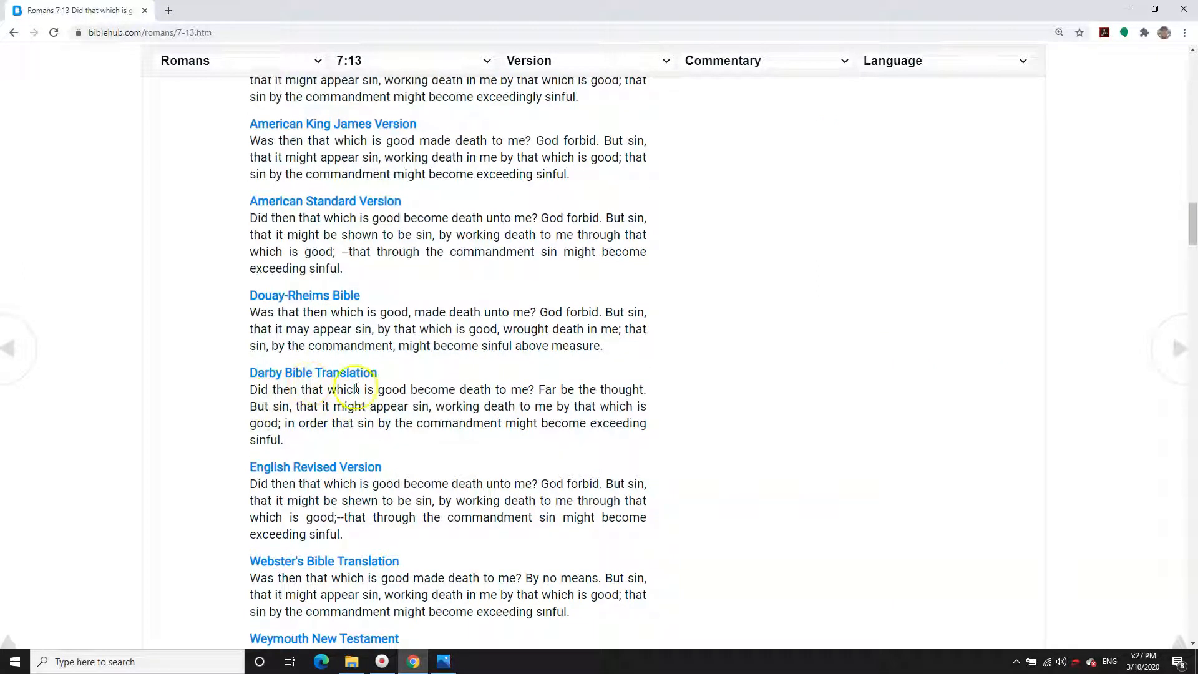
mouse_move(523, 391)
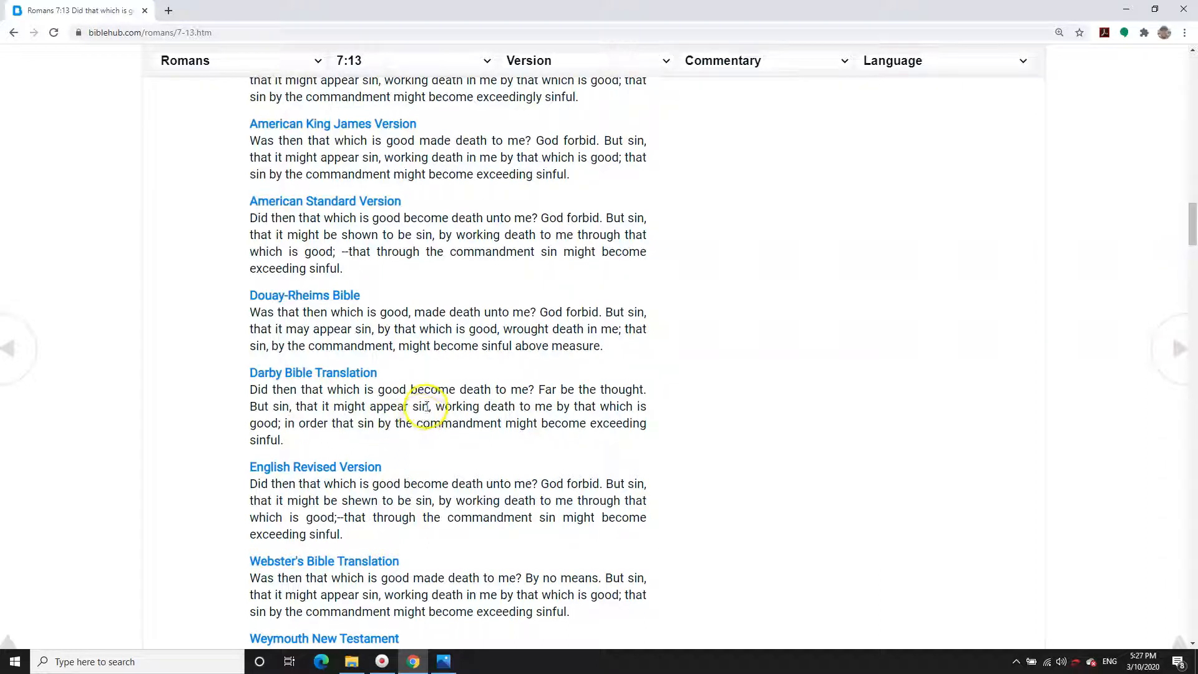
mouse_move(544, 406)
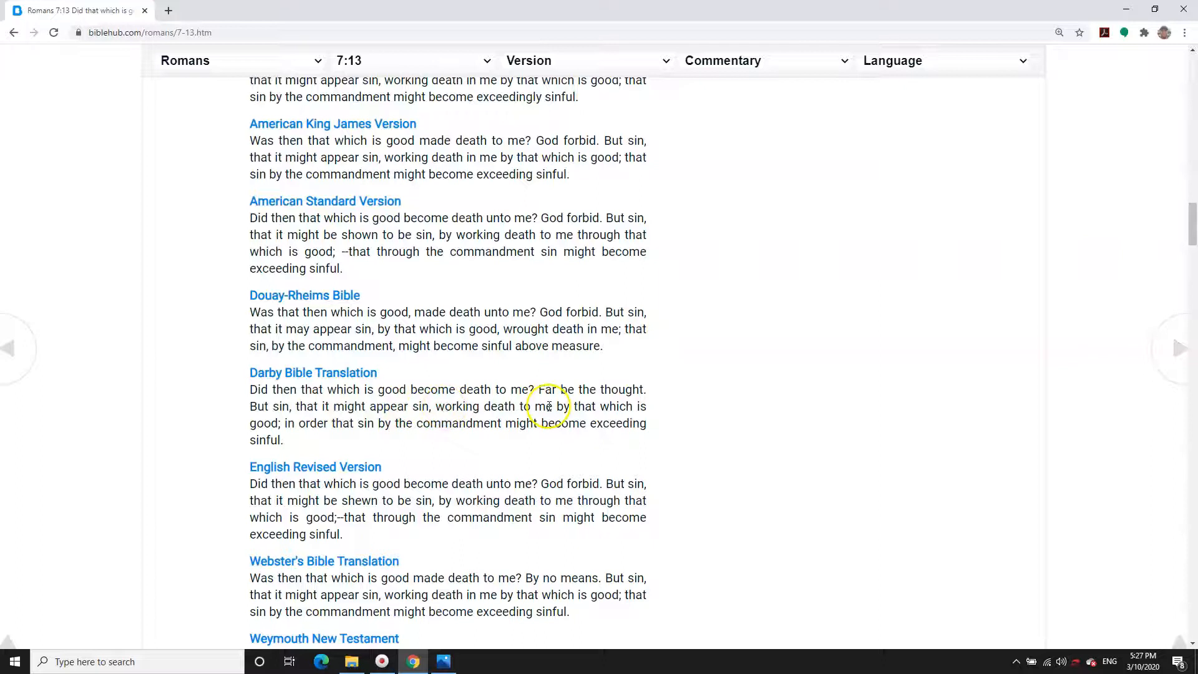
mouse_move(285, 428)
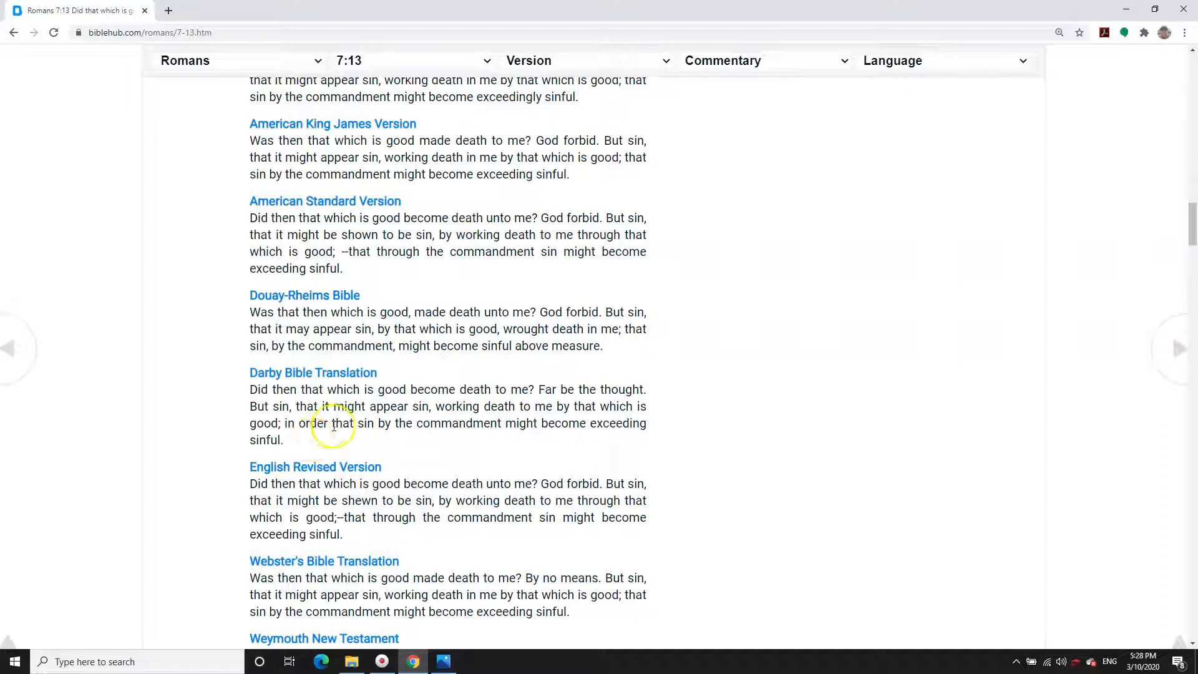
mouse_move(480, 431)
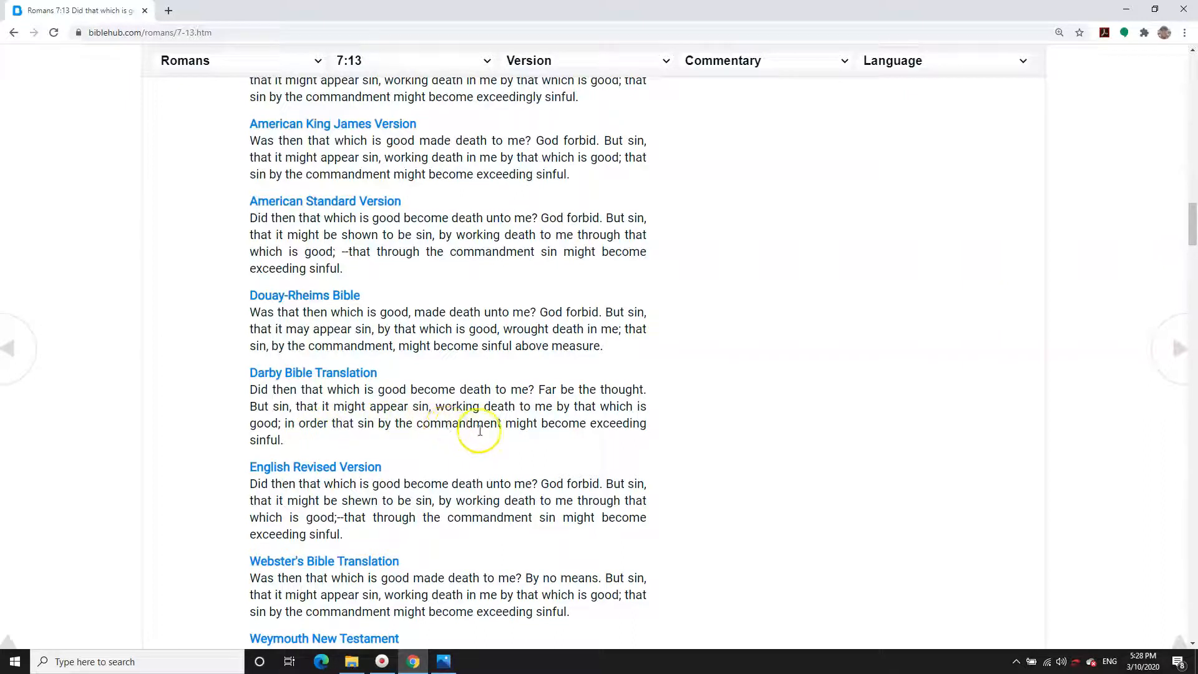
mouse_move(593, 423)
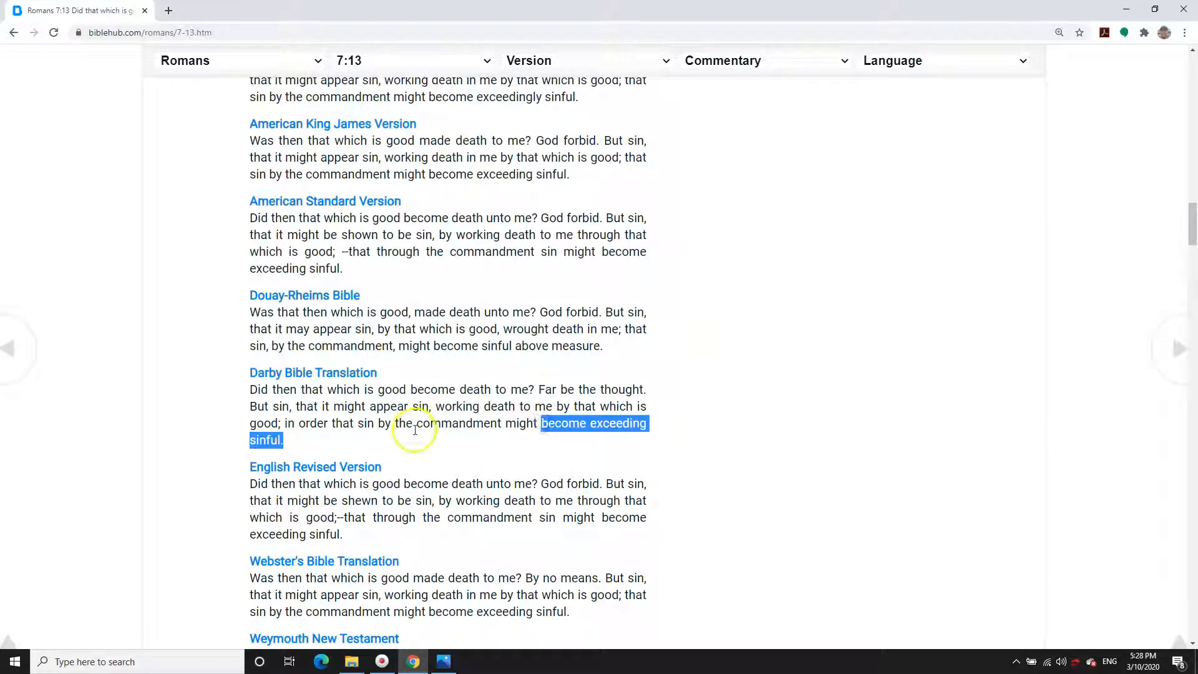
mouse_move(409, 436)
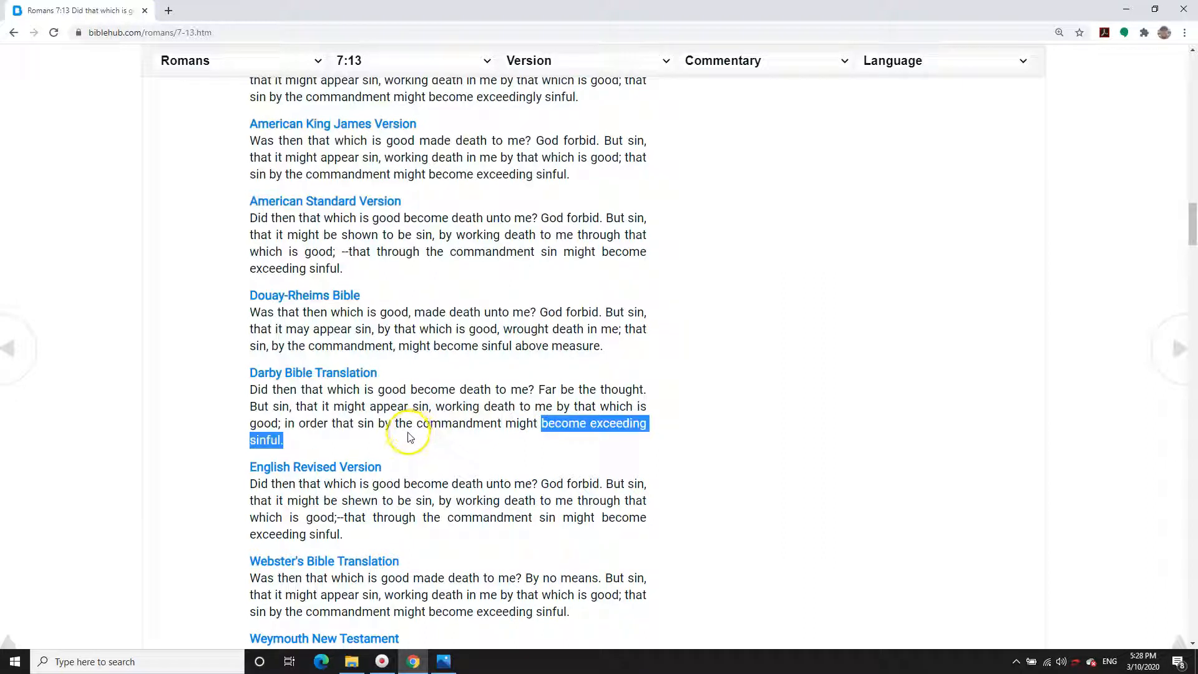
- In Darby, clear the 'become exceeding sinful' highlight and mark 'sin by the commandment'
left_click(408, 434)
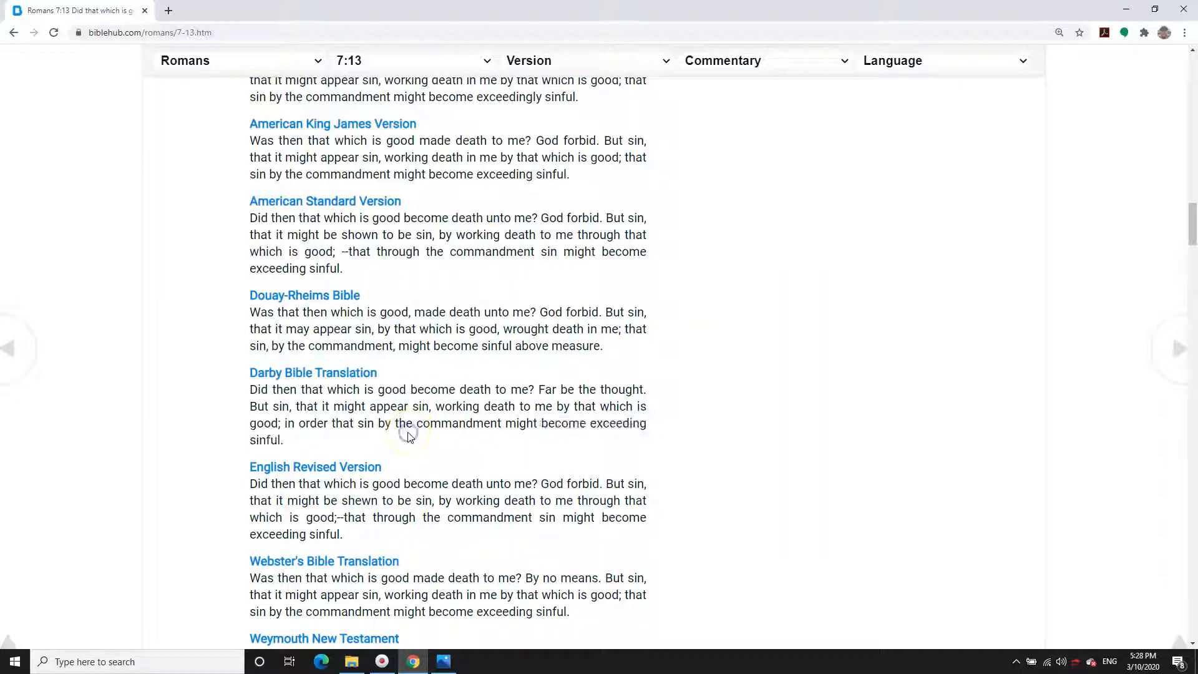
double_click(464, 423)
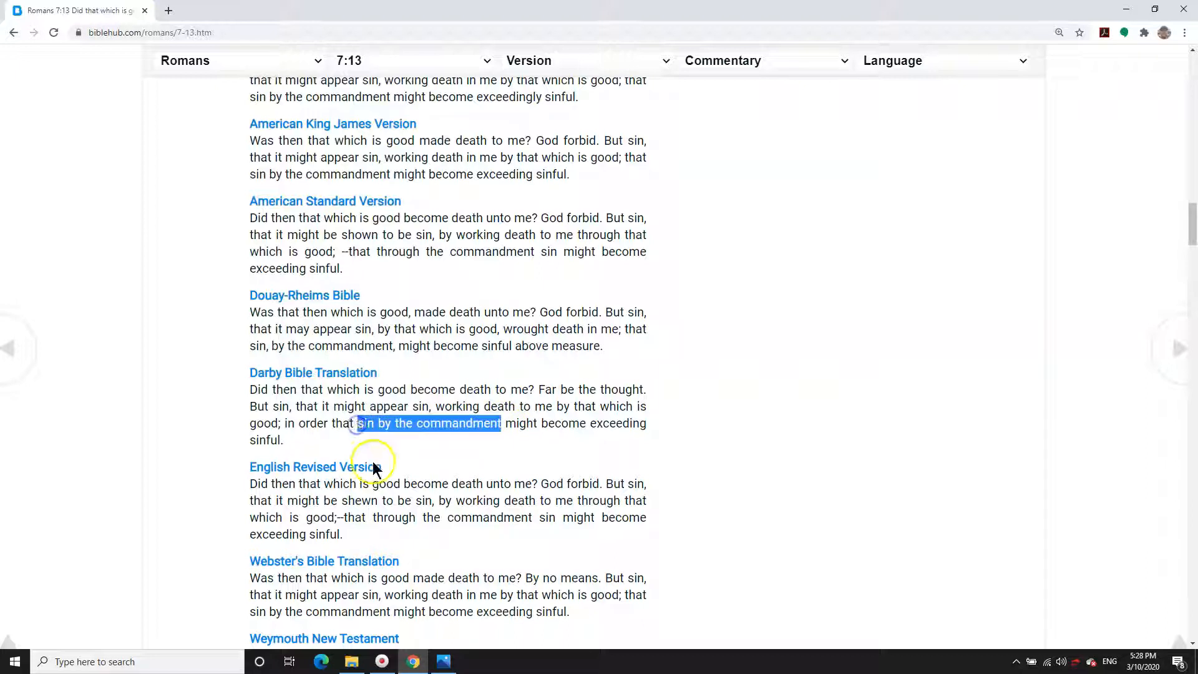
mouse_move(449, 469)
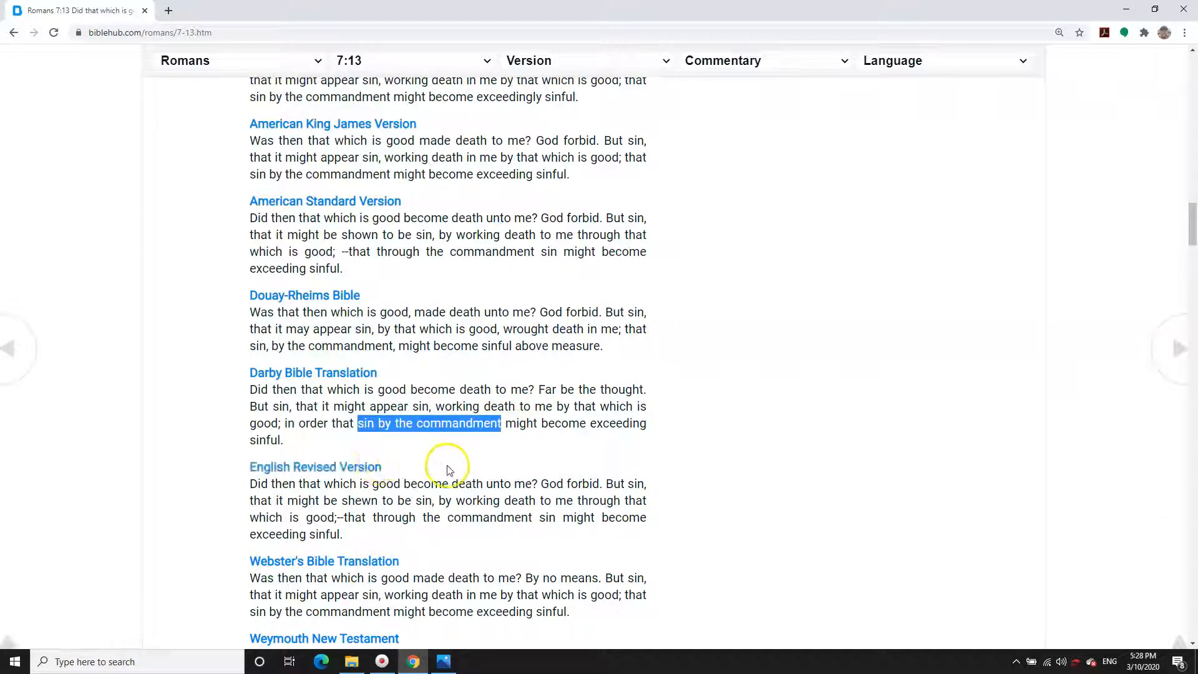
scroll("down", 3)
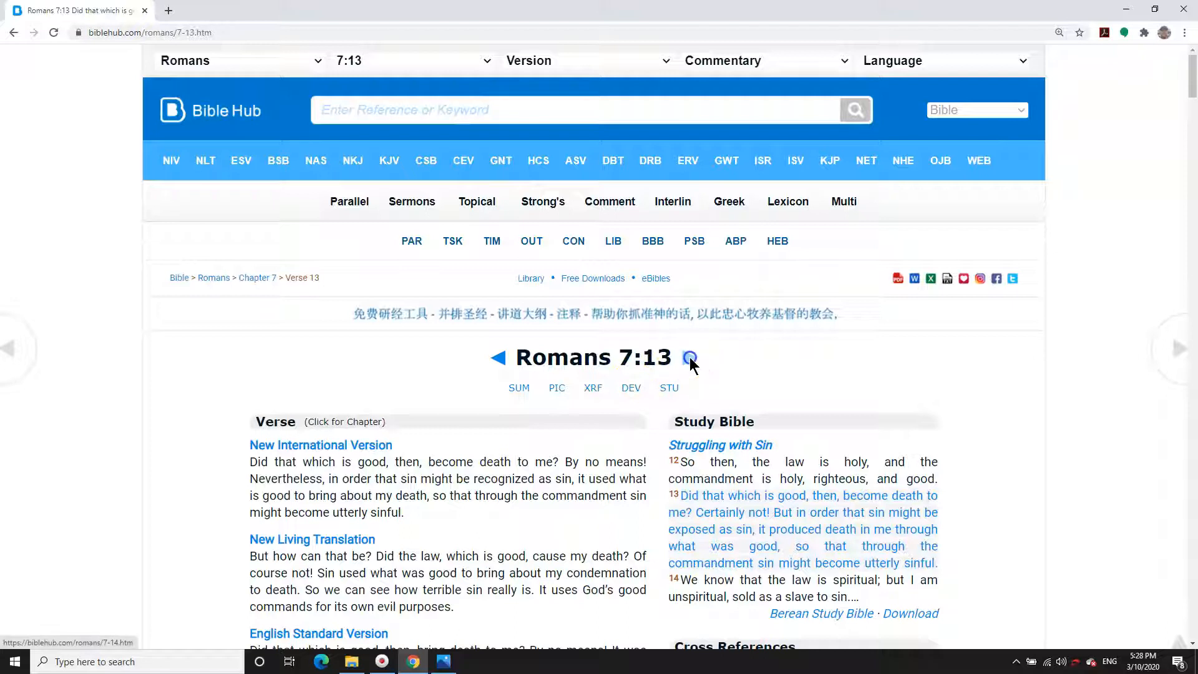
- Advance to Romans 7:14, skim its opening translations, then move on to 7:15
left_click(689, 357)
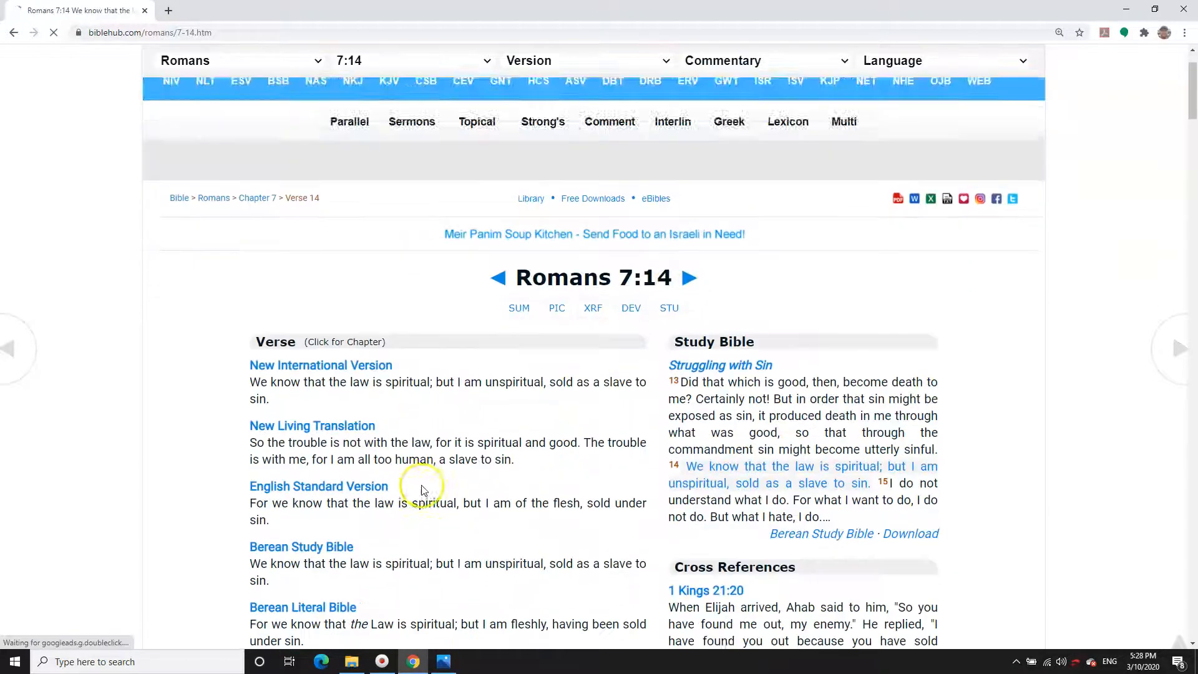
scroll("down", 3)
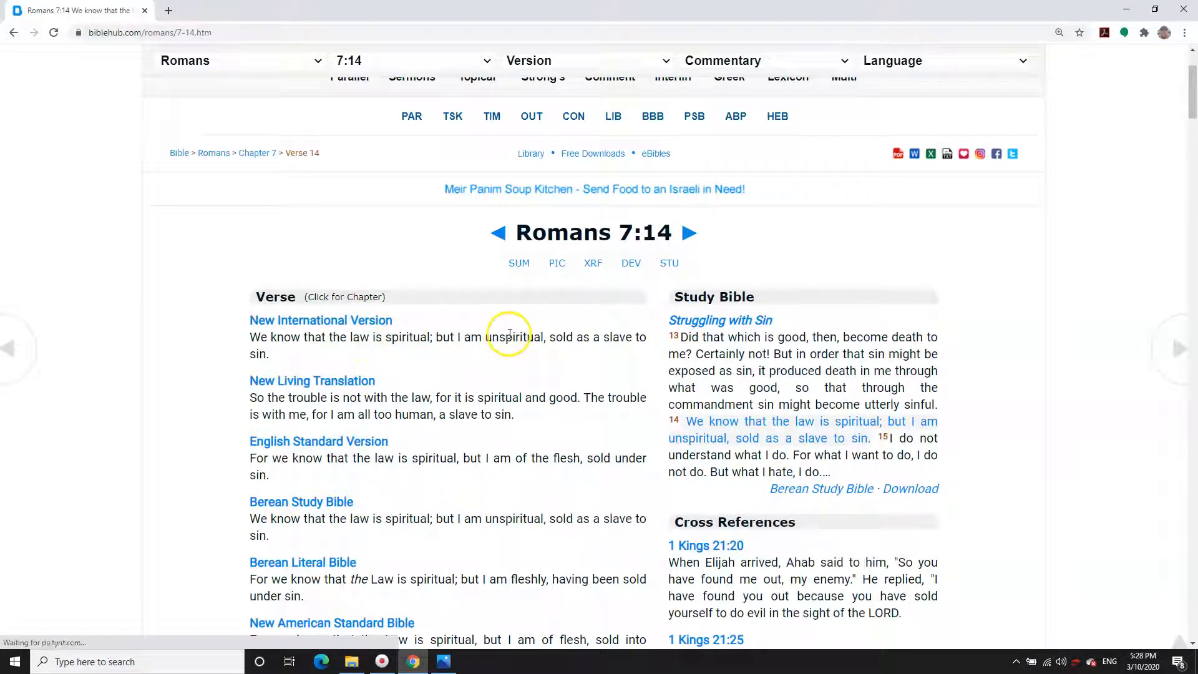
mouse_move(591, 341)
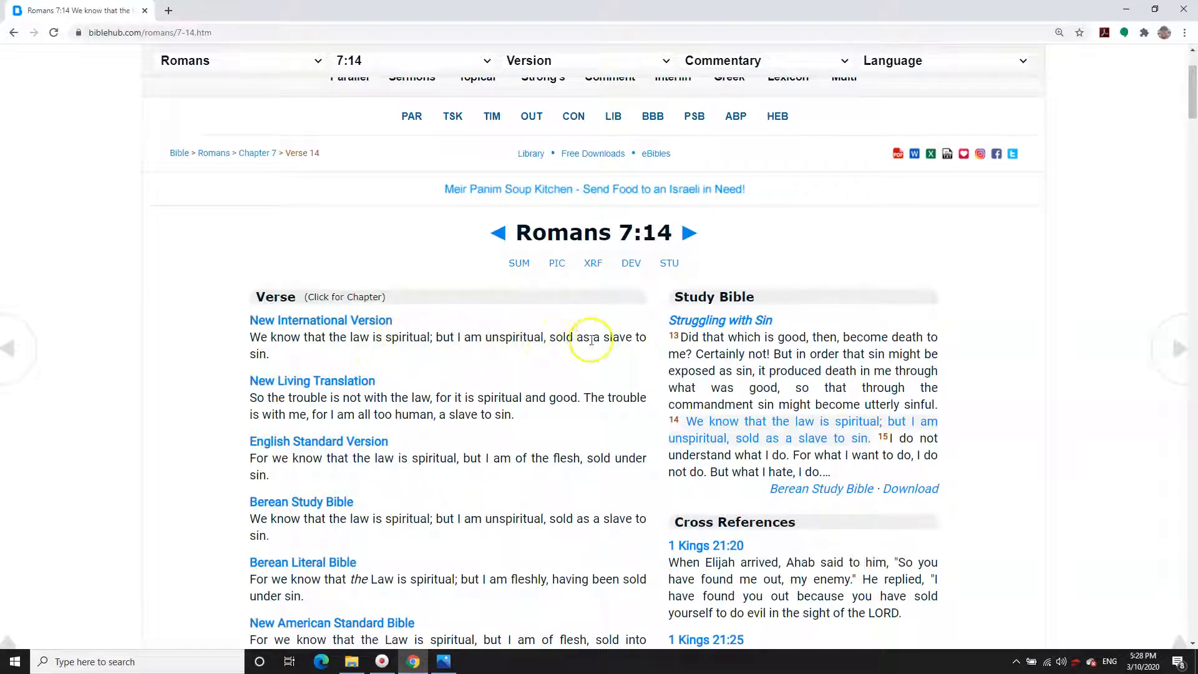
scroll("down", 3)
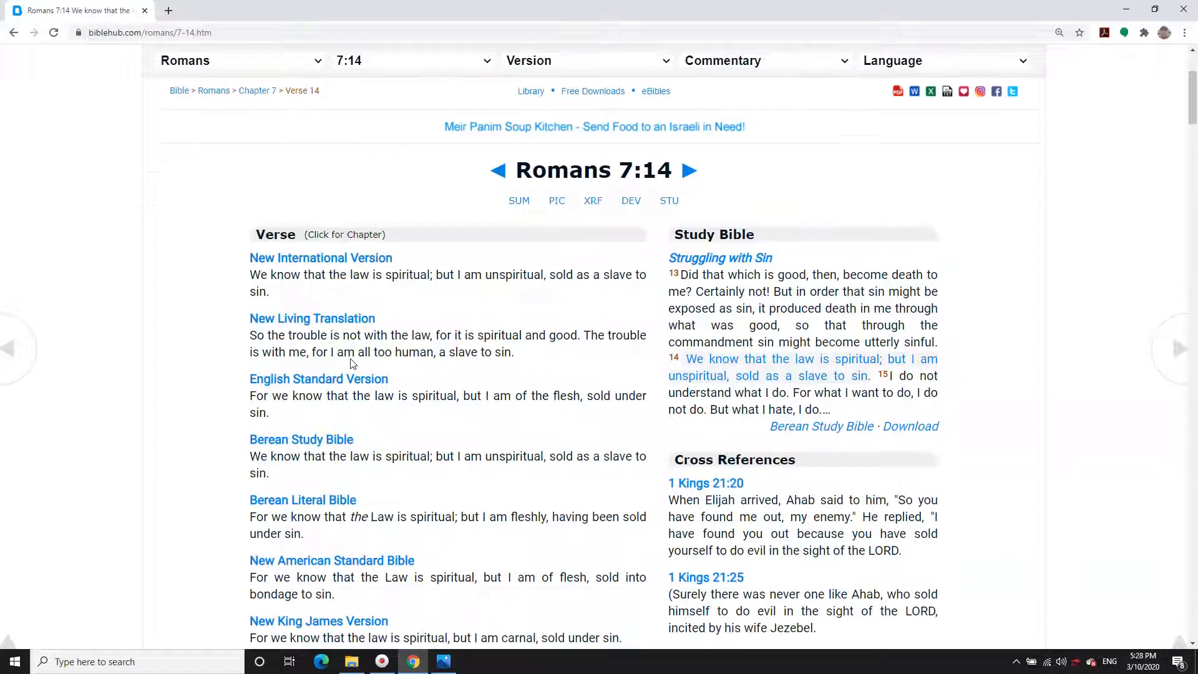
left_click(692, 170)
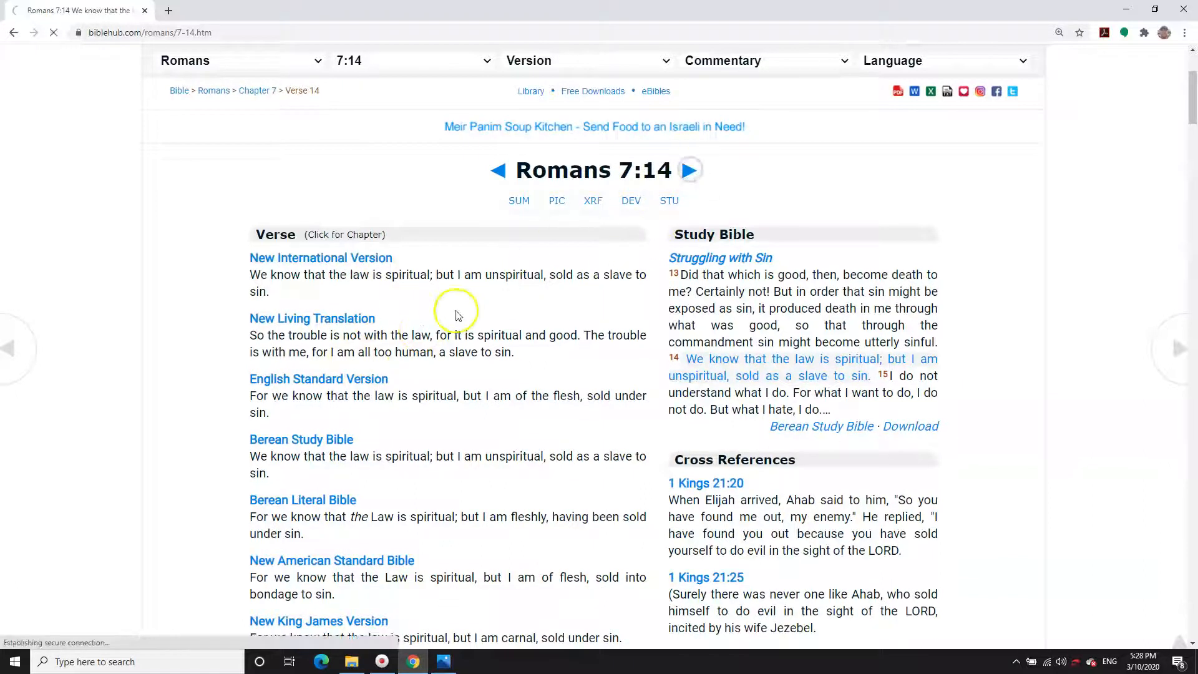
- Read Romans 7:15's translations past the NET Bible to the Aramaic Bible in Plain English
left_click(693, 170)
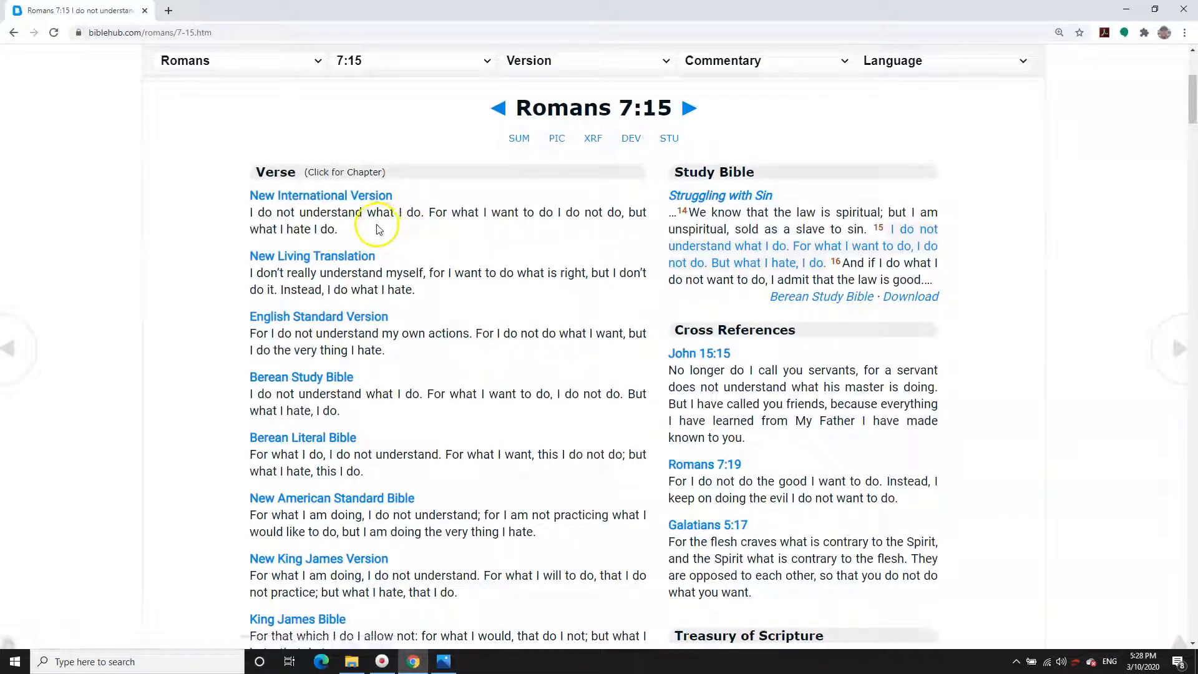
mouse_move(301, 219)
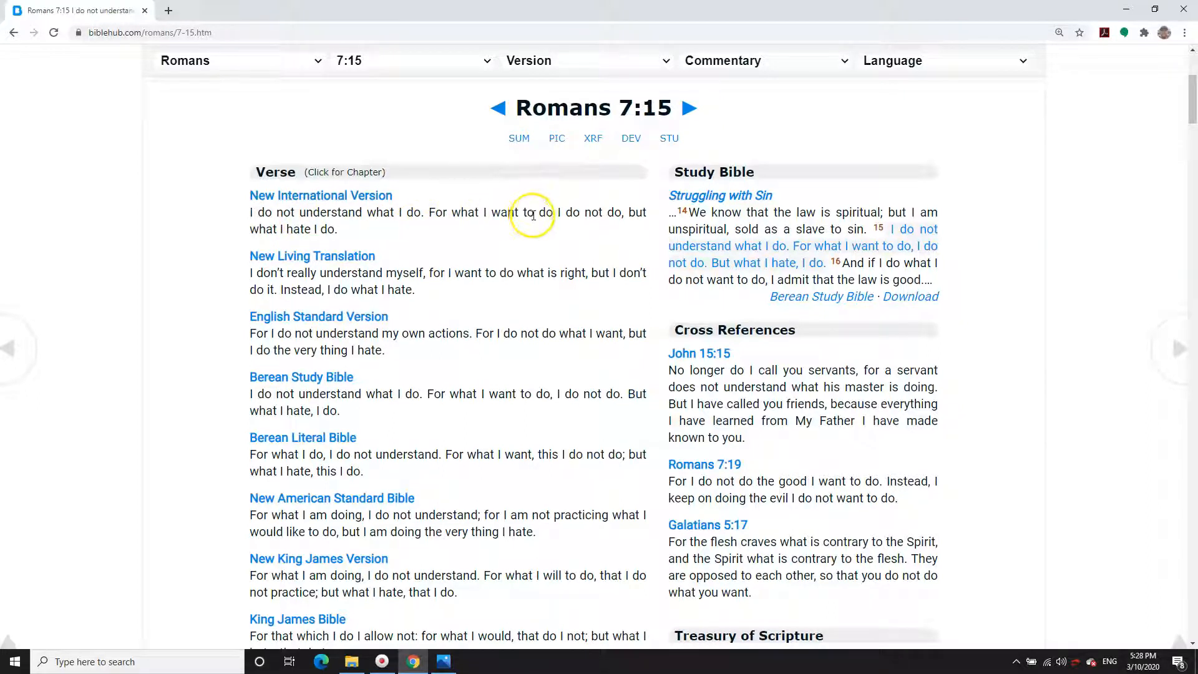
mouse_move(343, 214)
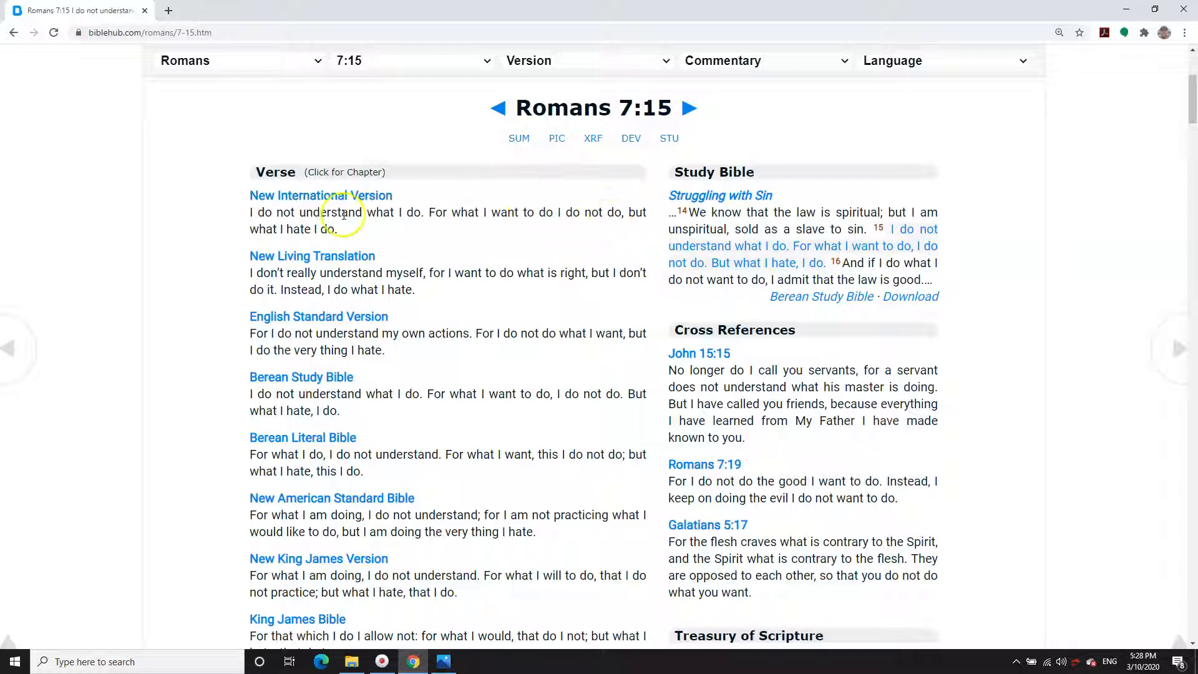
scroll("down", 3)
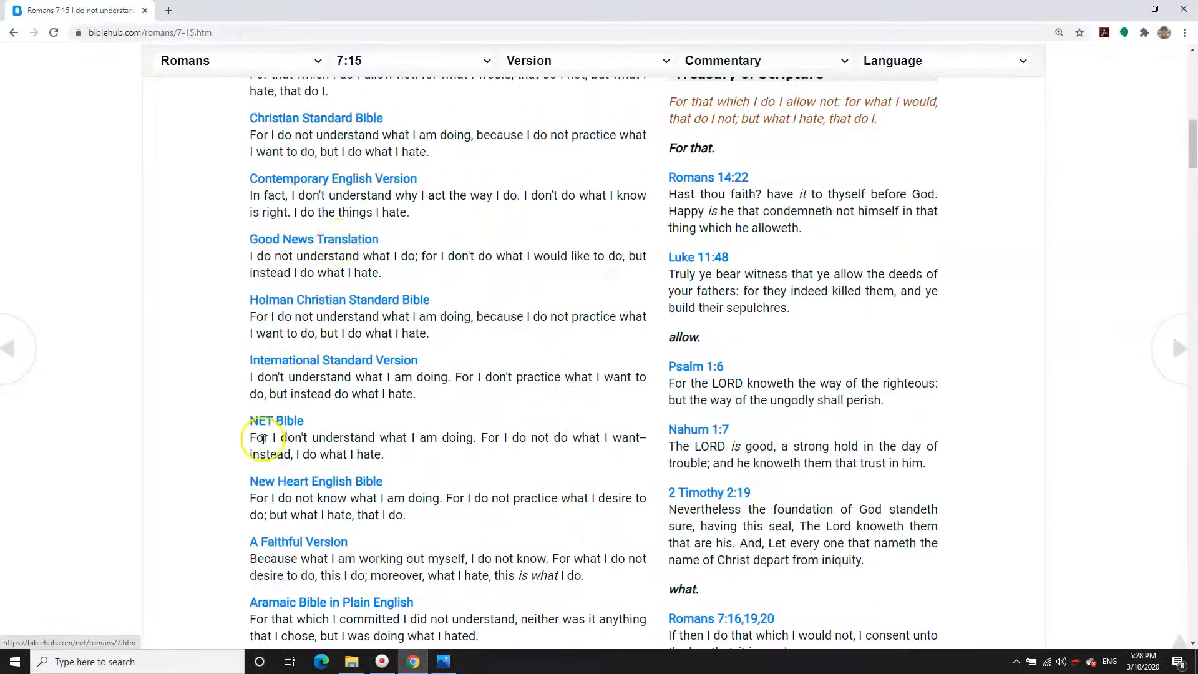
mouse_move(452, 438)
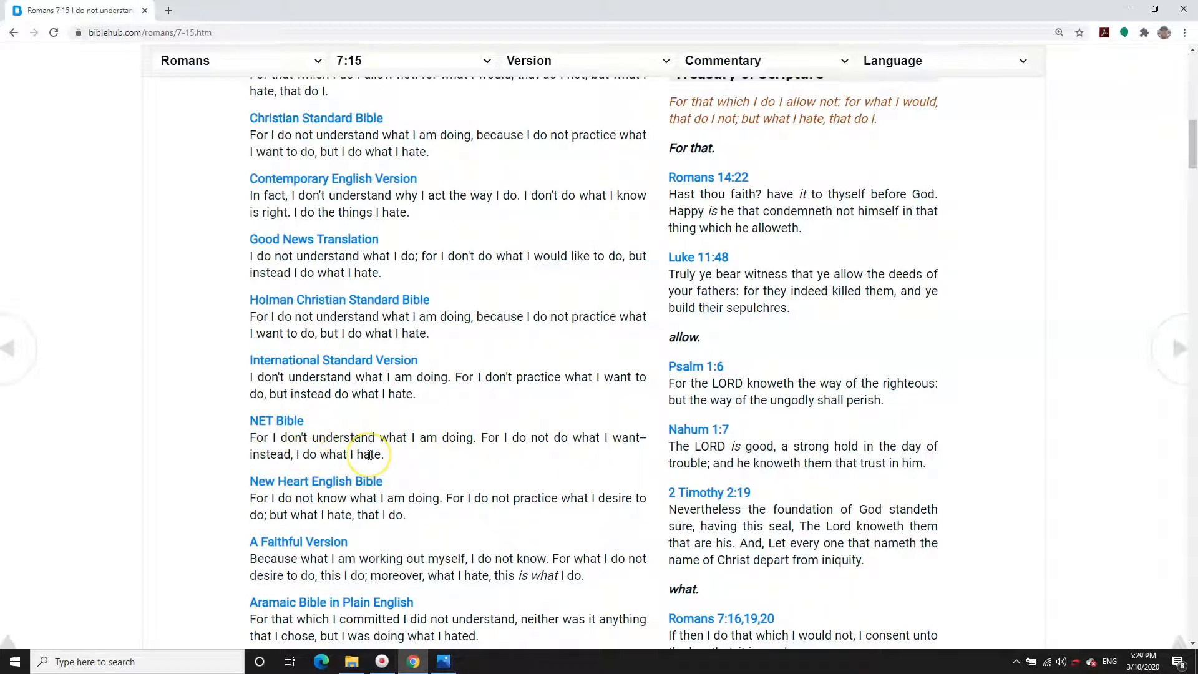
mouse_move(324, 467)
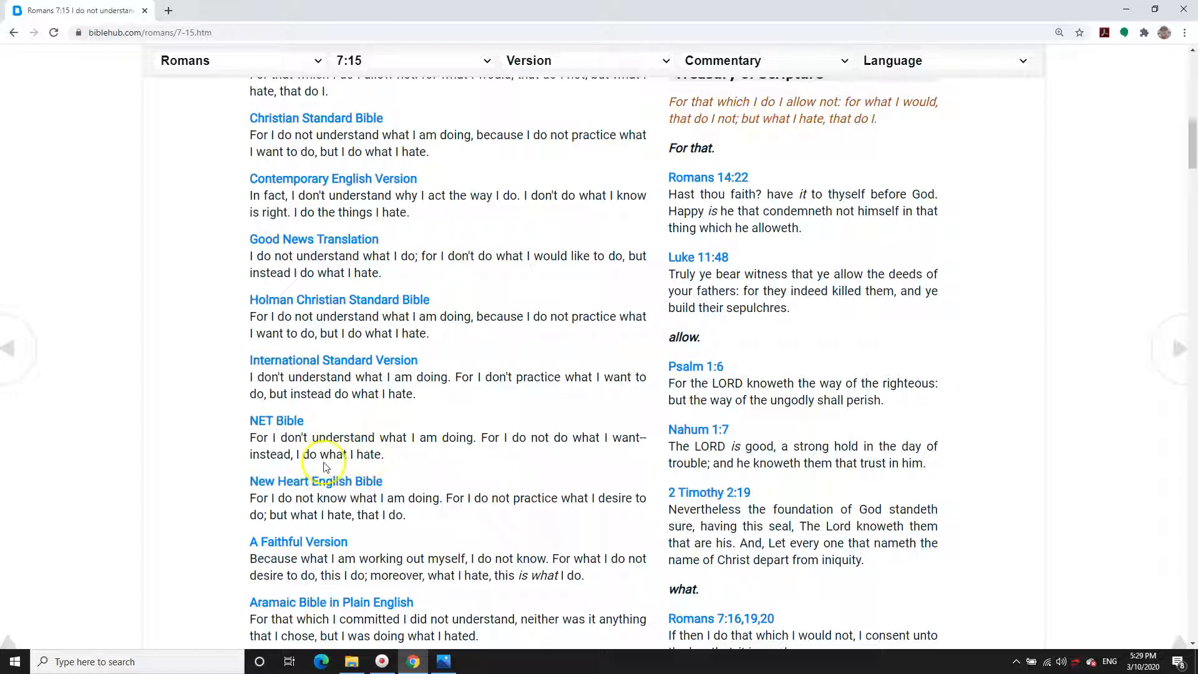
mouse_move(313, 468)
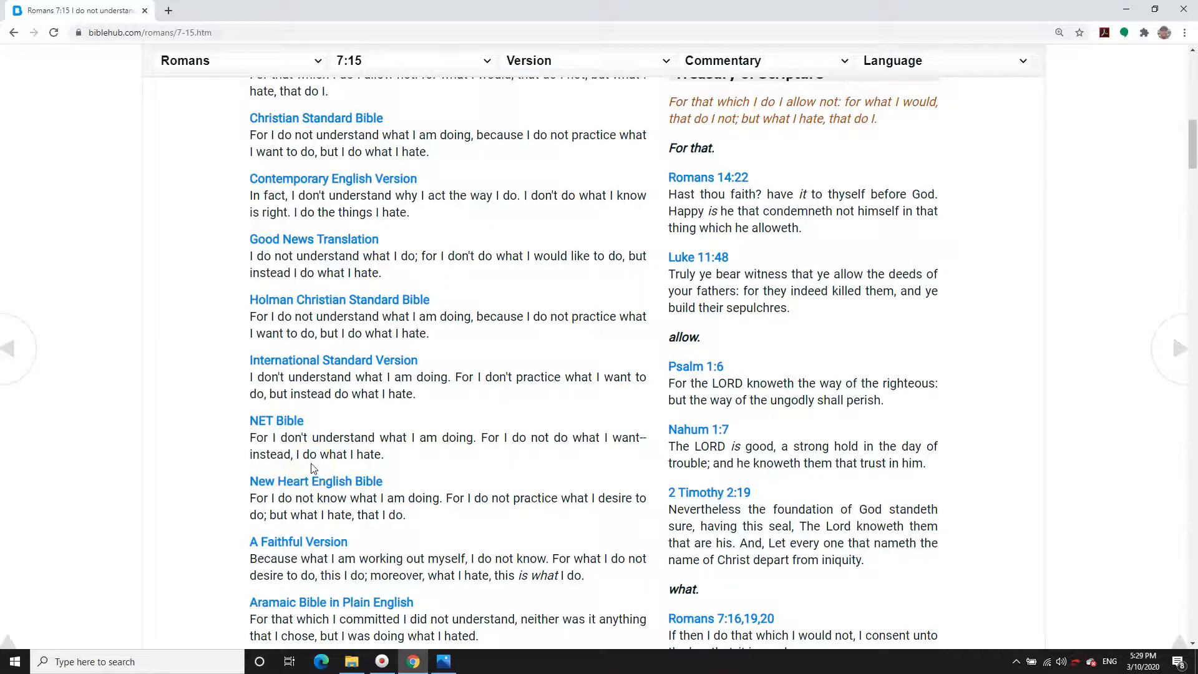
scroll("down", 3)
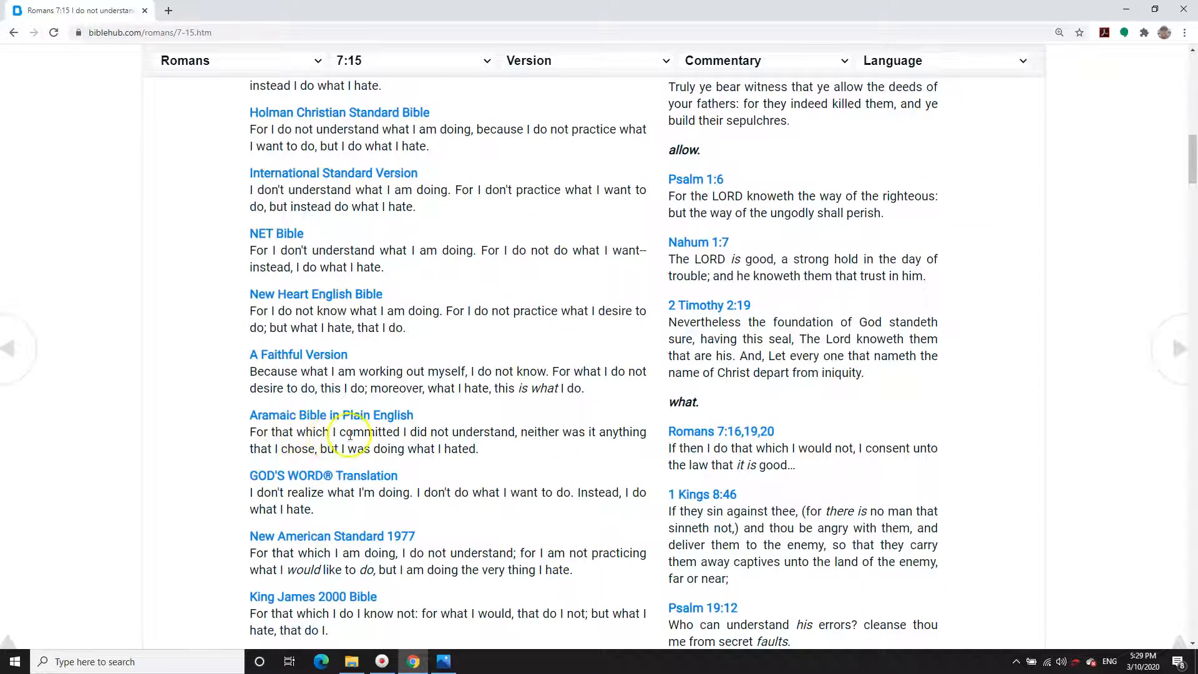
mouse_move(395, 432)
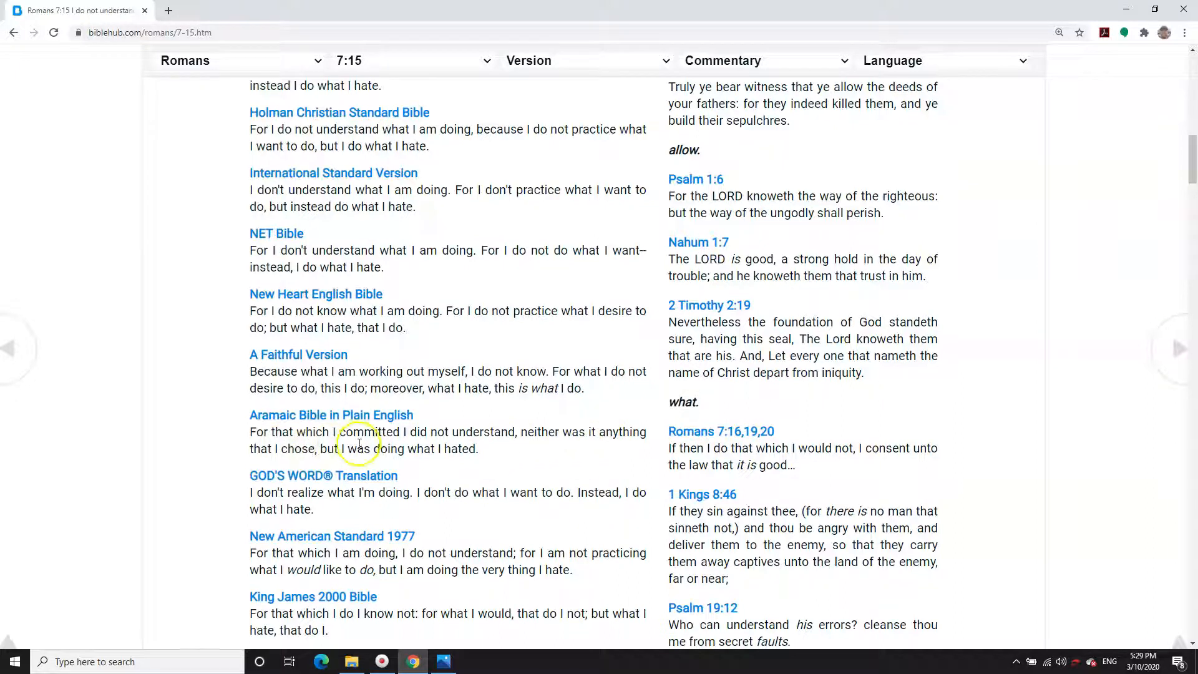
mouse_move(467, 446)
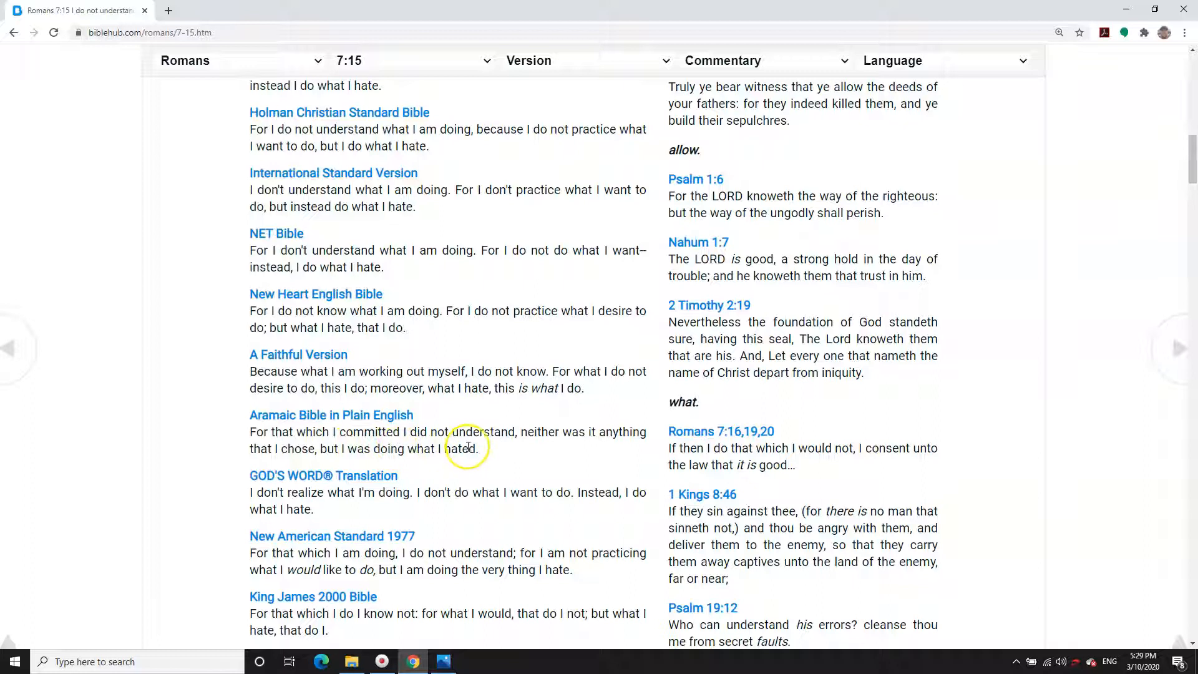
mouse_move(414, 444)
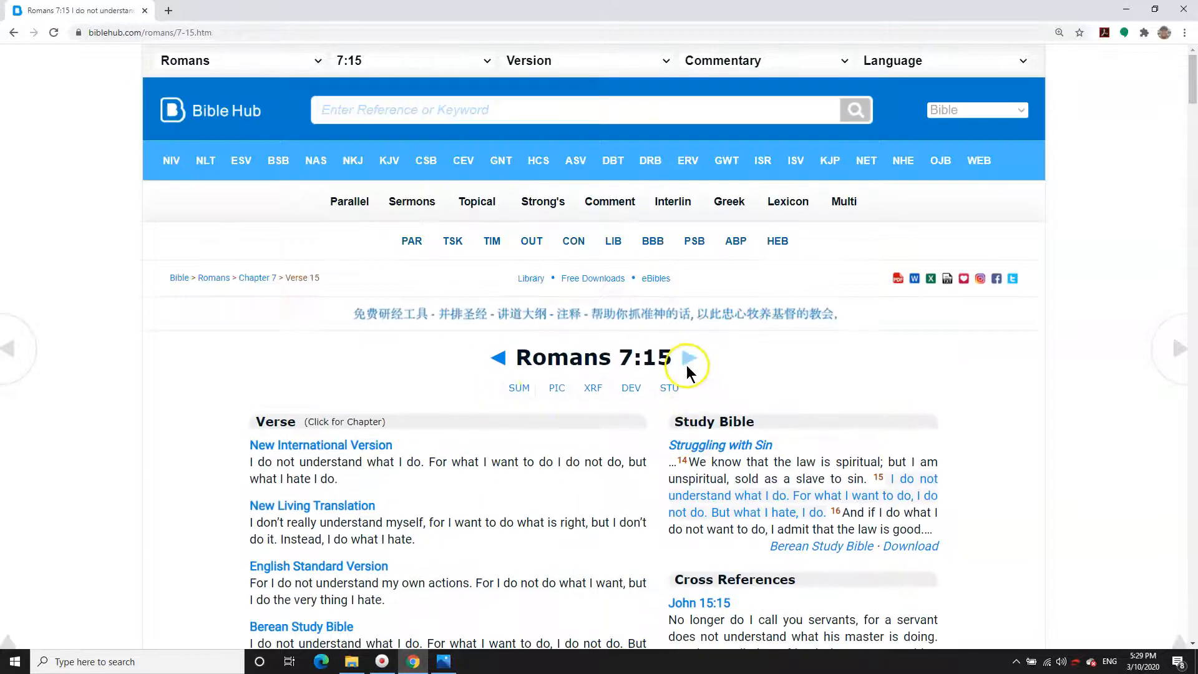
- Open Romans 7:16 and scroll down from the New International Version
left_click(687, 357)
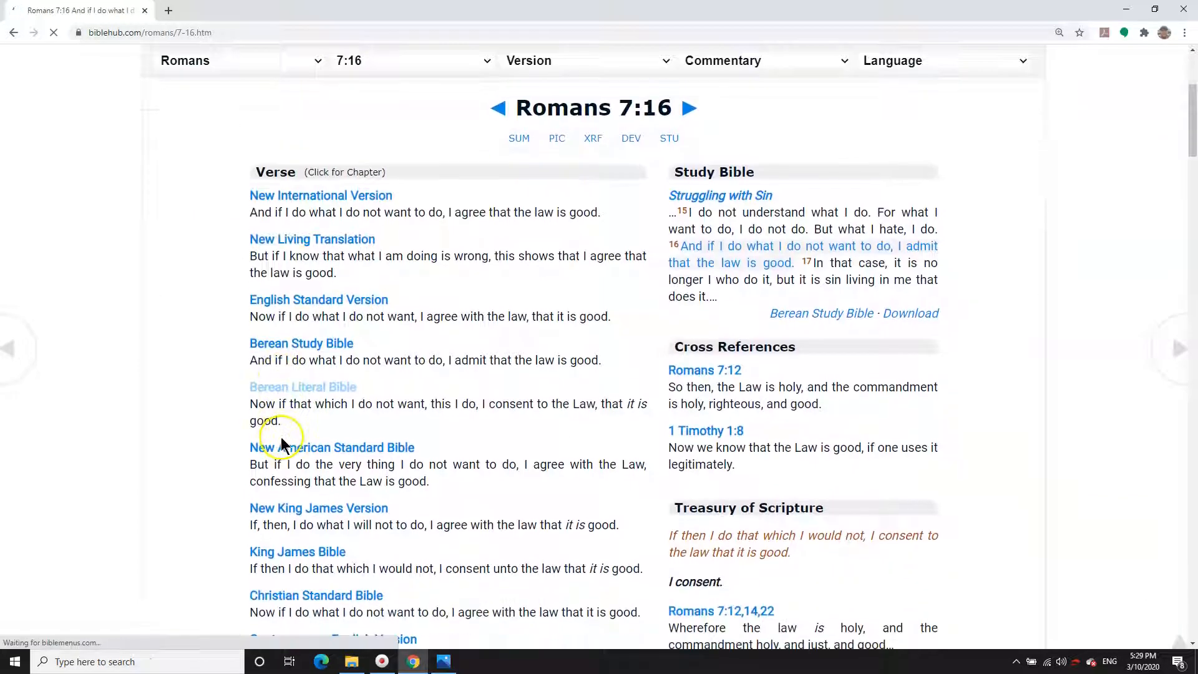
scroll("down", 3)
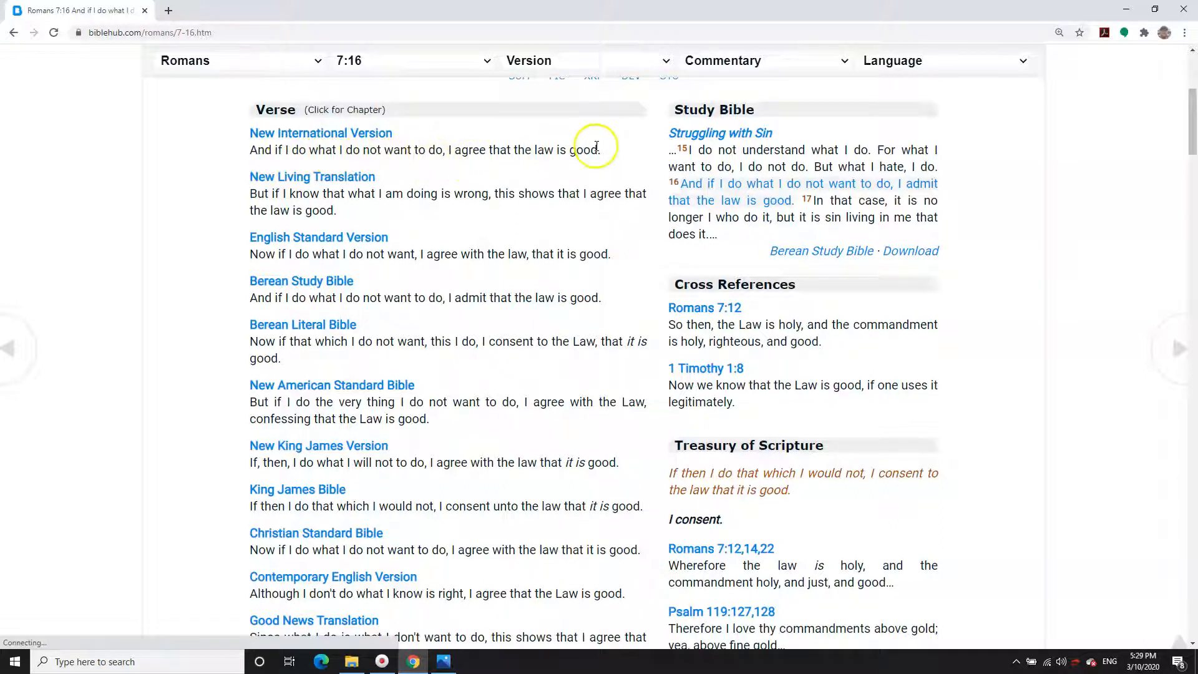
mouse_move(293, 533)
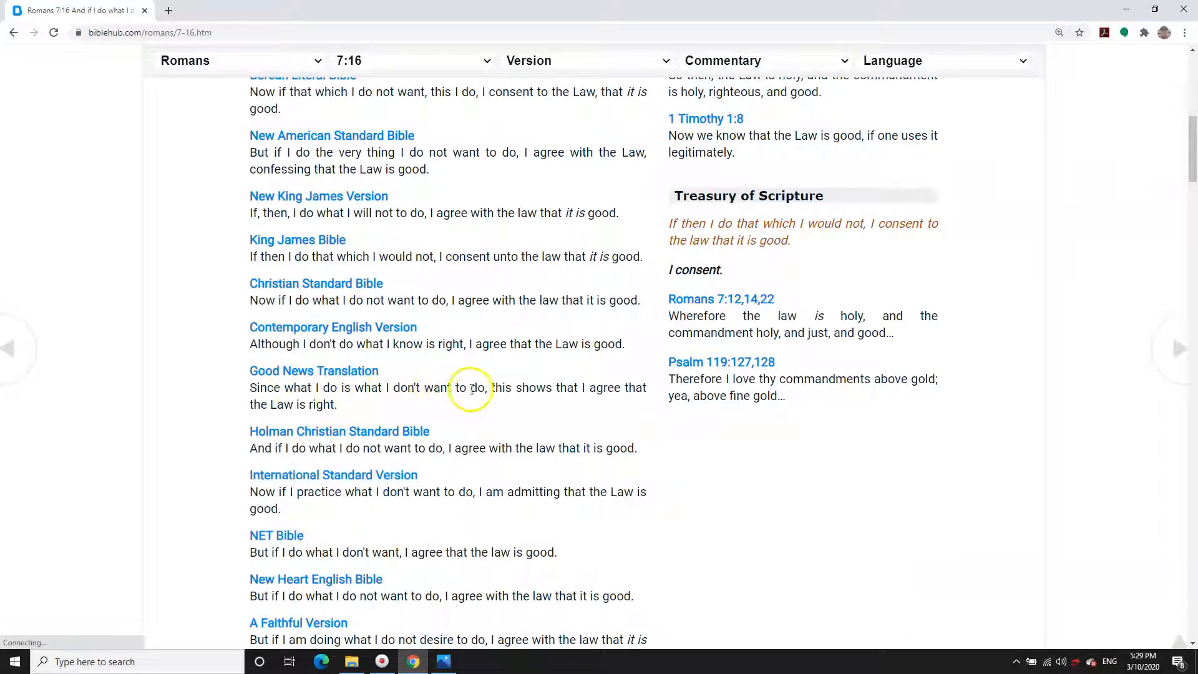
mouse_move(639, 389)
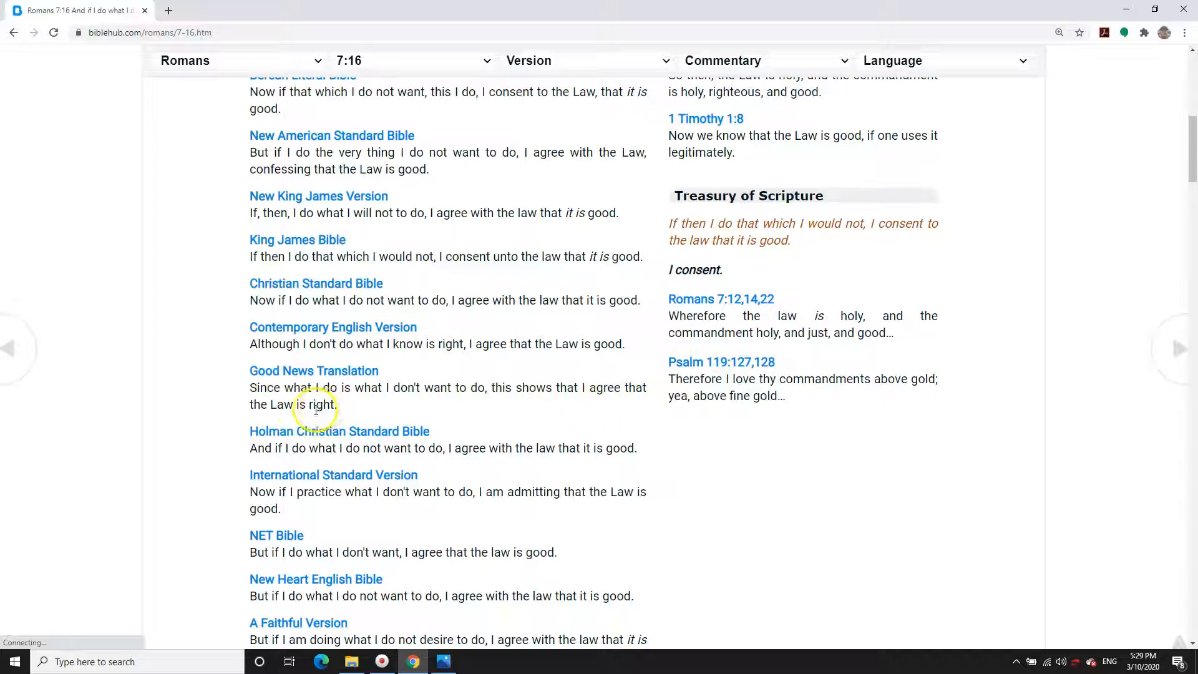
mouse_move(305, 417)
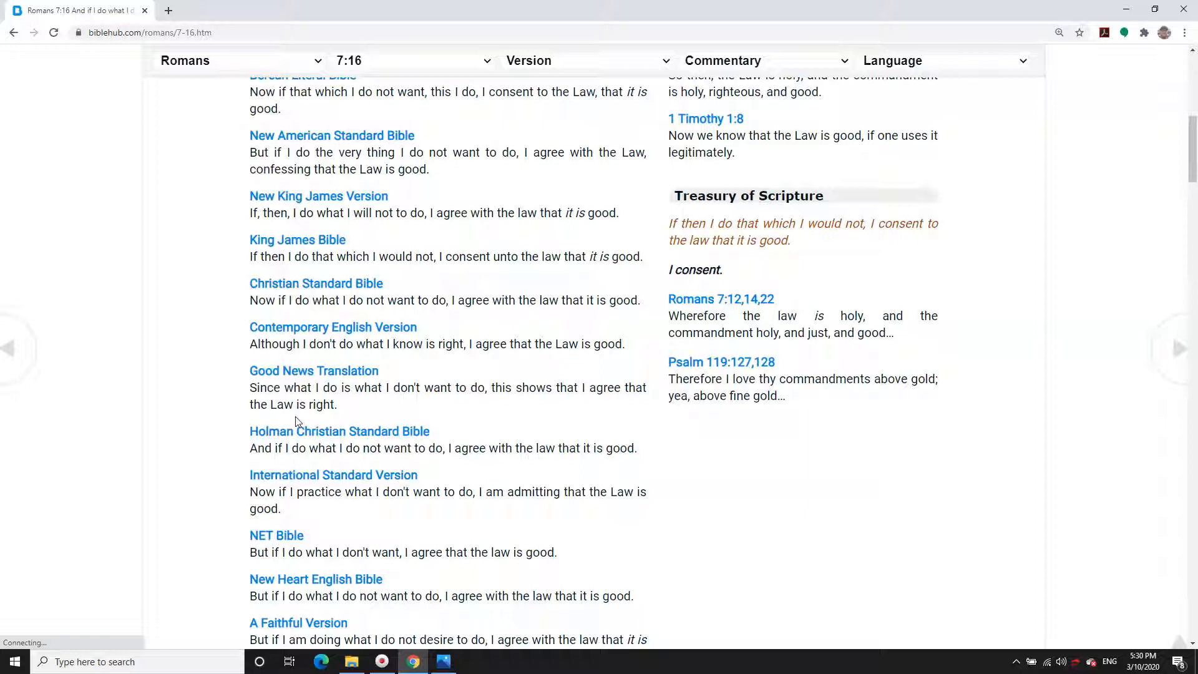
mouse_move(280, 484)
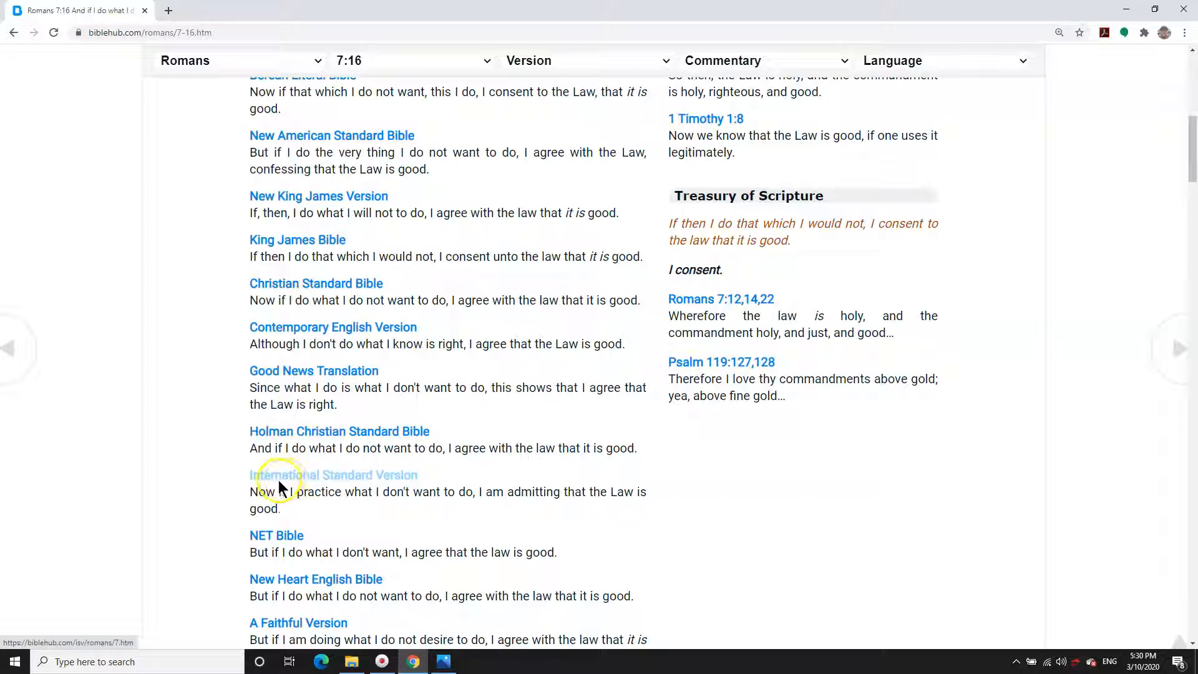